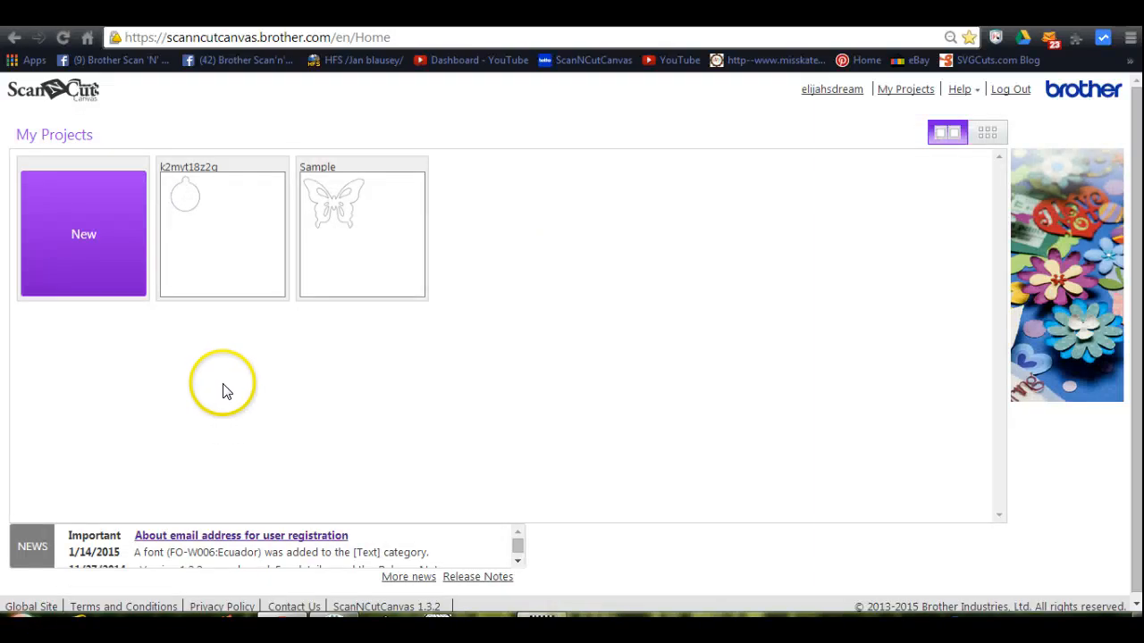
mouse_move(214, 334)
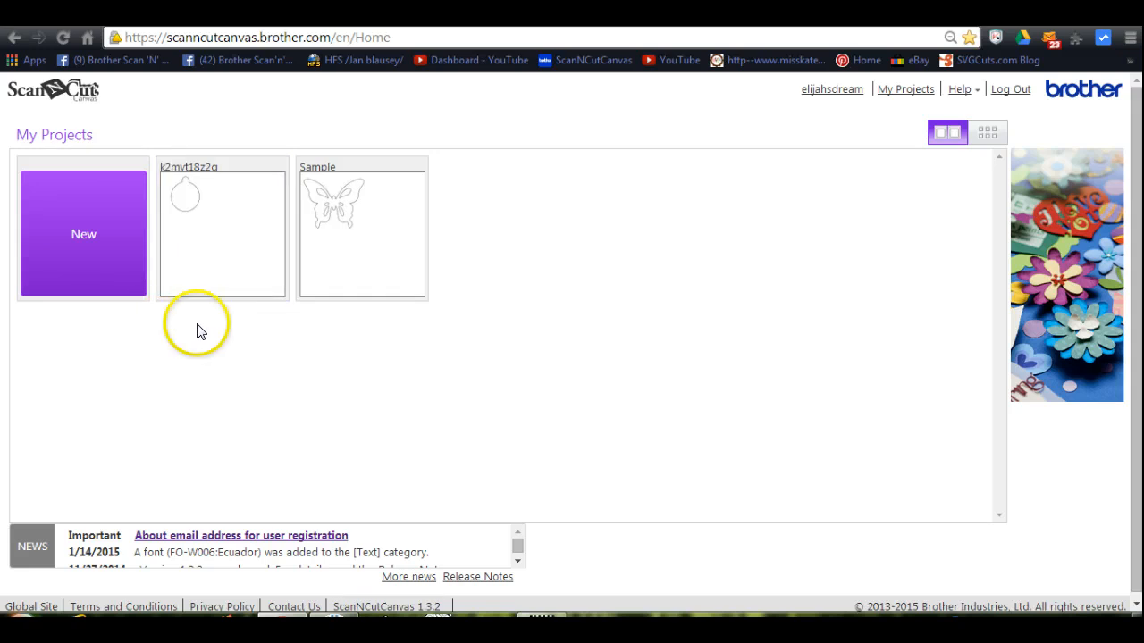
mouse_move(170, 326)
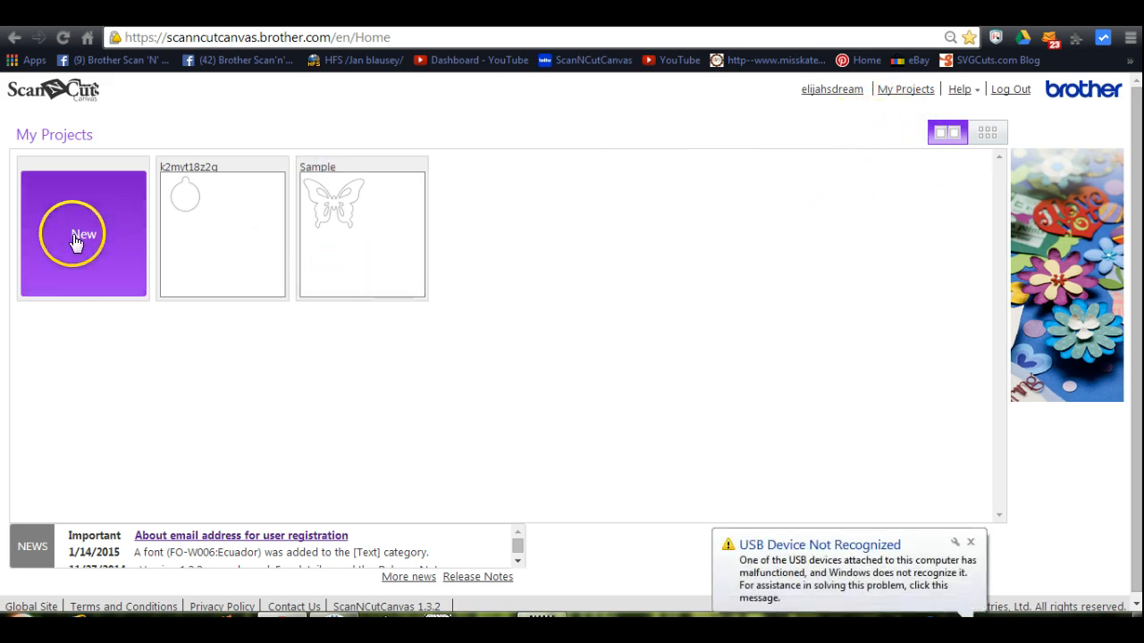
- Start a new blank project from the purple New tile on My Projects
left_click(82, 232)
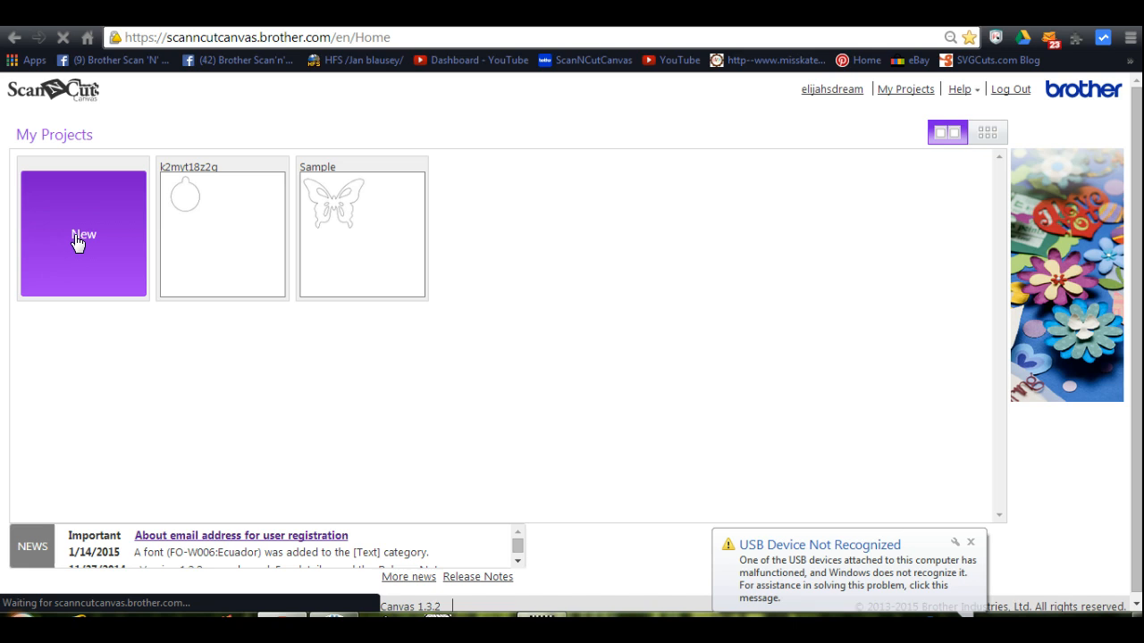
left_click(82, 234)
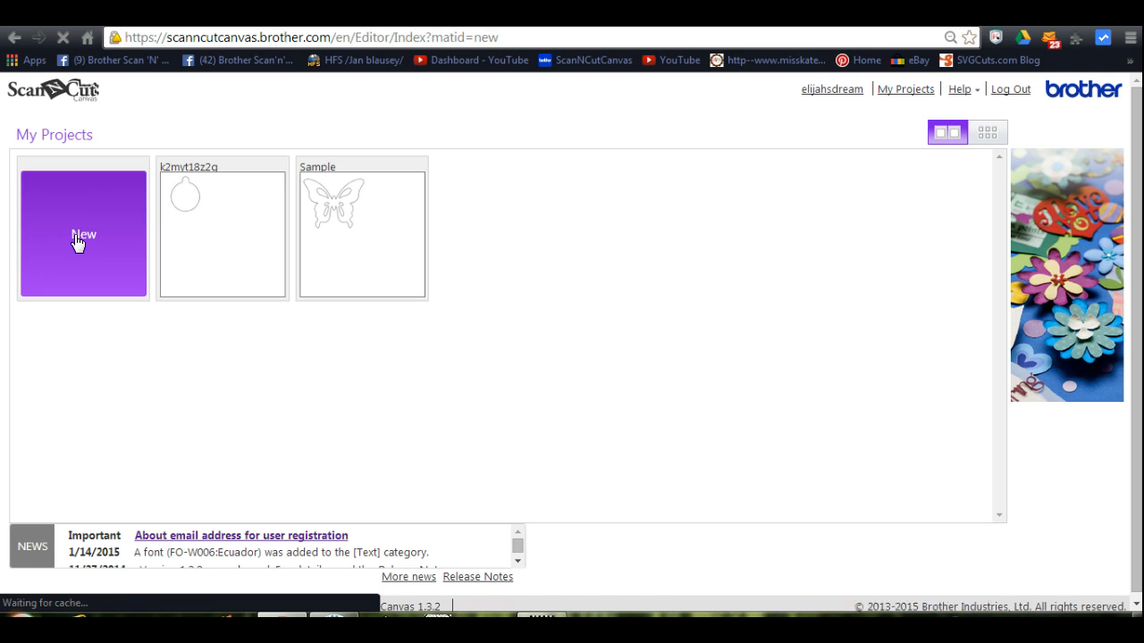
- Save the empty project under the auto-generated title e1gpyibs6k and dismiss the confirmation
left_click(82, 234)
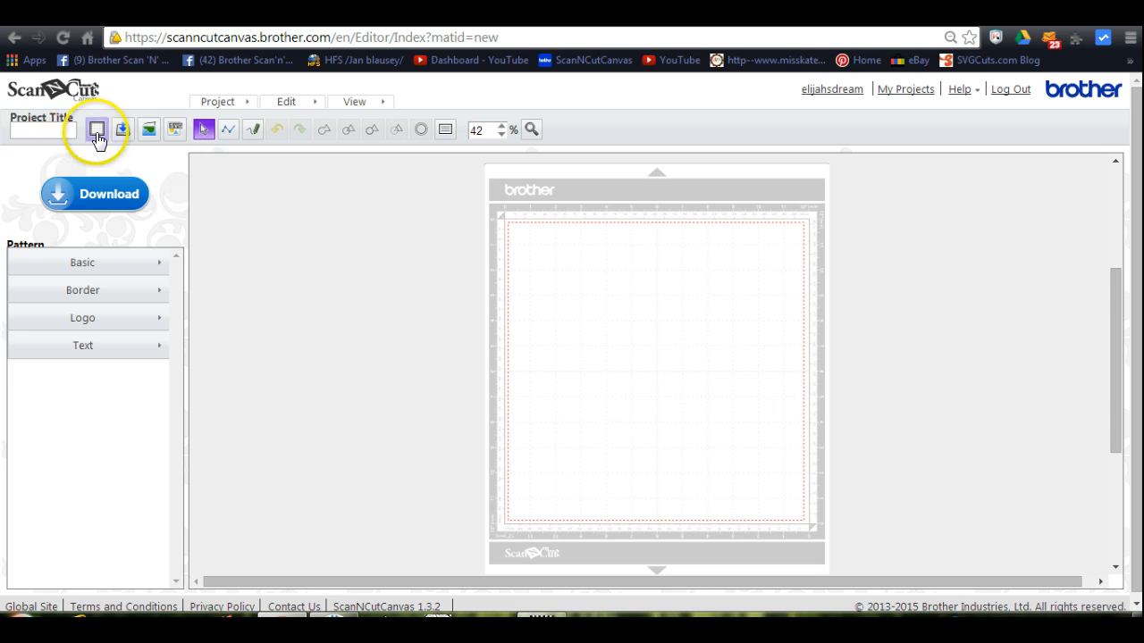
left_click(96, 129)
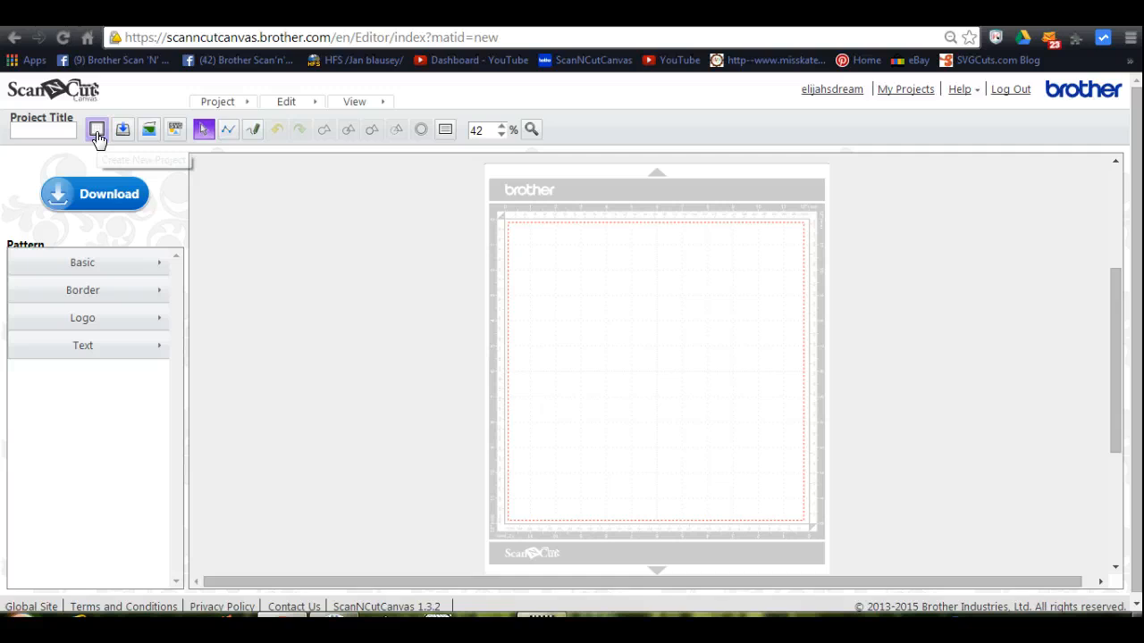
mouse_move(123, 129)
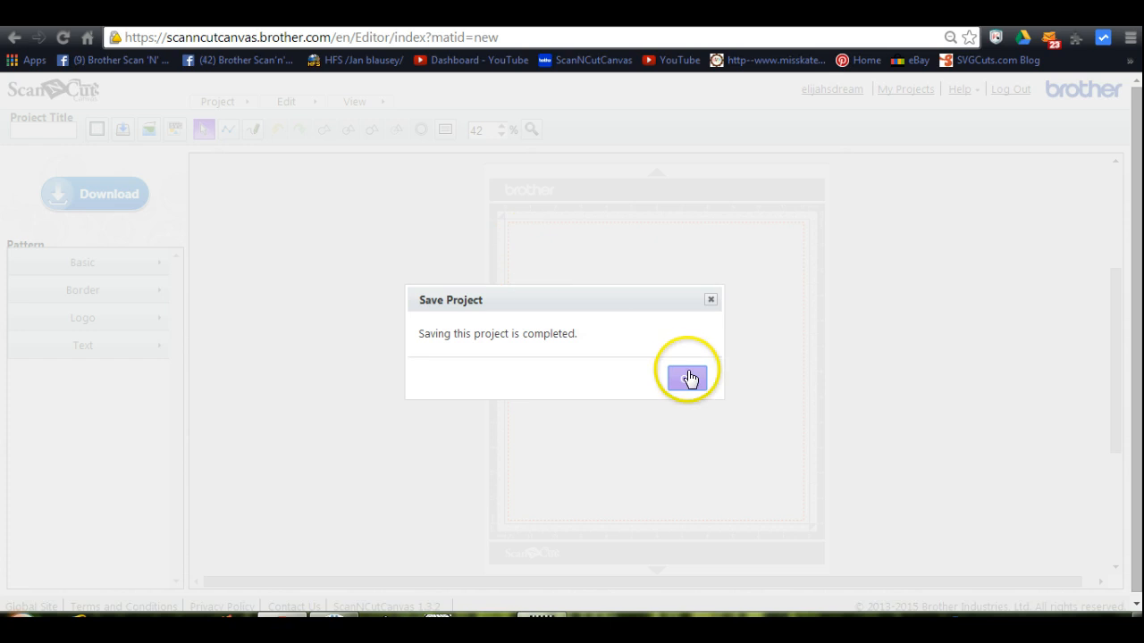
left_click(686, 377)
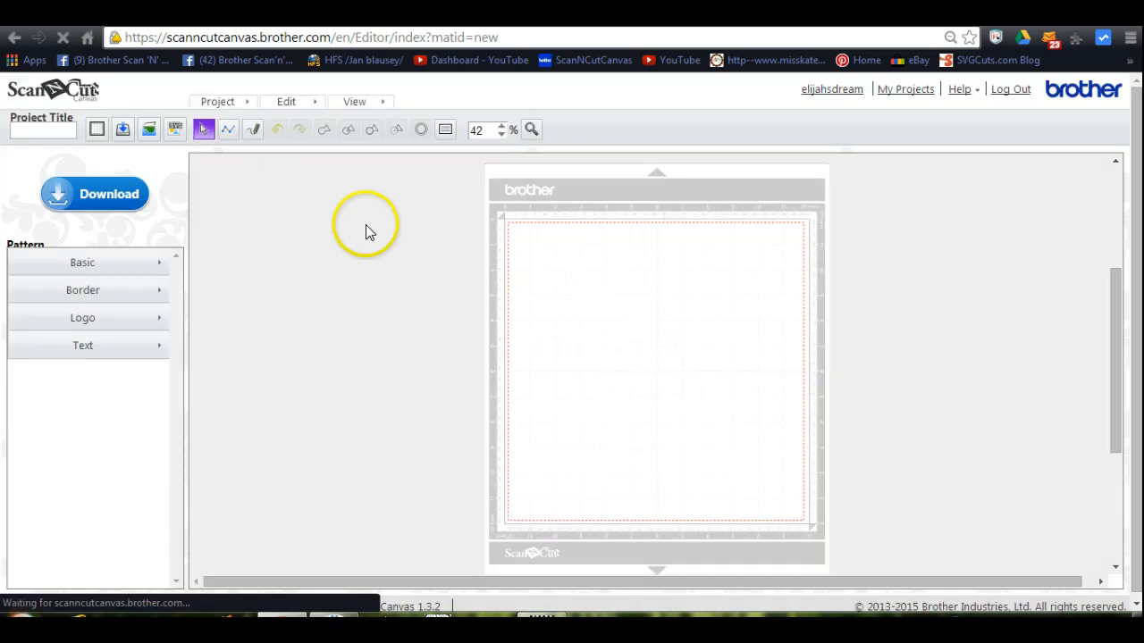
left_click(151, 129)
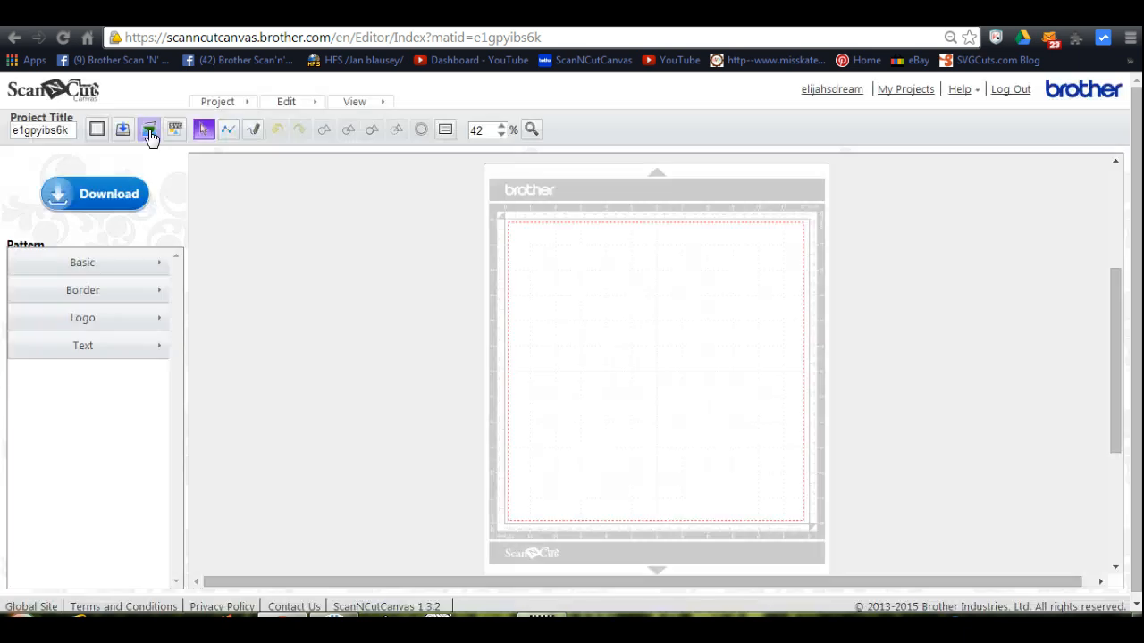
- Load MELSBRUSHES_0009_Layer-1.png from Downloads > PNGs into Image Tracing
left_click(148, 129)
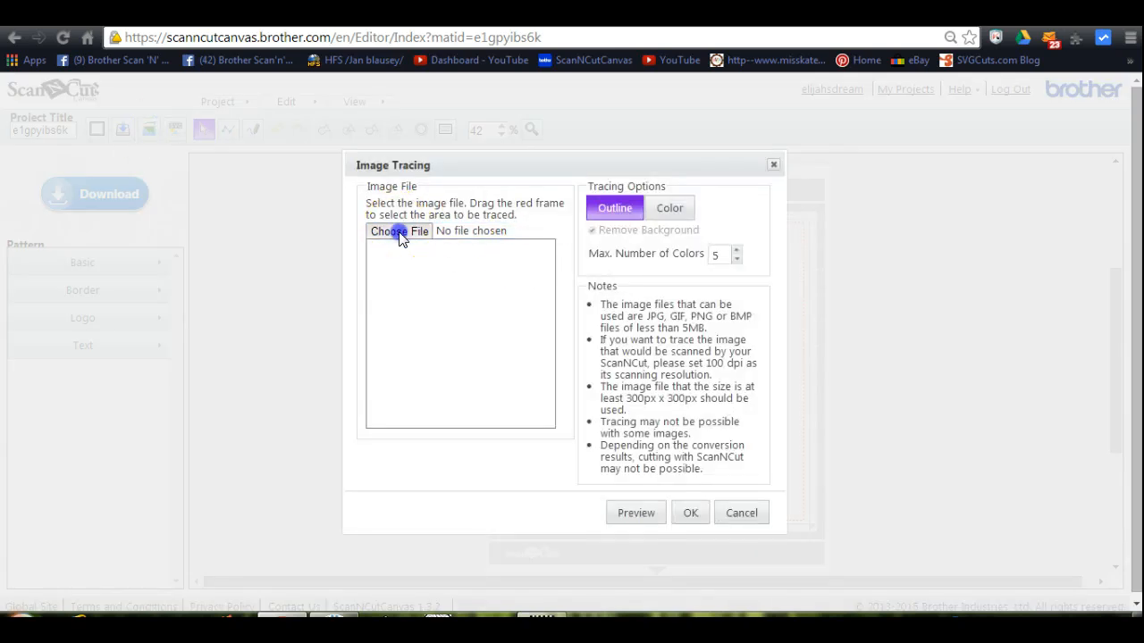
left_click(398, 231)
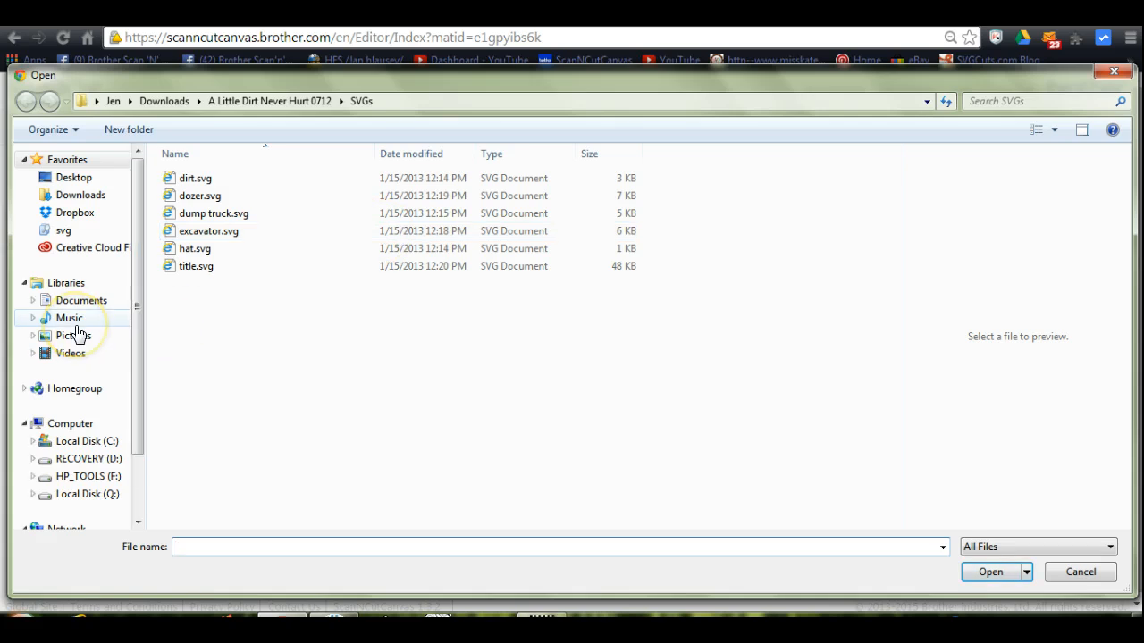
left_click(79, 195)
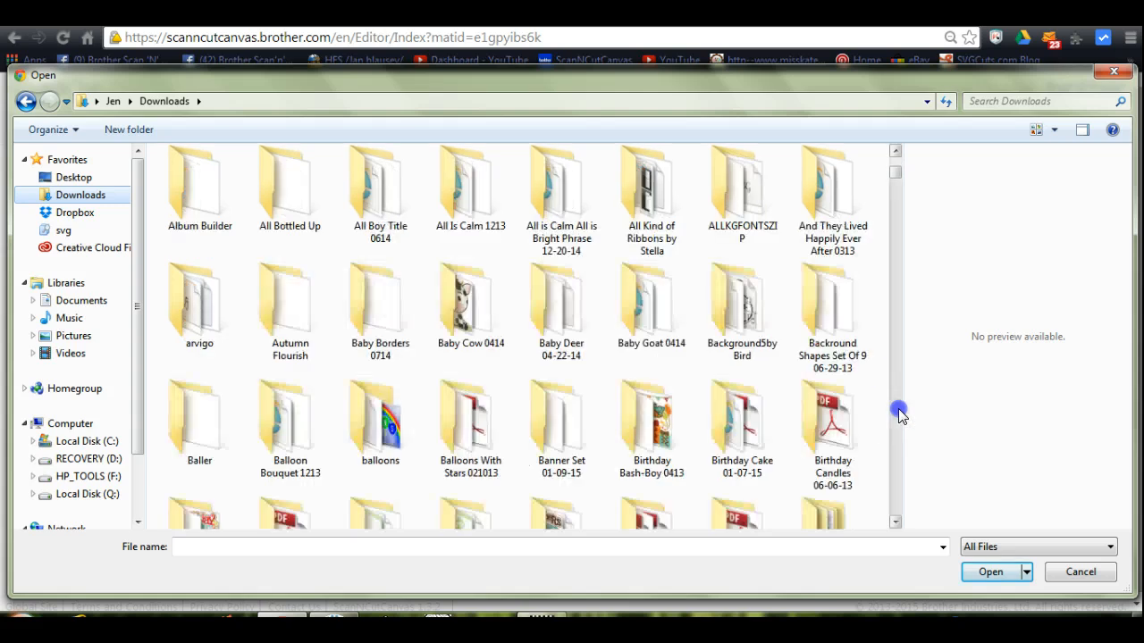
scroll("down", 3)
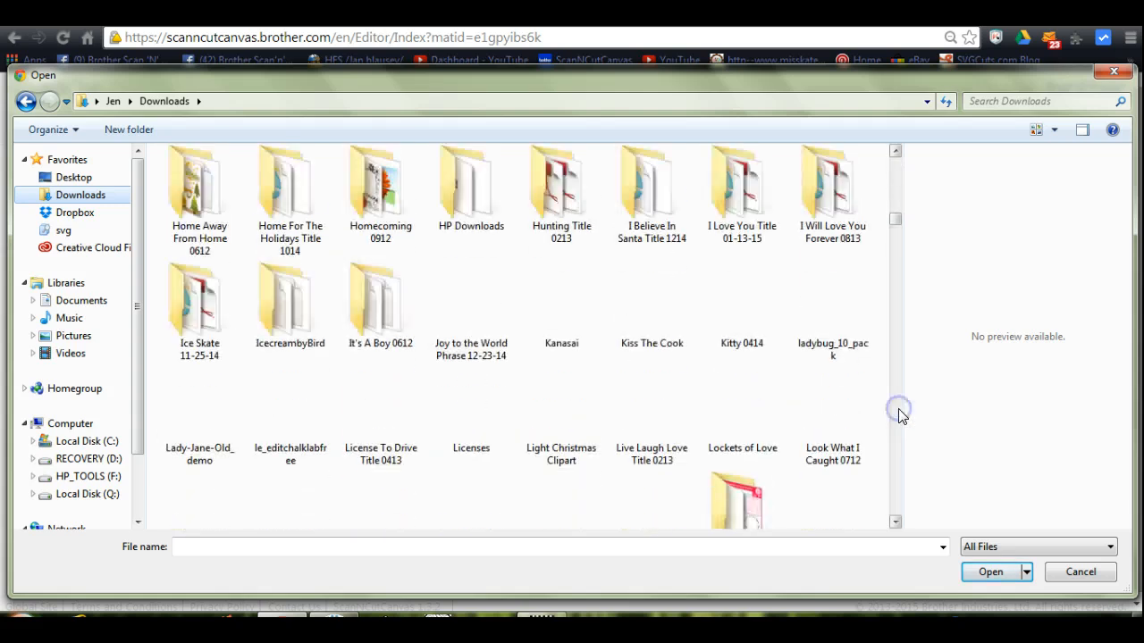
scroll("down", 3)
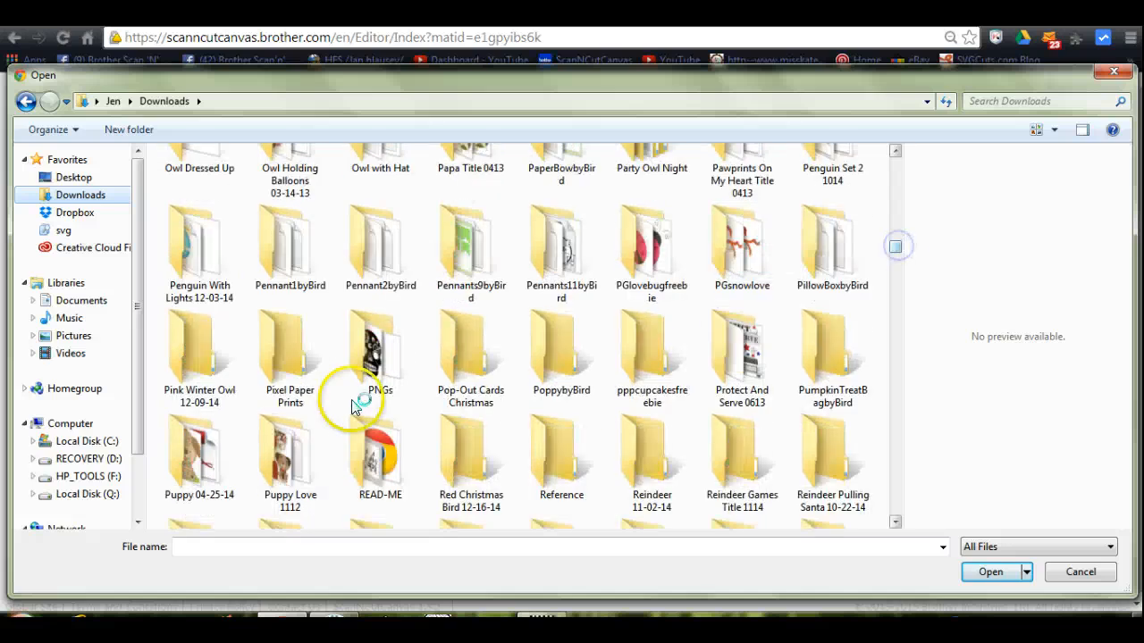
double_click(379, 349)
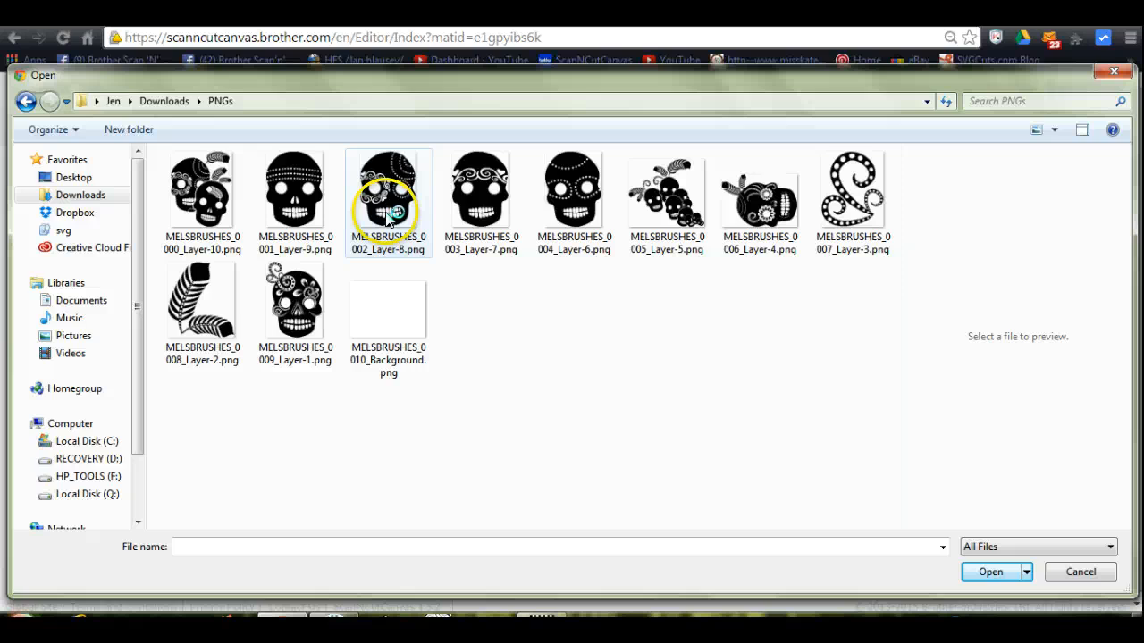
left_click(298, 300)
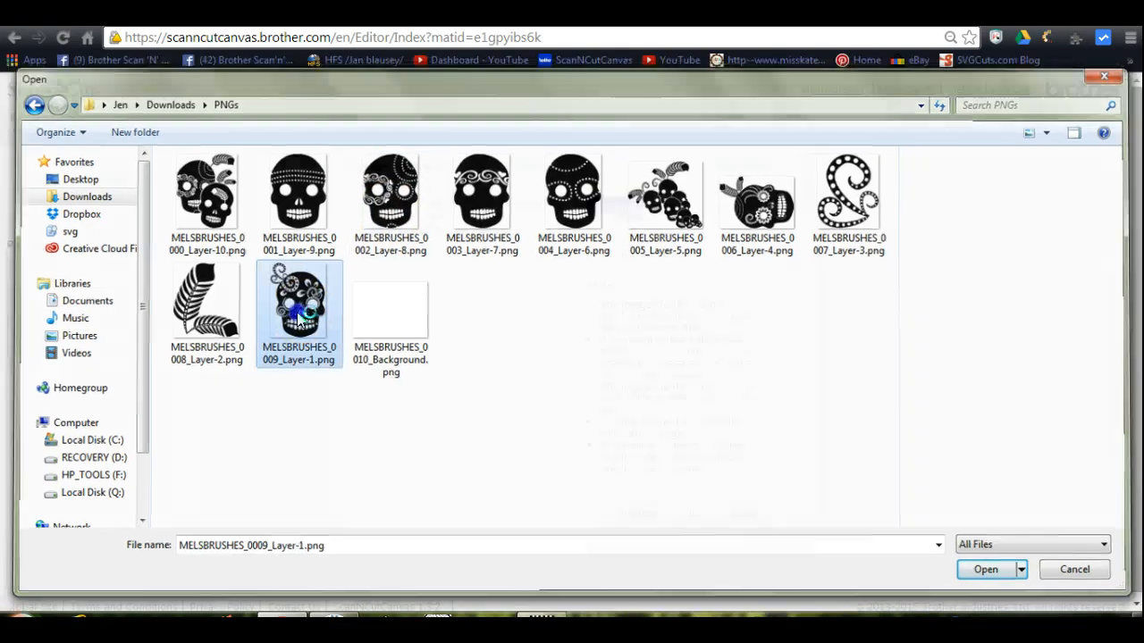
left_click(987, 569)
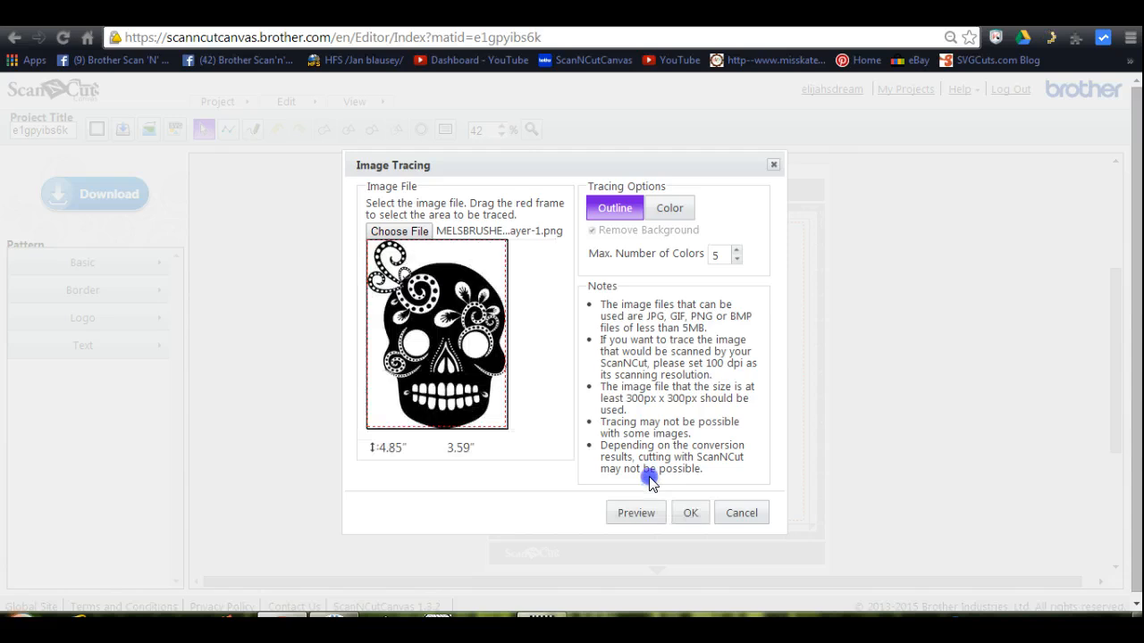
mouse_move(615, 208)
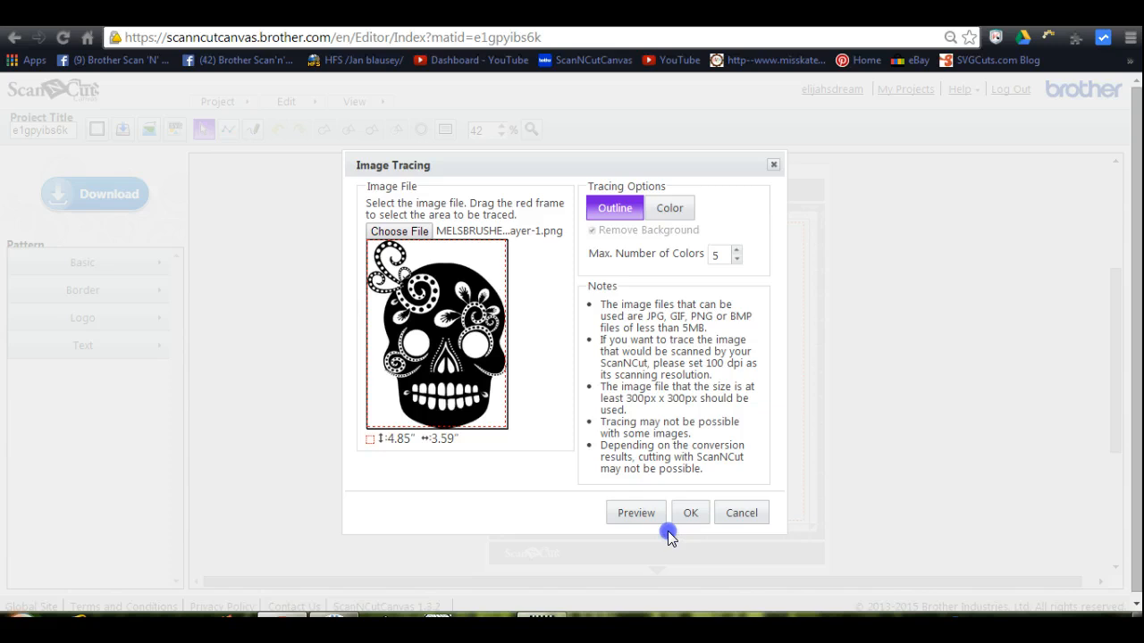
- Trace the skull image as an Outline shape onto the mat
left_click(690, 511)
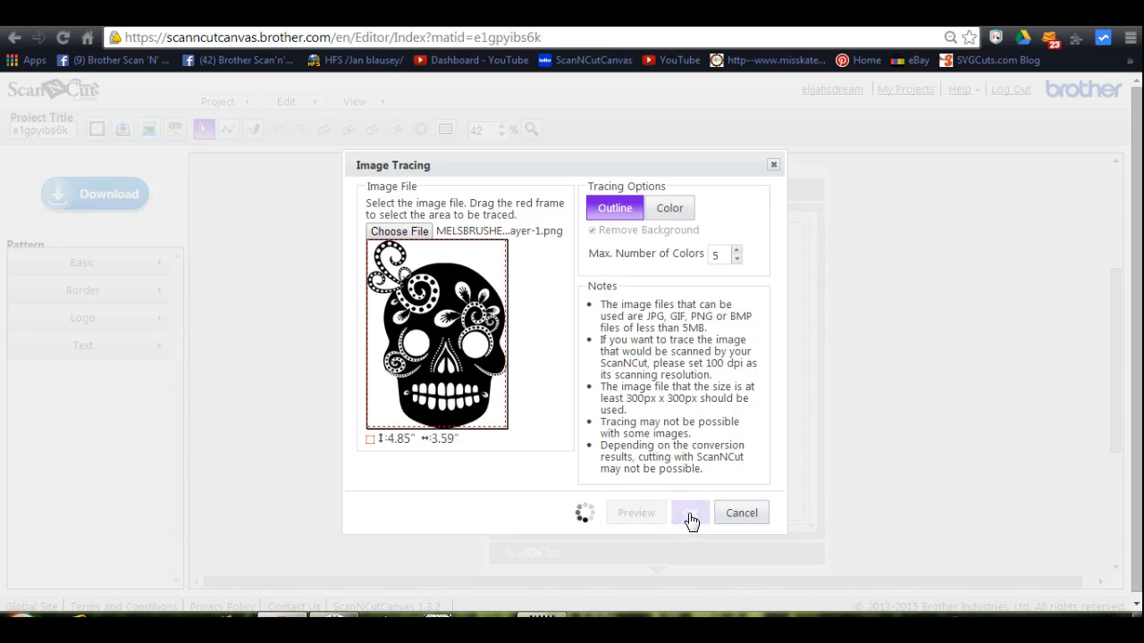
left_click(690, 511)
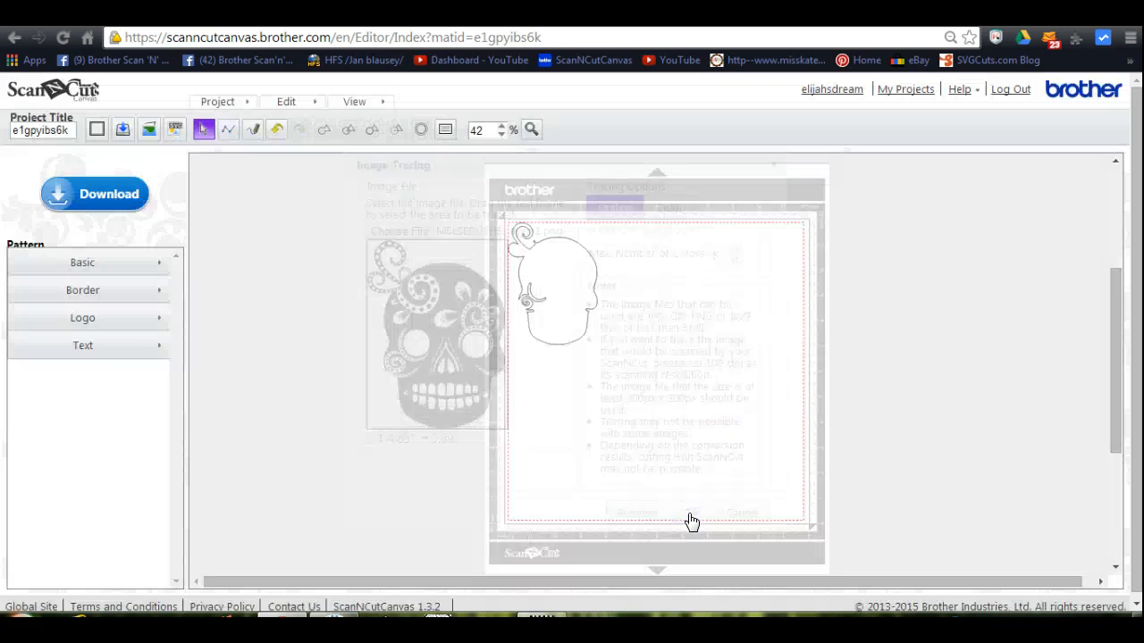
- Delete the traced skull outline from the mat via its context menu
left_click(694, 511)
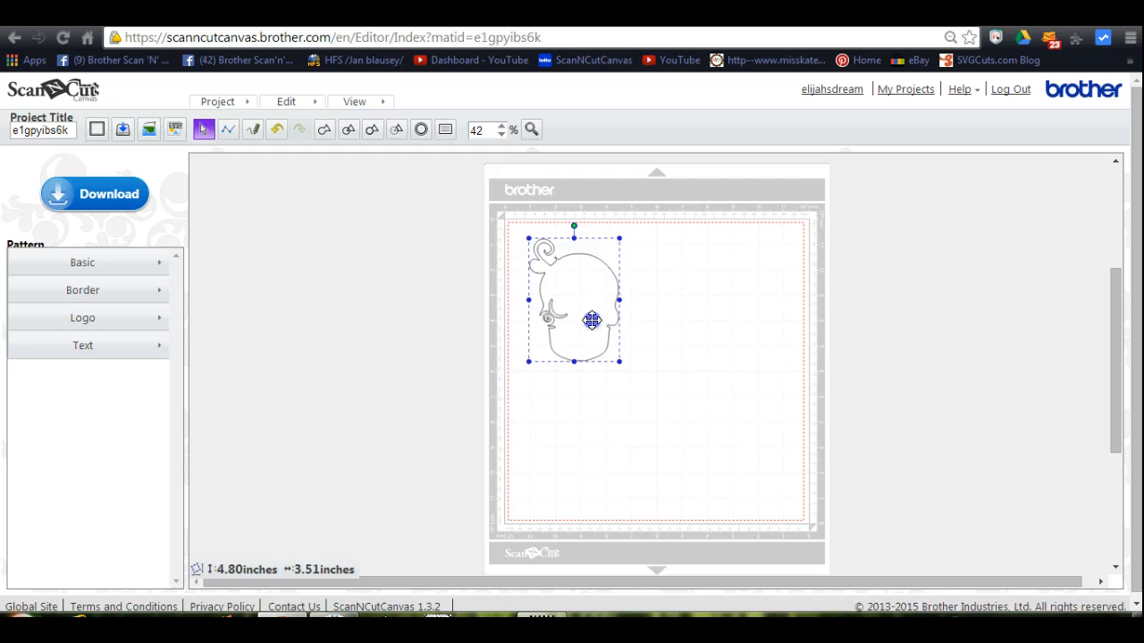
right_click(593, 320)
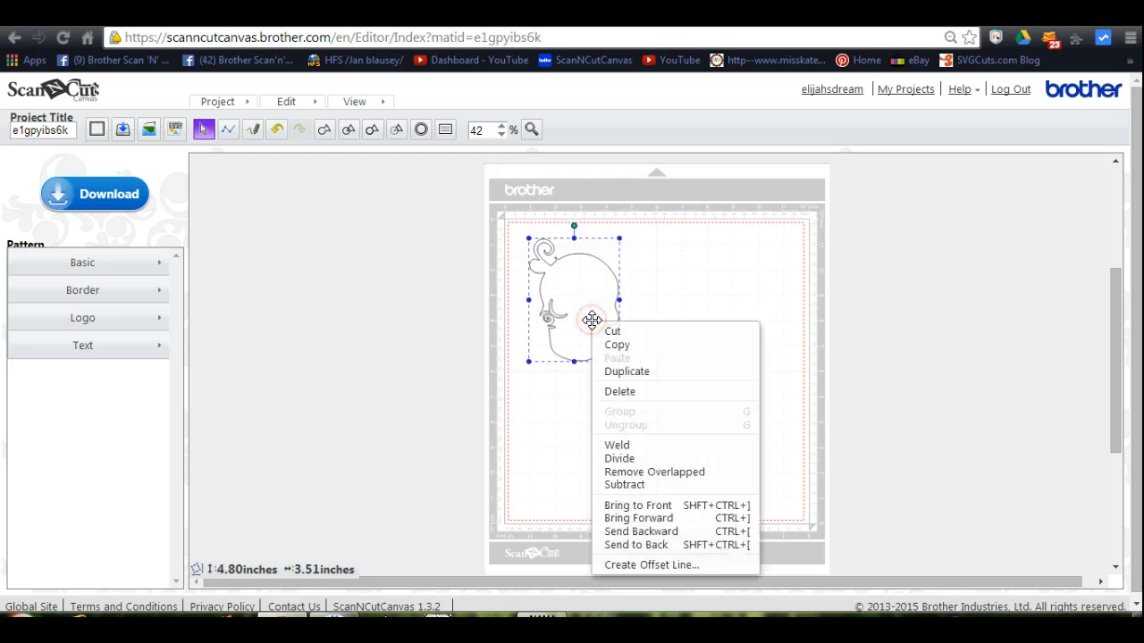
mouse_move(620, 392)
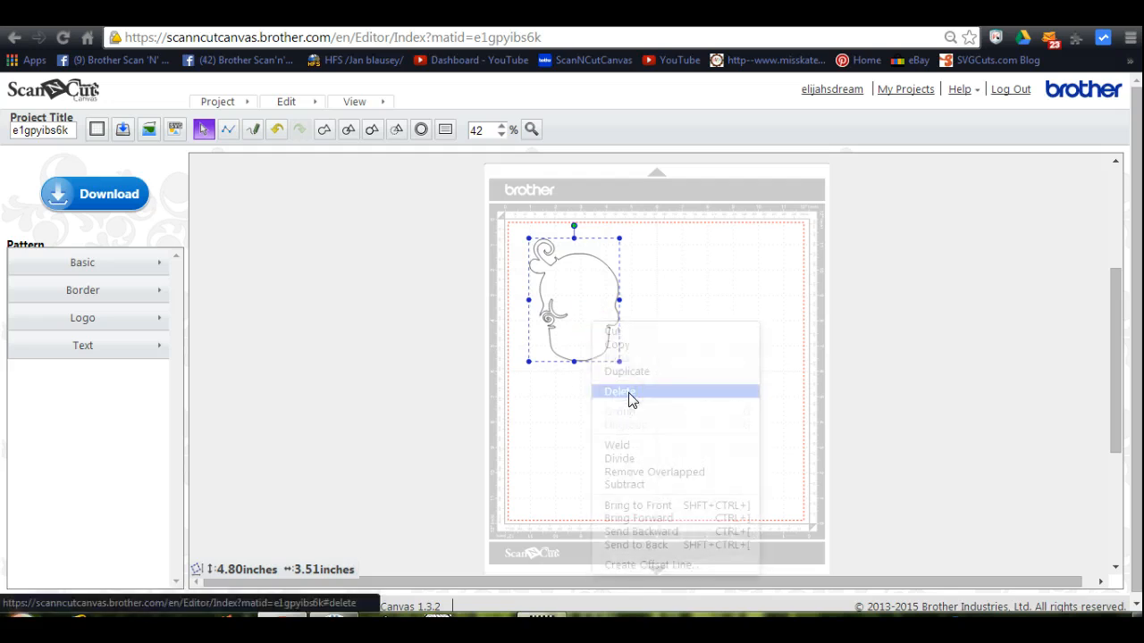
left_click(618, 392)
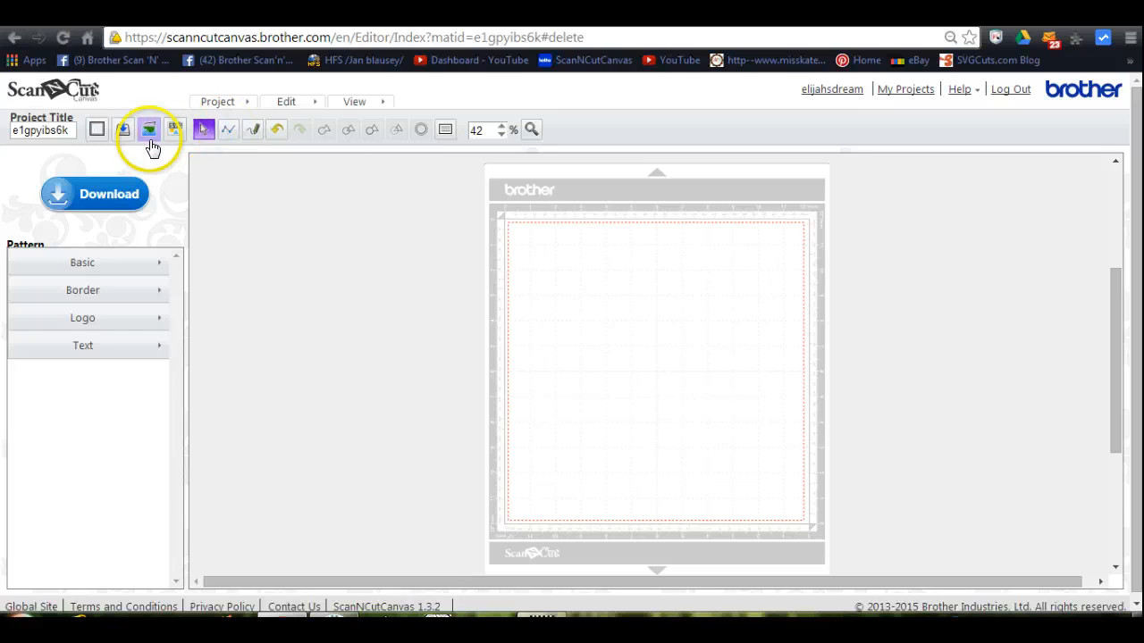
- Retrace the skull image in Color mode with Remove Background, placing the detailed skull on the mat
left_click(149, 129)
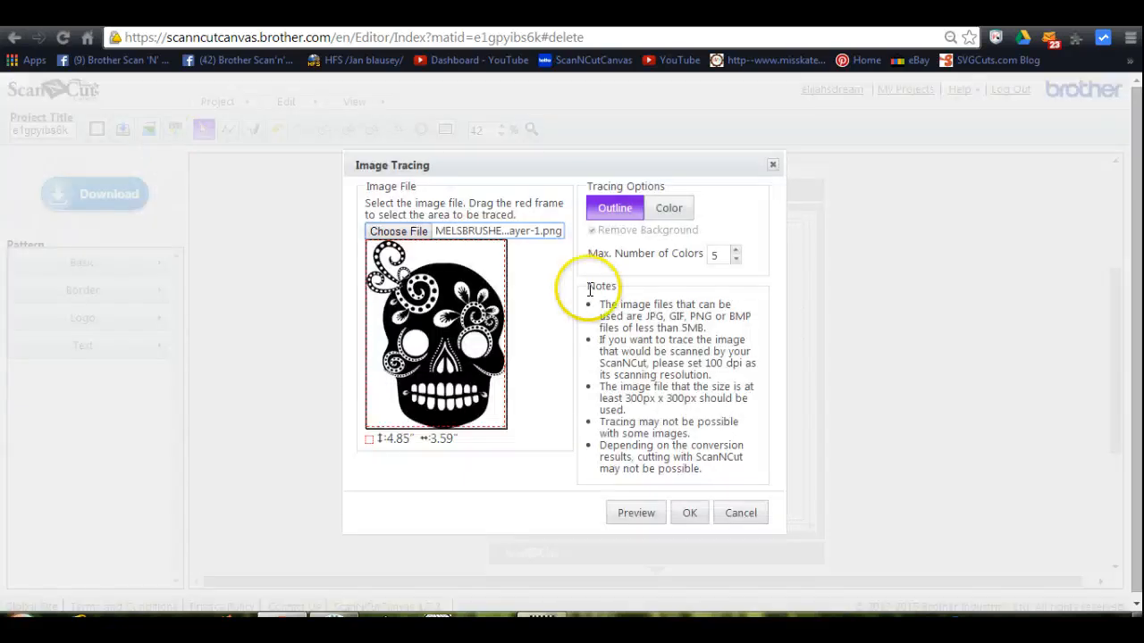
left_click(668, 208)
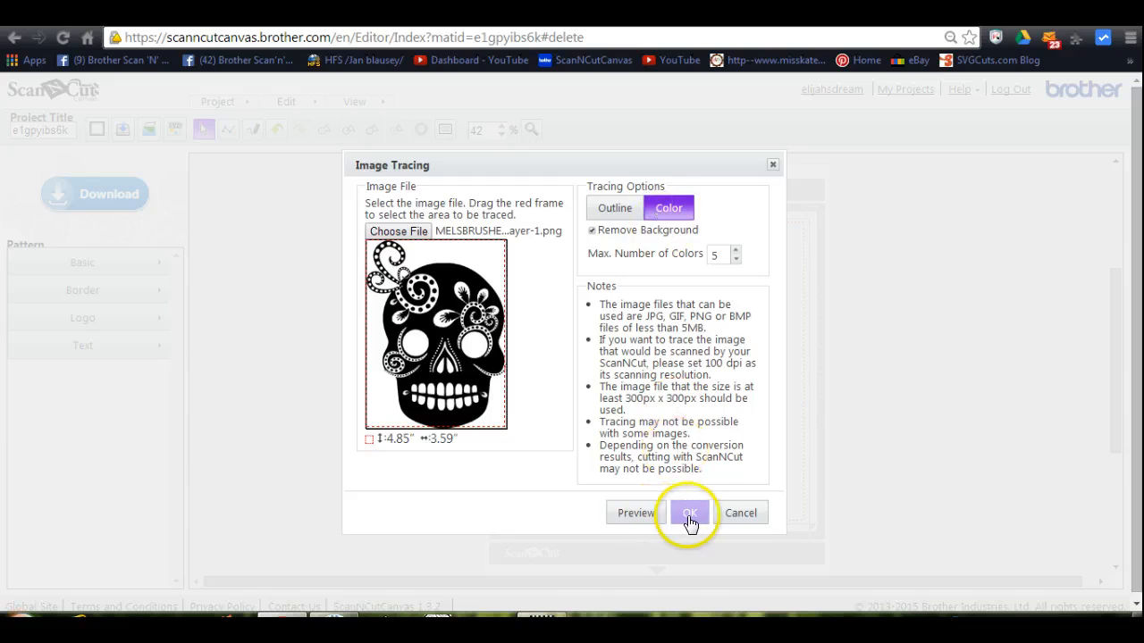
left_click(690, 511)
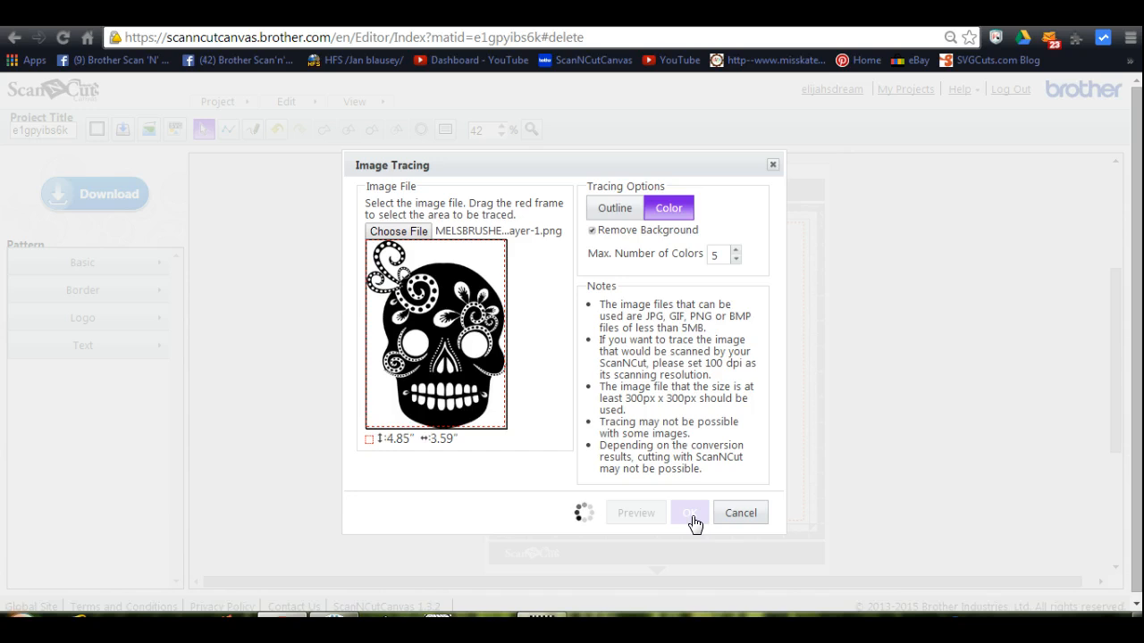
left_click(690, 512)
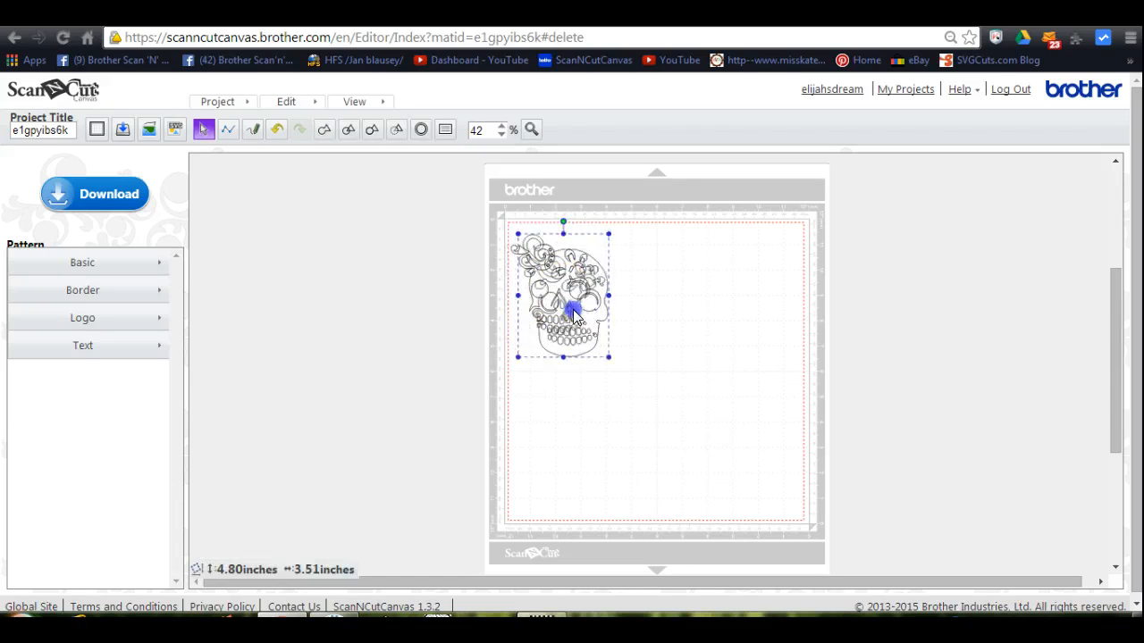
- Move the skull colour pieces together at the mat's top-left and select them all
left_click_drag(576, 313, 617, 362)
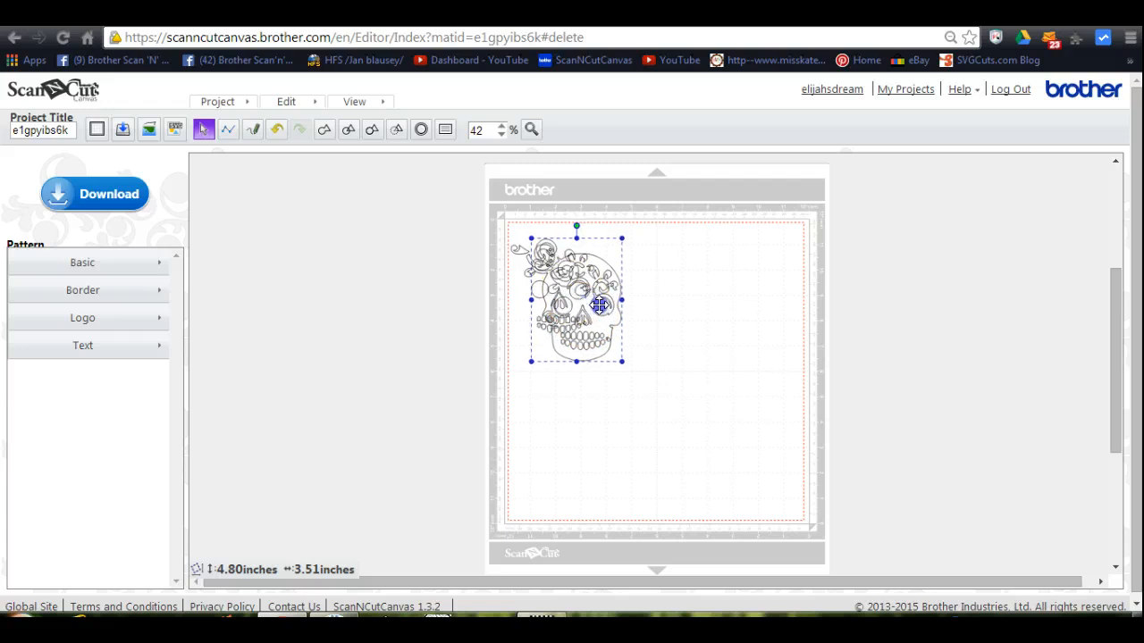
left_click_drag(575, 301, 649, 325)
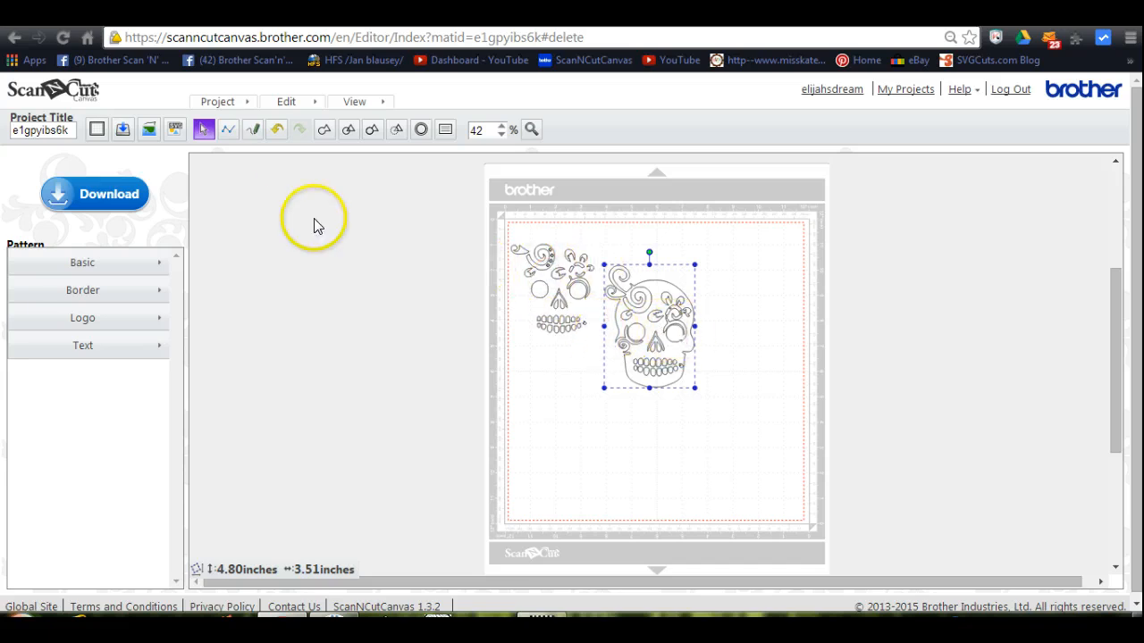
left_click(286, 100)
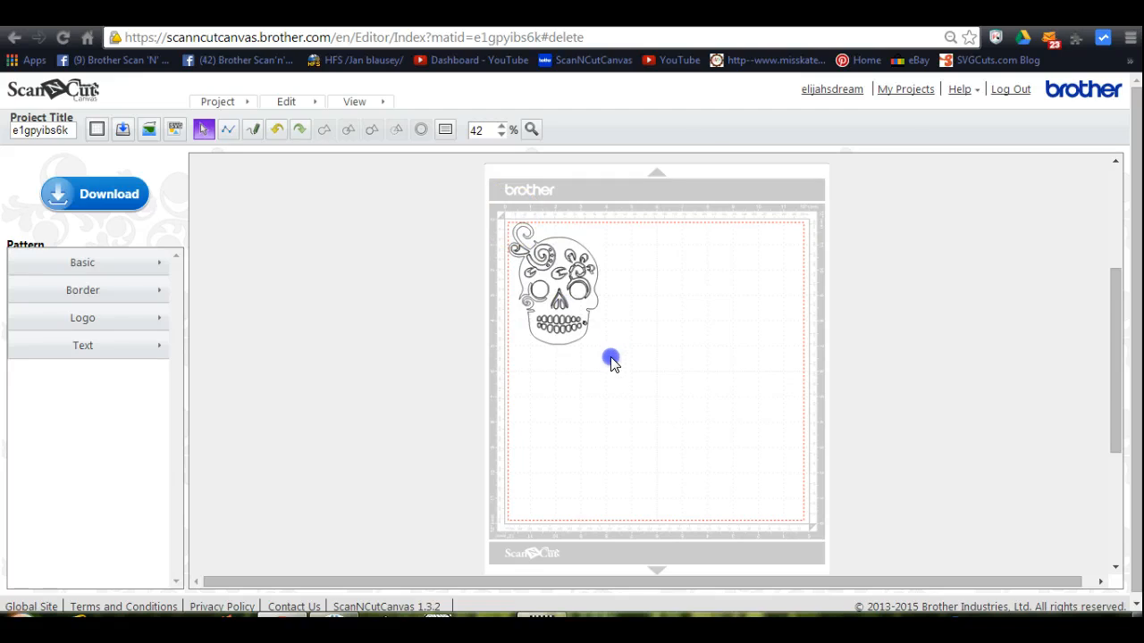
left_click(611, 361)
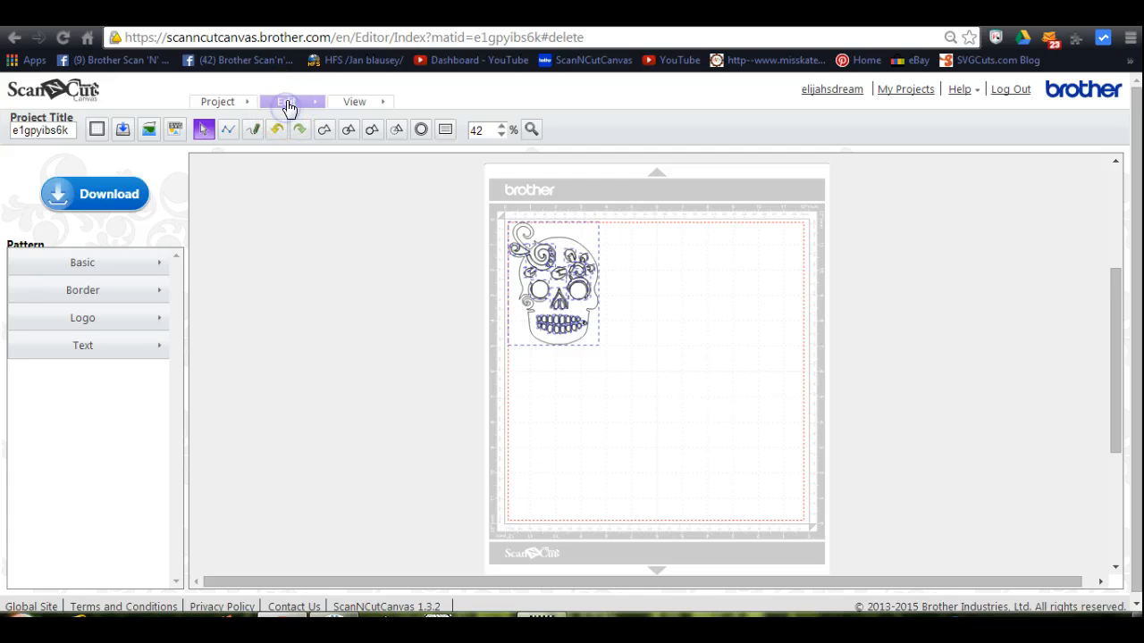
- Group the selected skull pieces into one design via Edit > Group
left_click(286, 100)
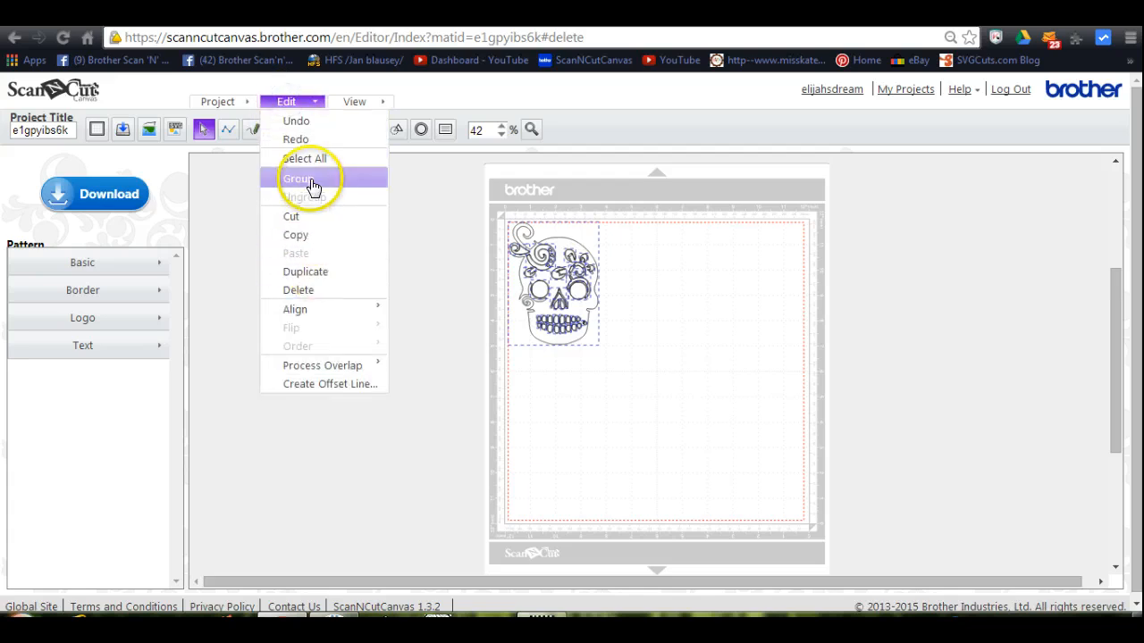
left_click(298, 178)
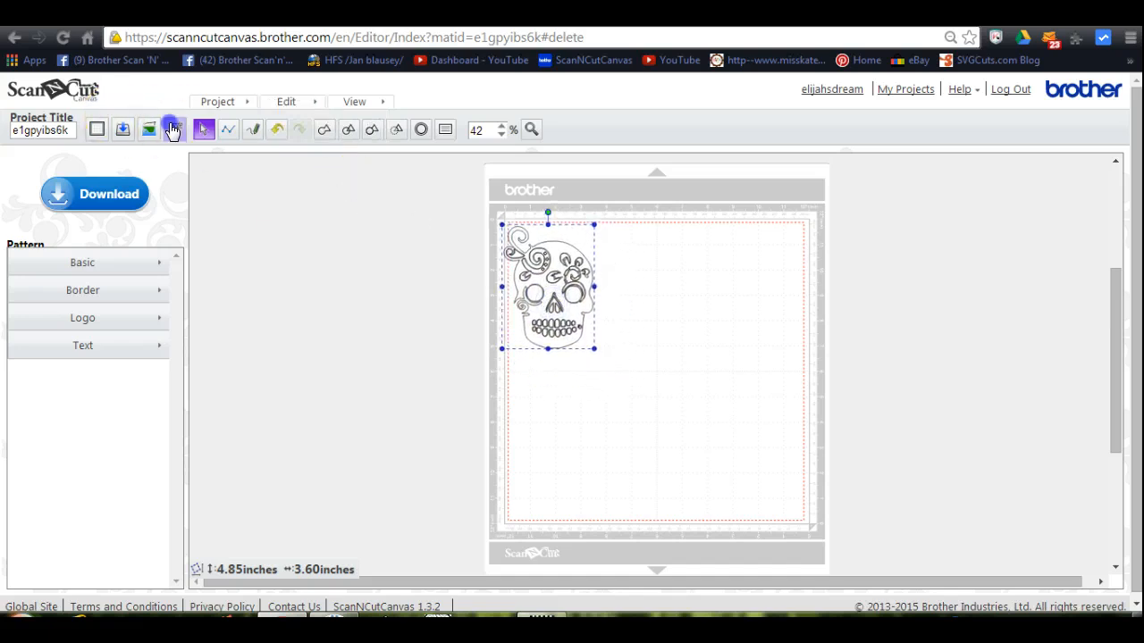
- Browse Downloads to the PGlovebugfreebie folder and cancel importing the lovebug JPG
left_click(173, 128)
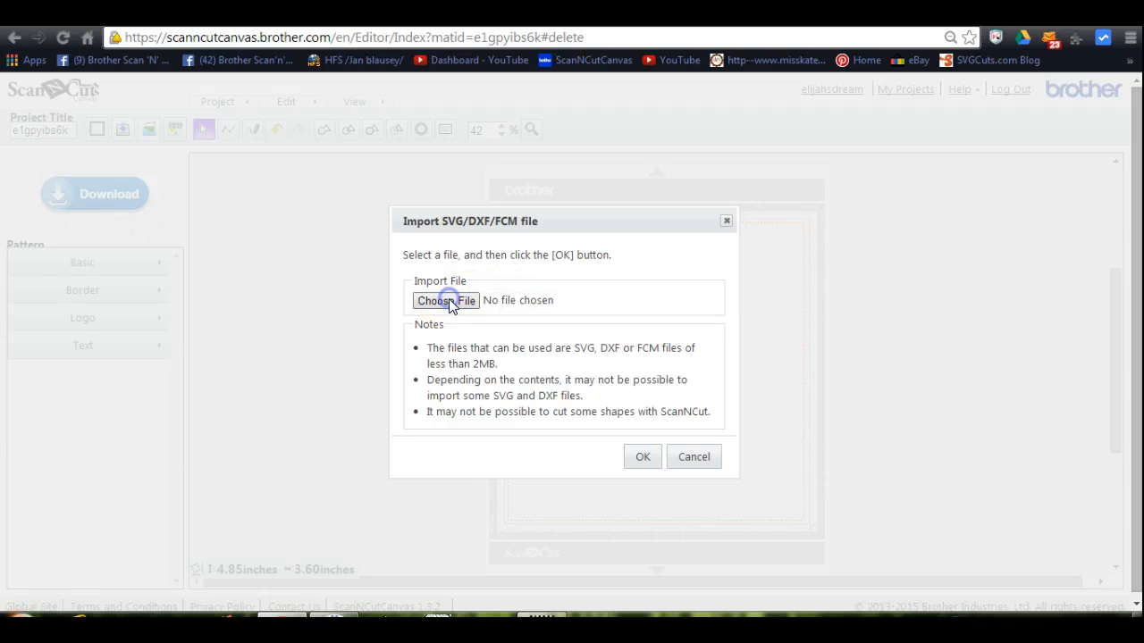
left_click(445, 300)
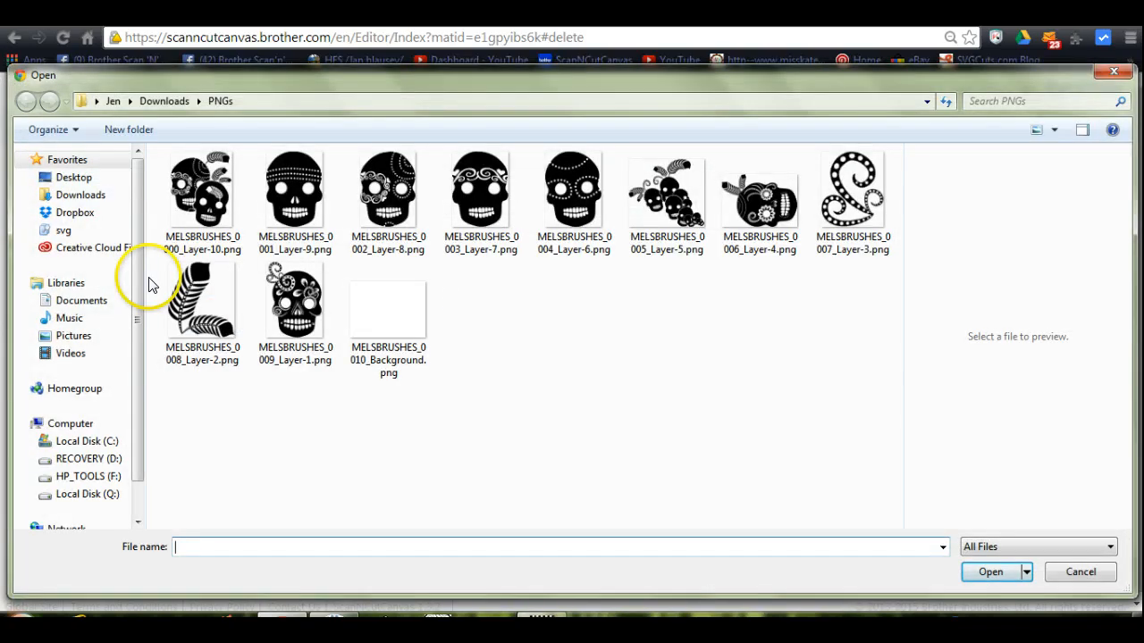
left_click(81, 195)
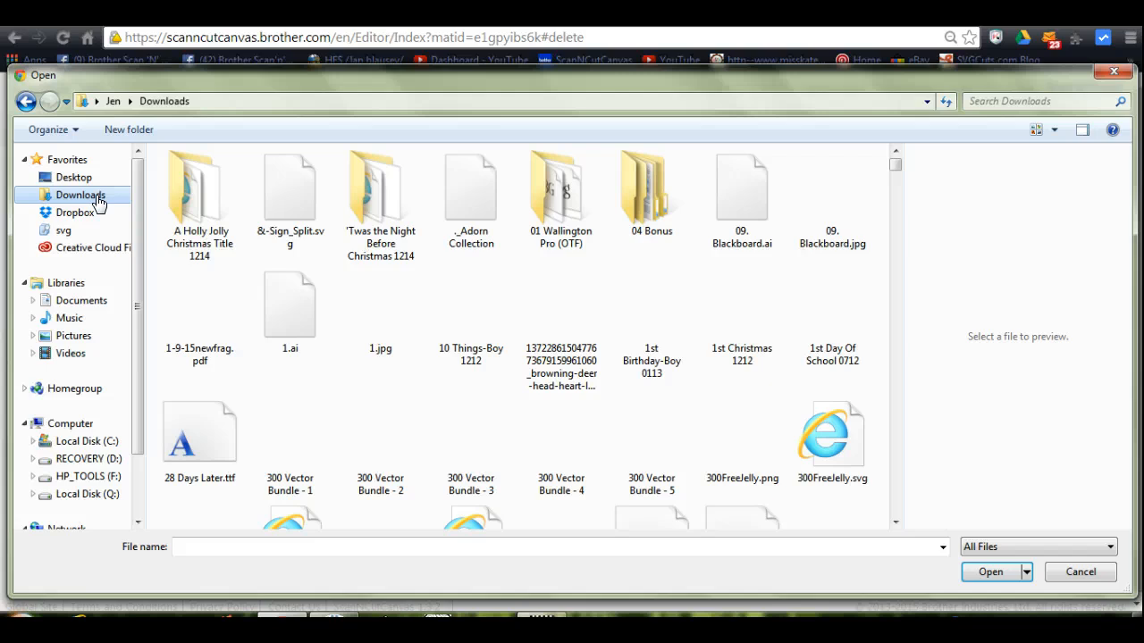
scroll("down", 3)
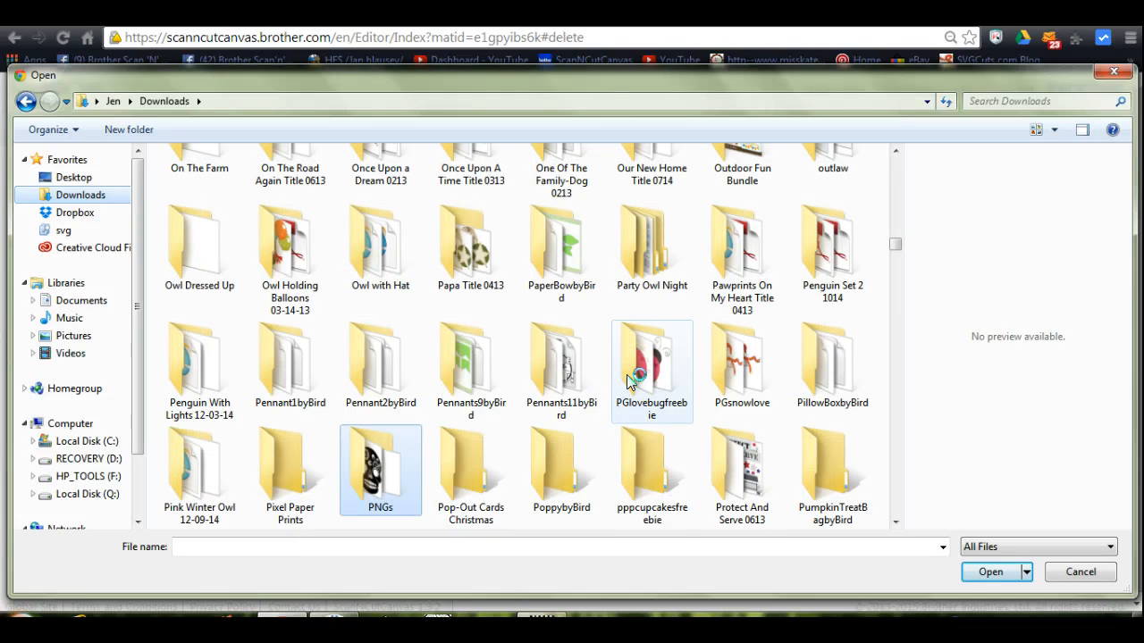
left_click(650, 366)
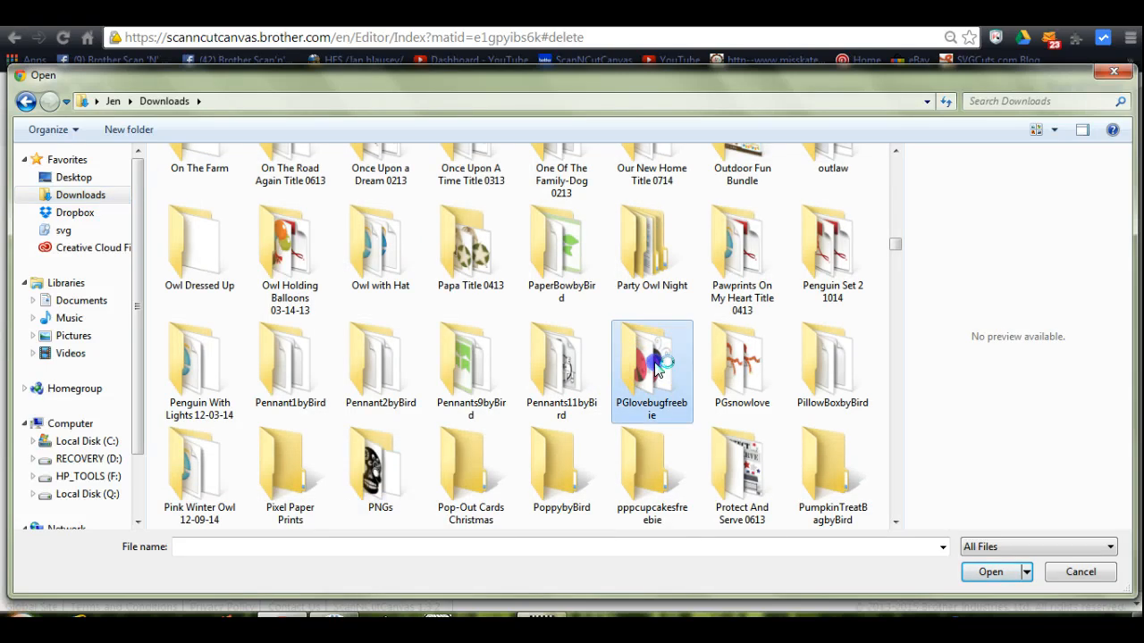
double_click(650, 367)
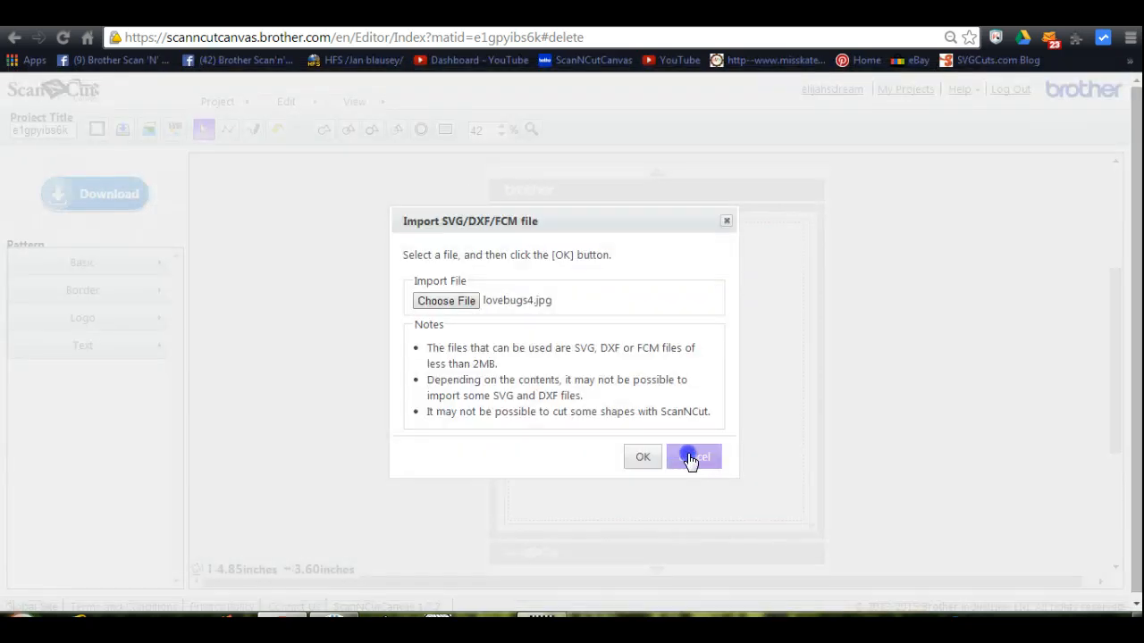
left_click(643, 458)
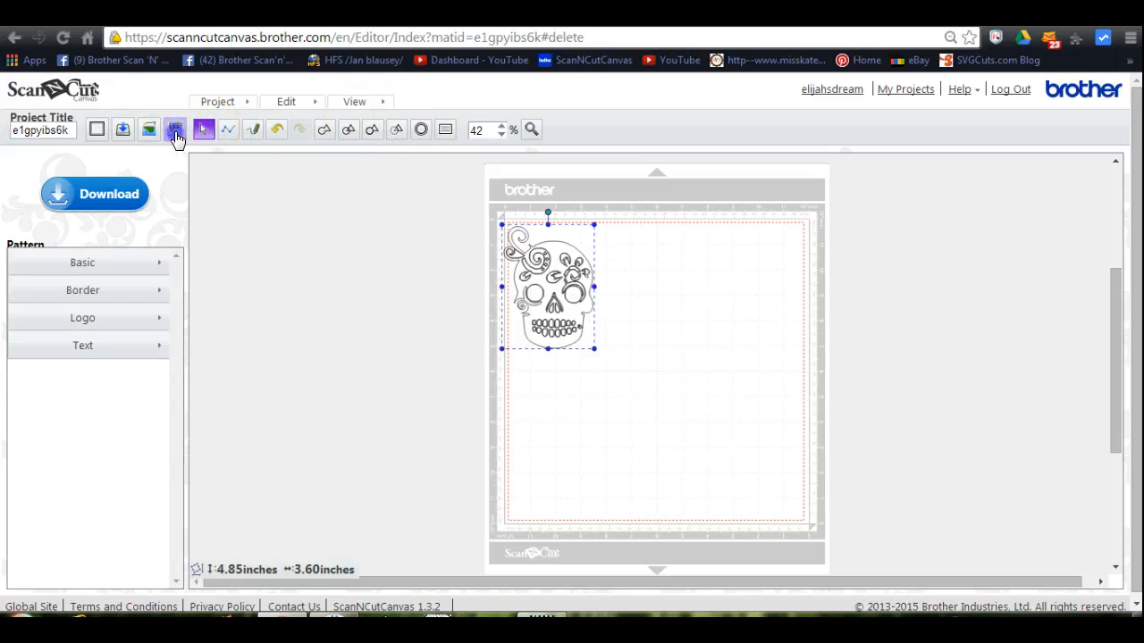
- Import chest.svg from Downloads > Owl with Hat, adding the orange chest shape to the mat
left_click(175, 129)
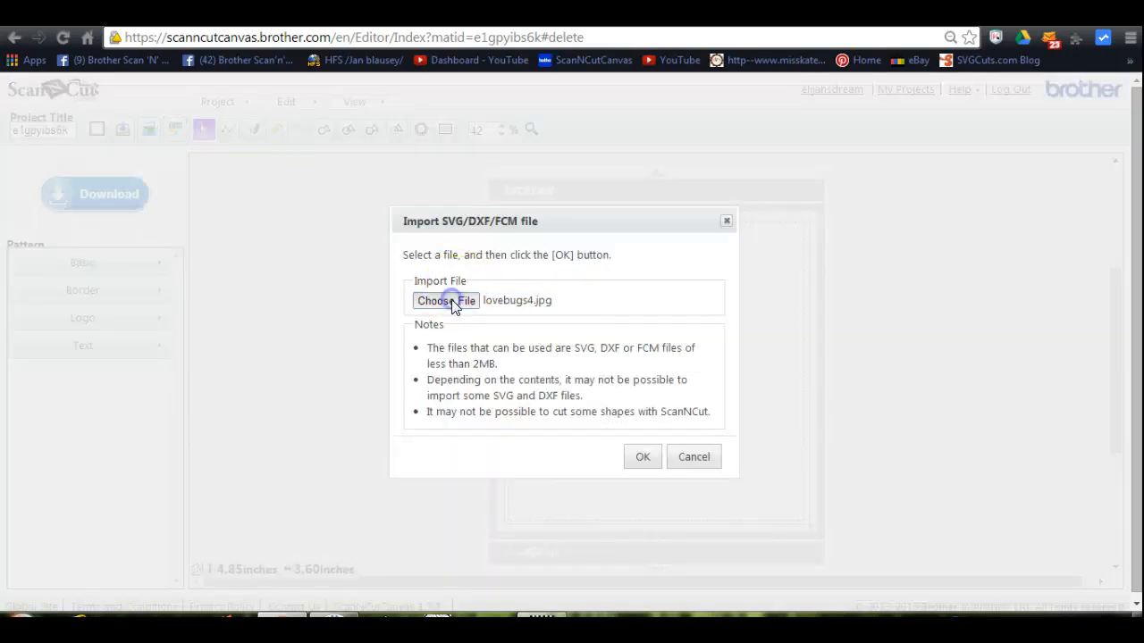
left_click(445, 301)
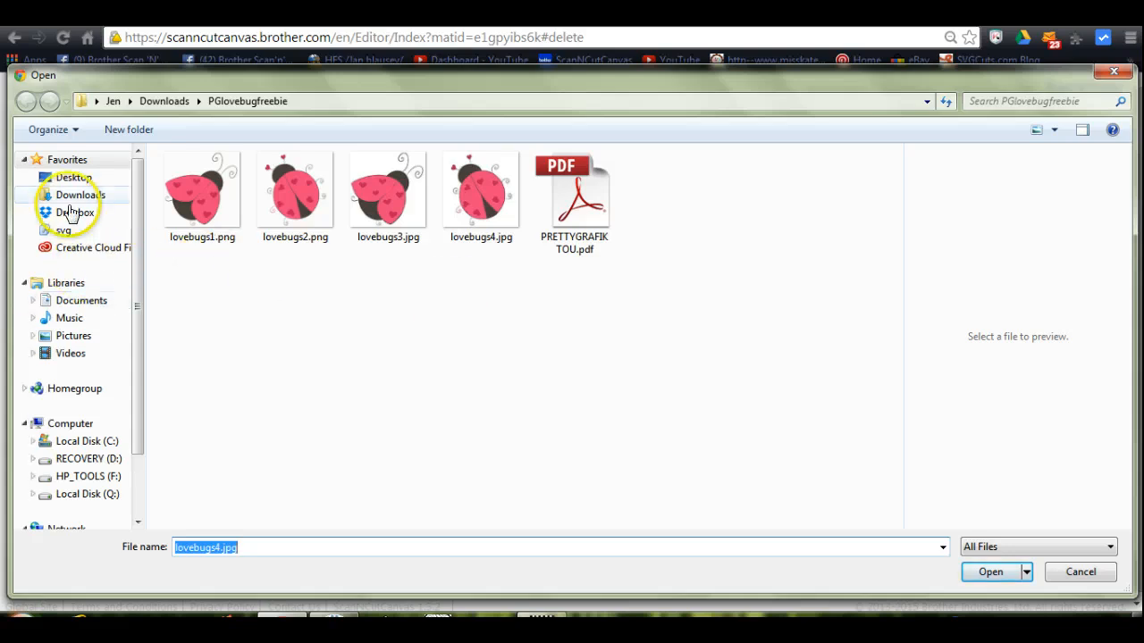
left_click(79, 194)
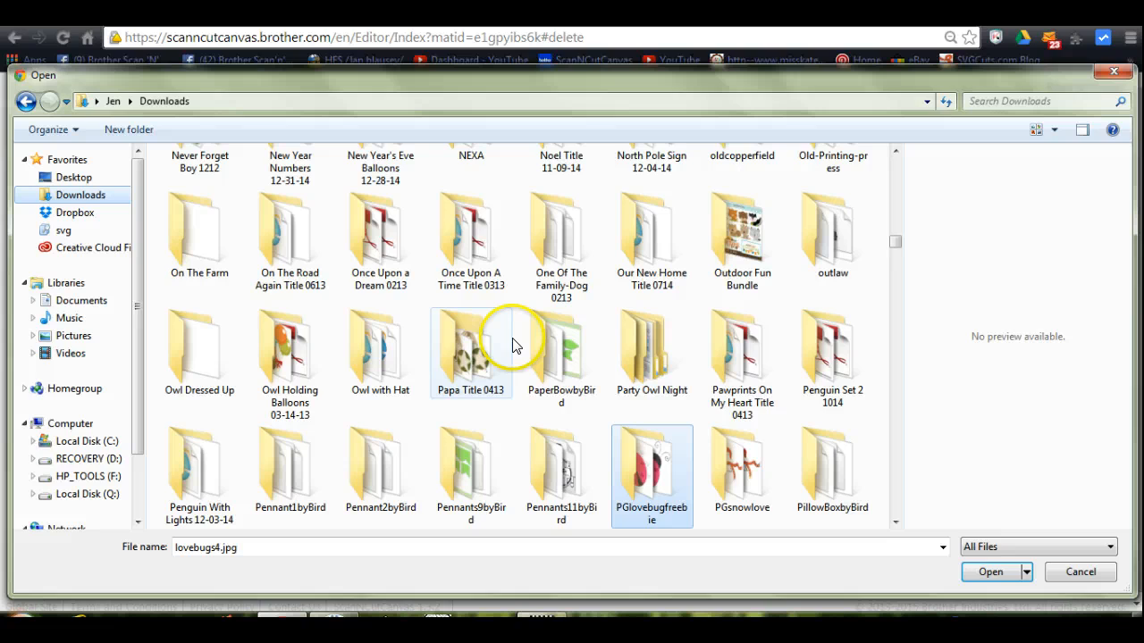
mouse_move(401, 357)
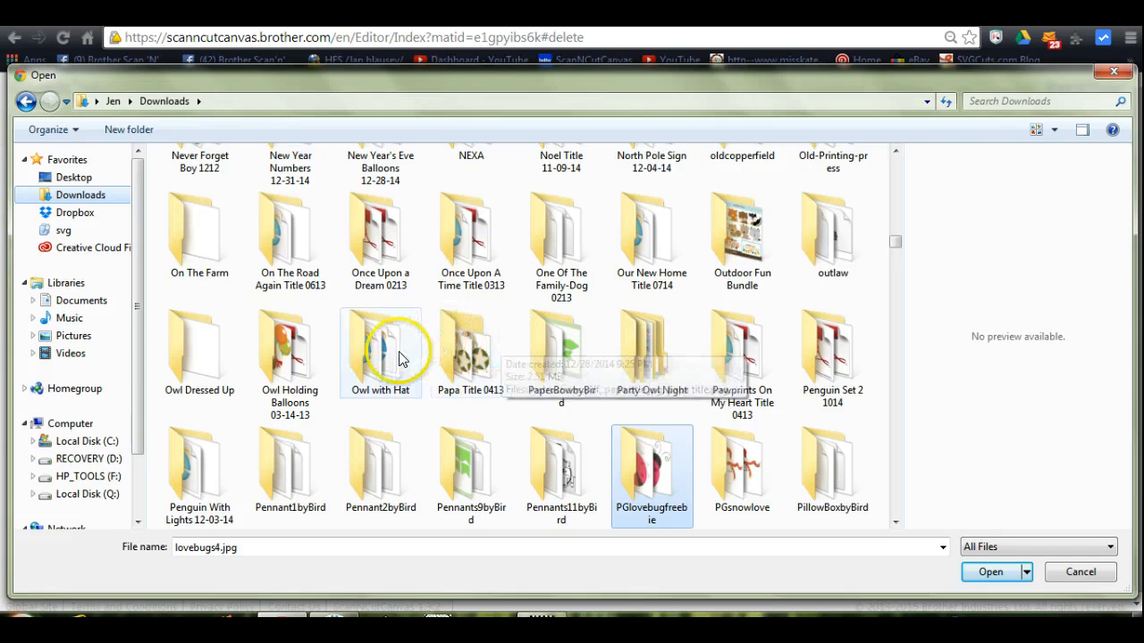
double_click(379, 348)
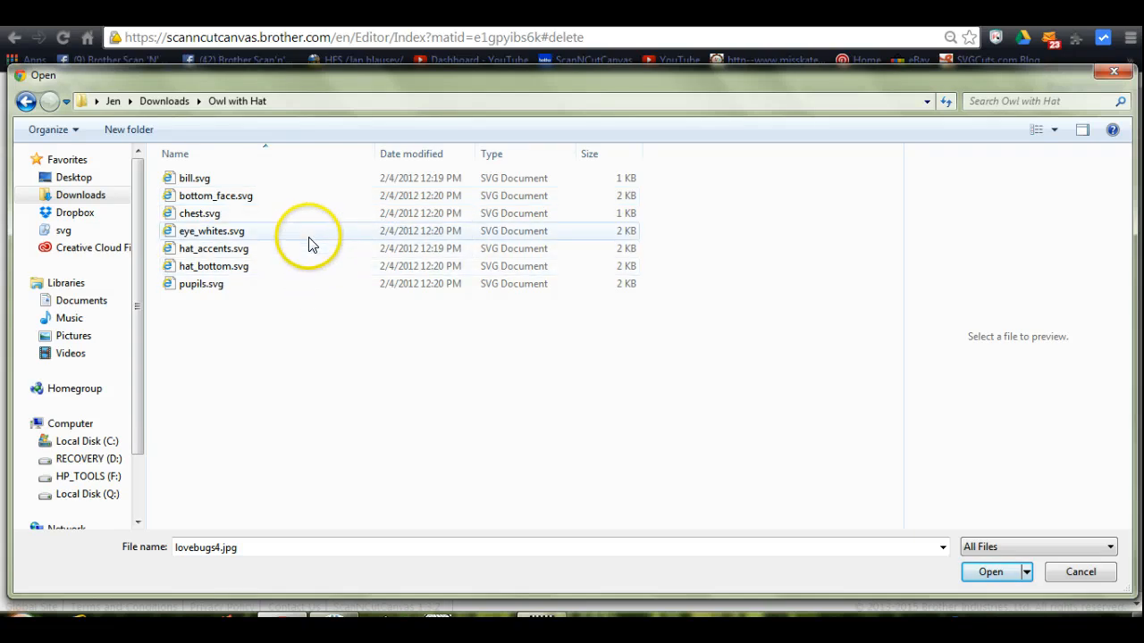
left_click(204, 214)
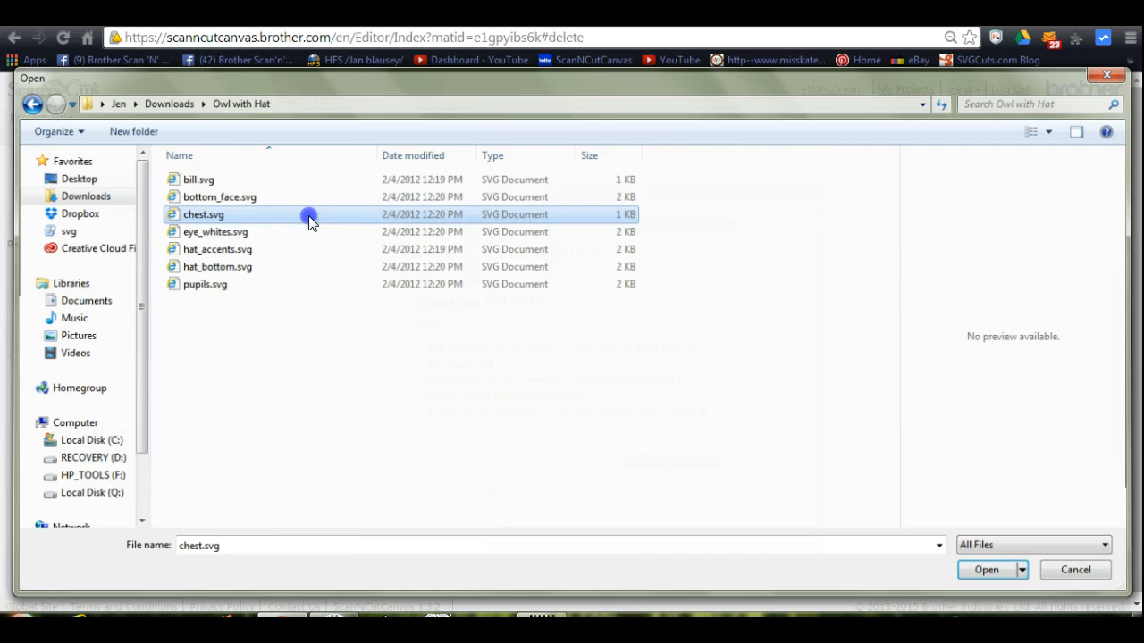
left_click(987, 569)
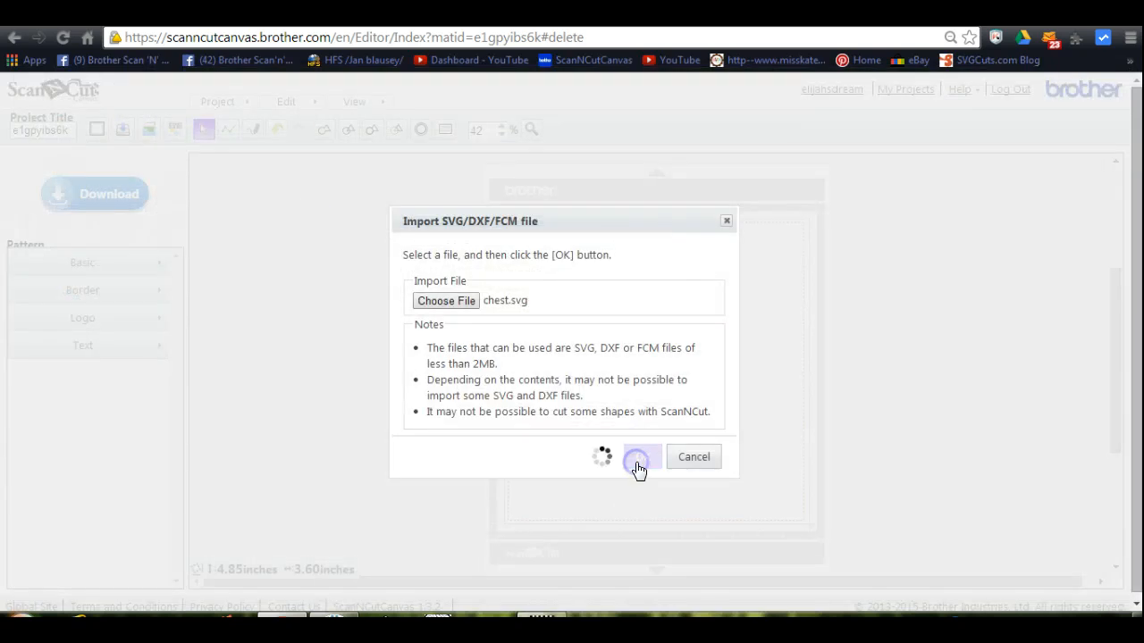
left_click(642, 458)
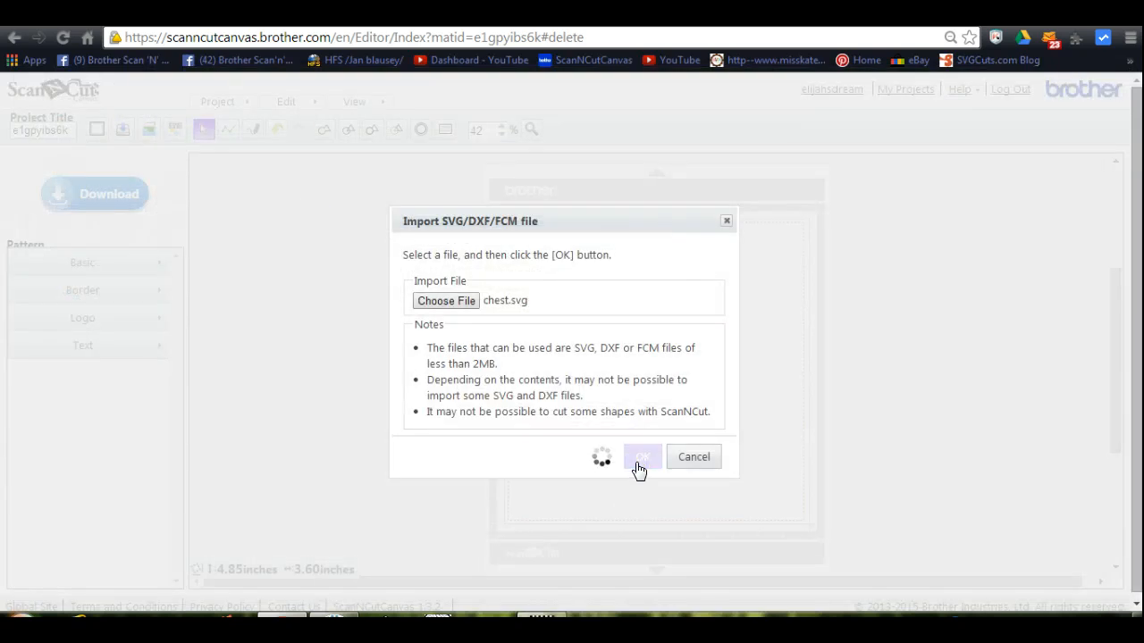
left_click(640, 458)
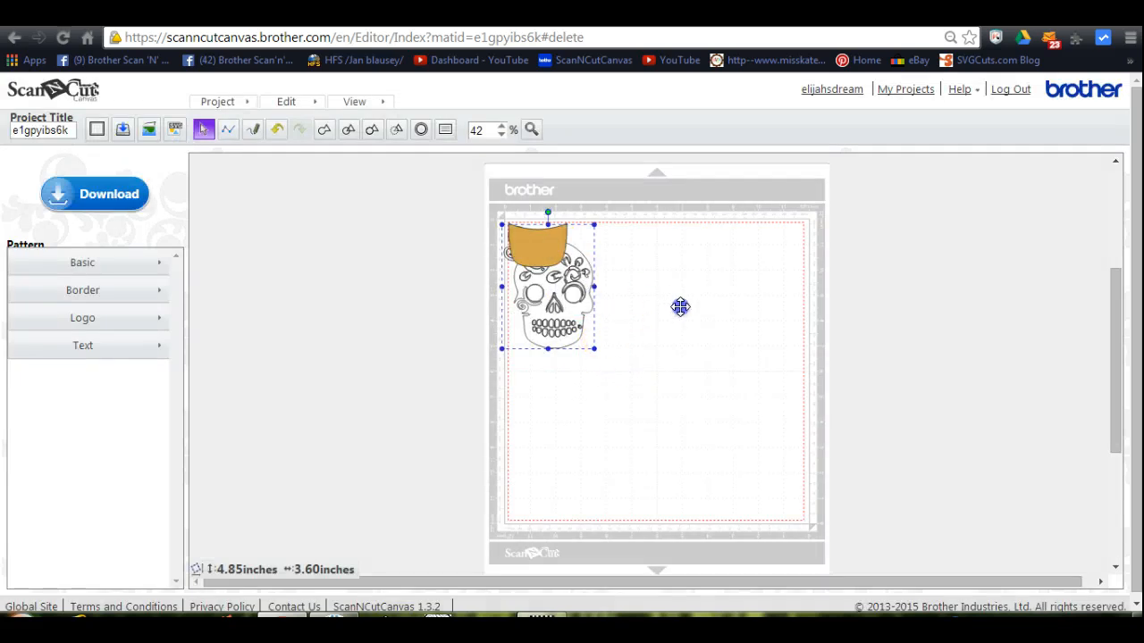
- Move the chest shape aside and delete it
left_click_drag(537, 241, 688, 313)
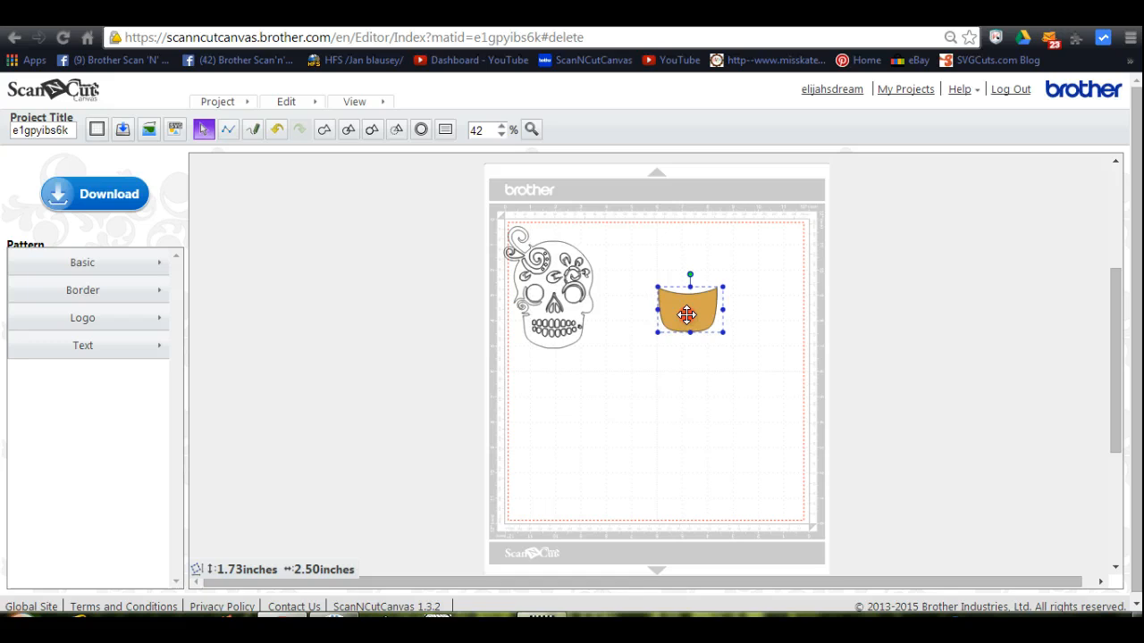
right_click(688, 312)
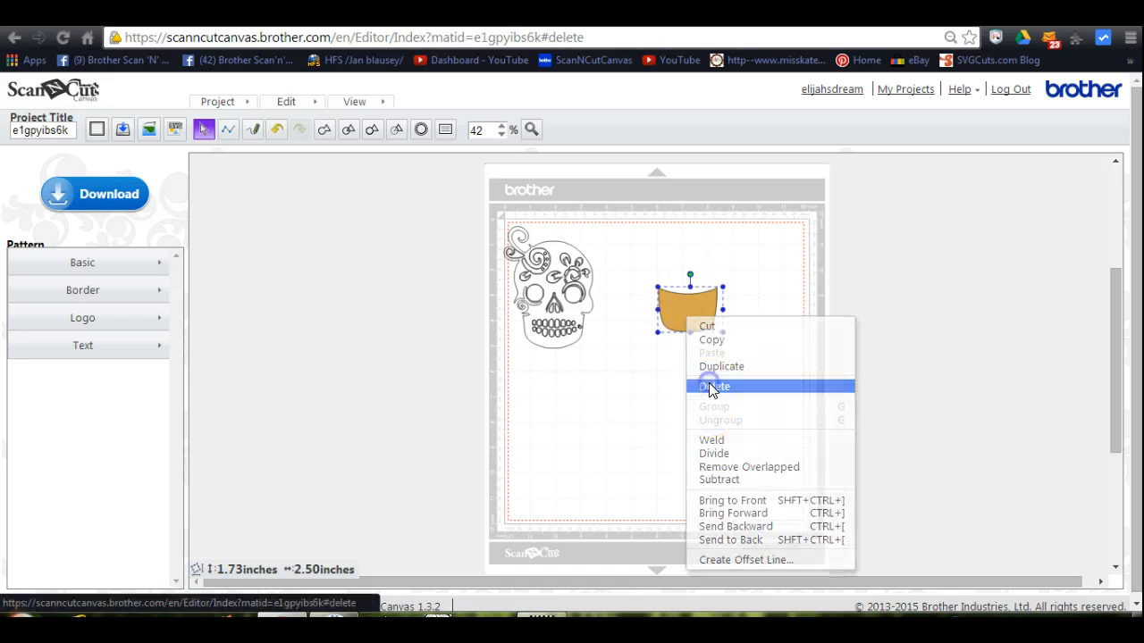
left_click(715, 386)
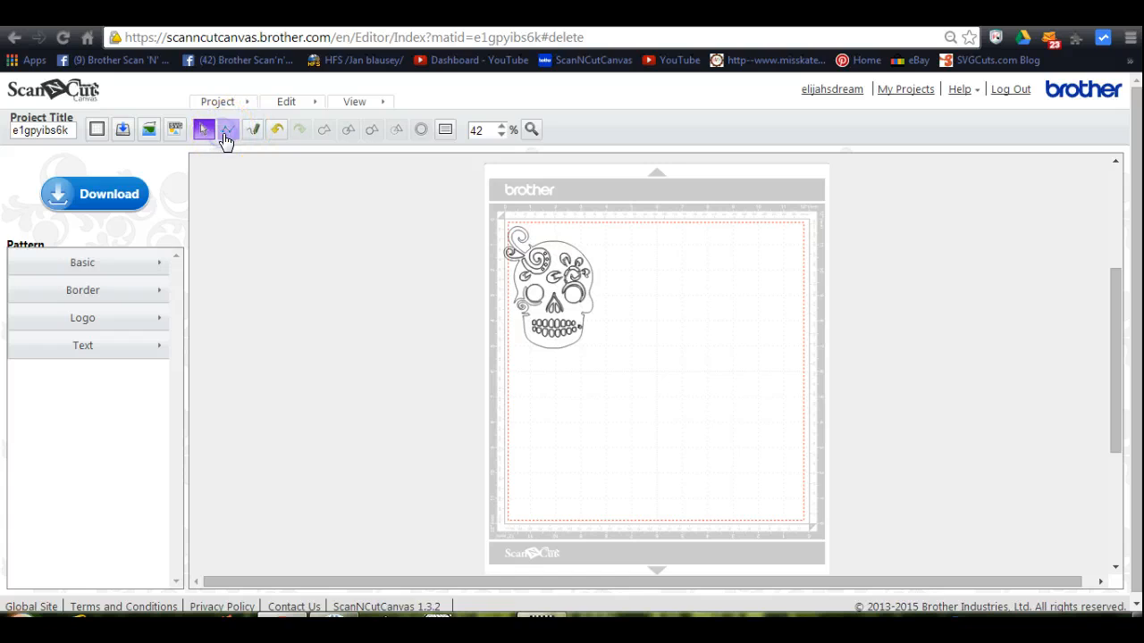
- Draw an orange pointed shape over the skull's face with the point-to-point drawing tool
left_click(229, 128)
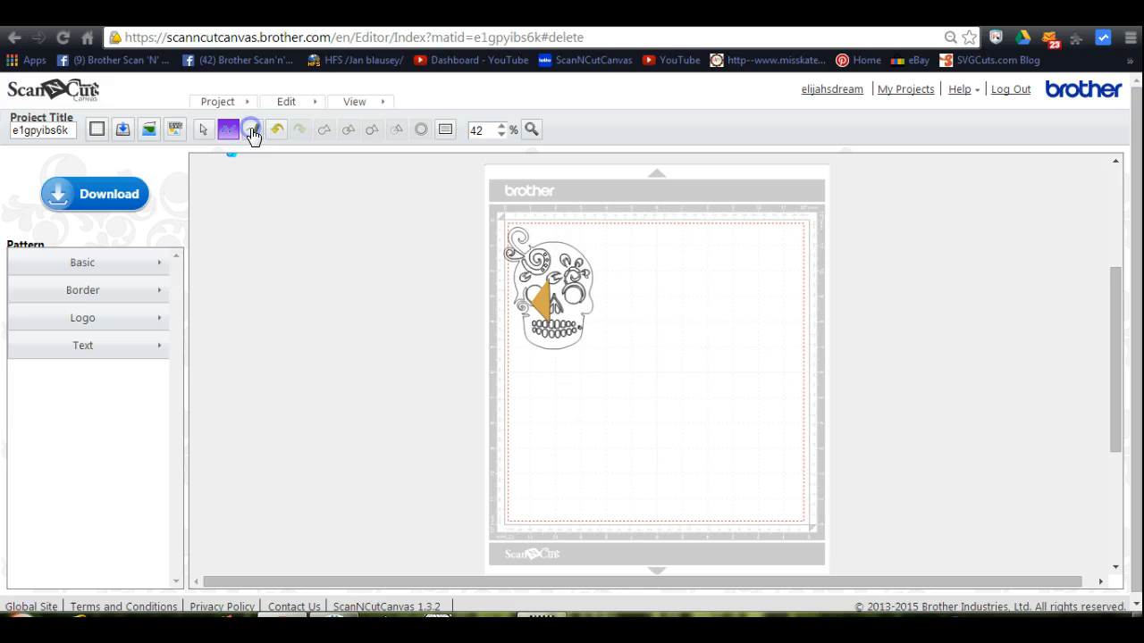
left_click(254, 129)
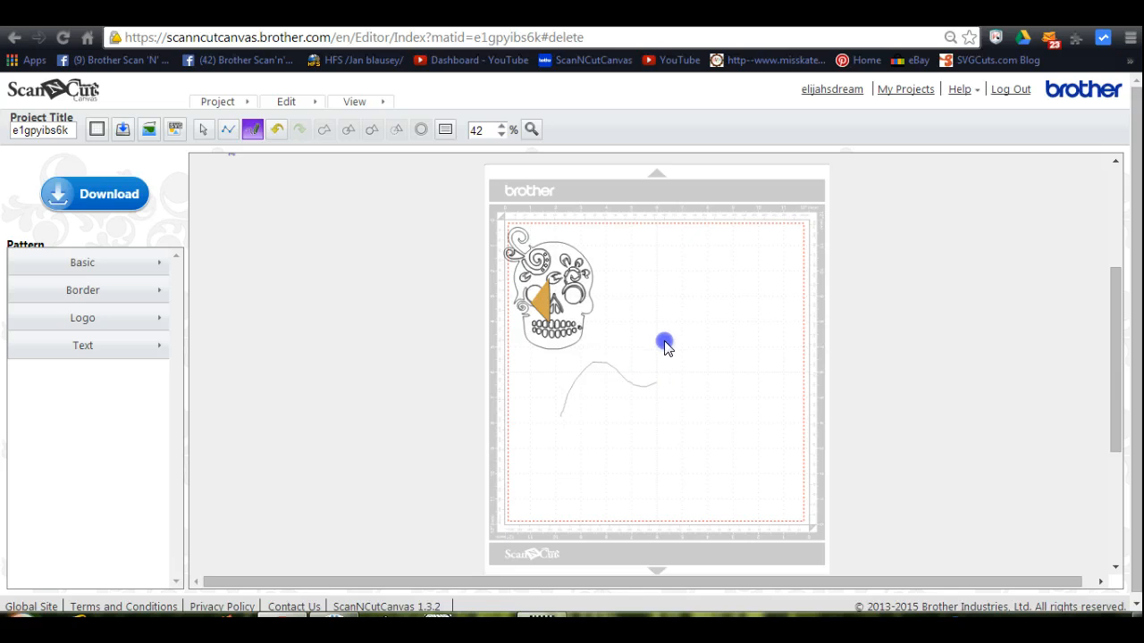
- Draw a freehand wavy line, then undo and redo the drawings
left_click_drag(665, 343, 772, 295)
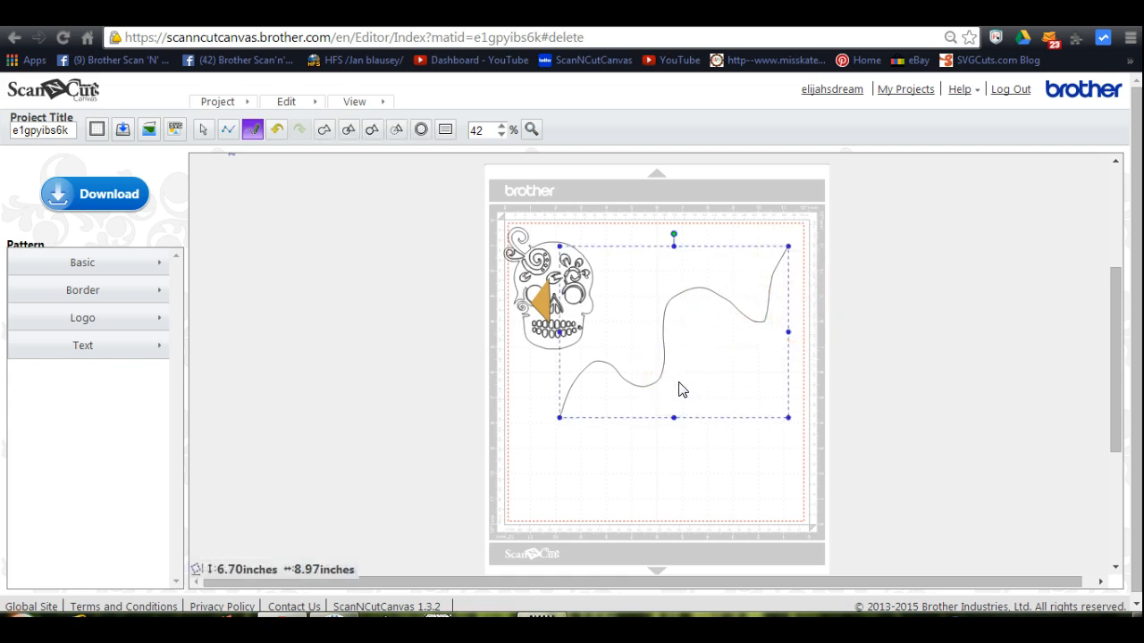
left_click(658, 313)
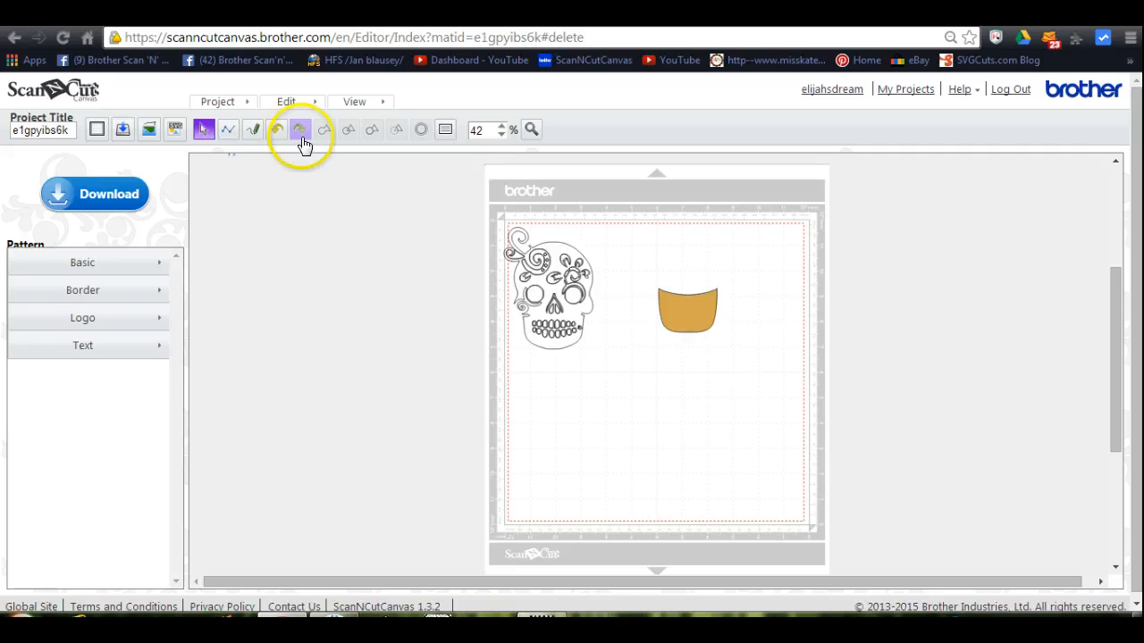
left_click(300, 129)
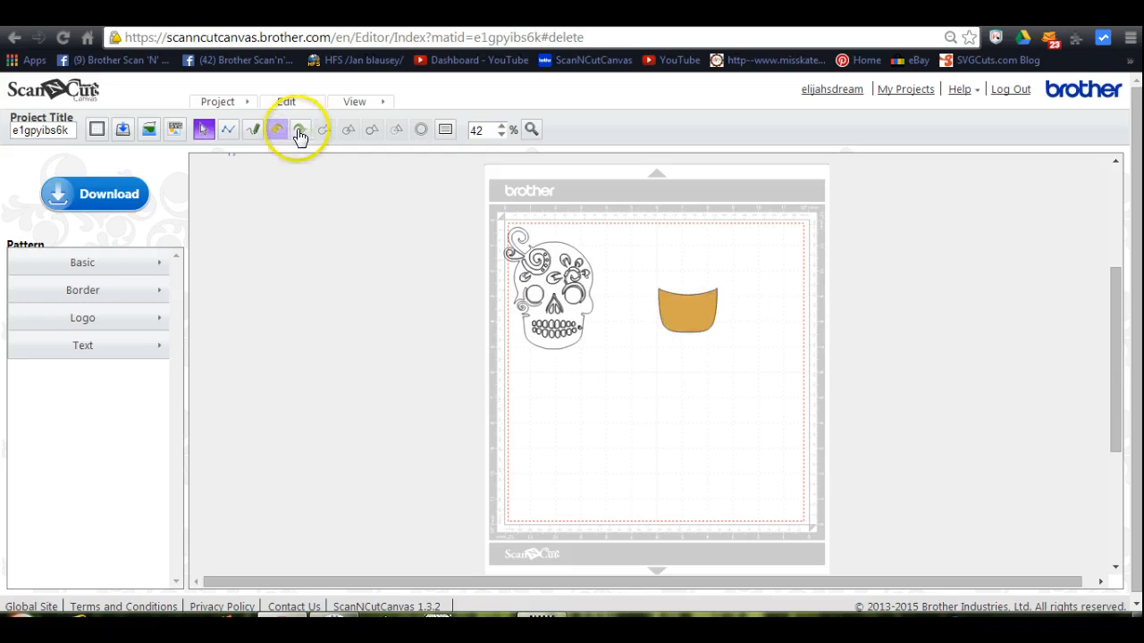
left_click(301, 128)
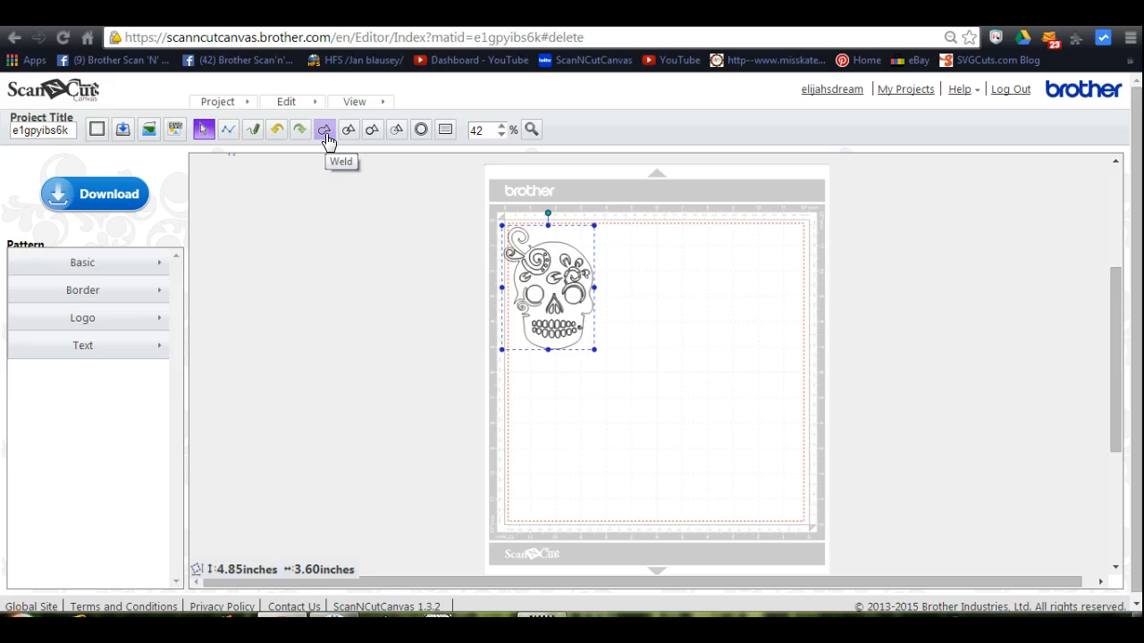
mouse_move(349, 128)
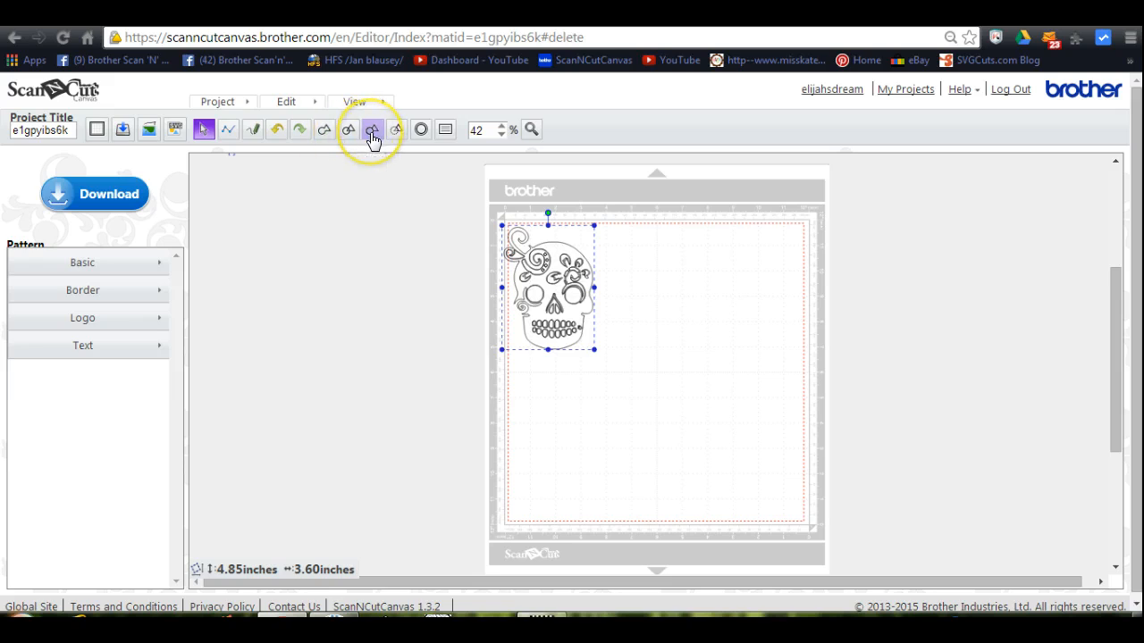
mouse_move(372, 129)
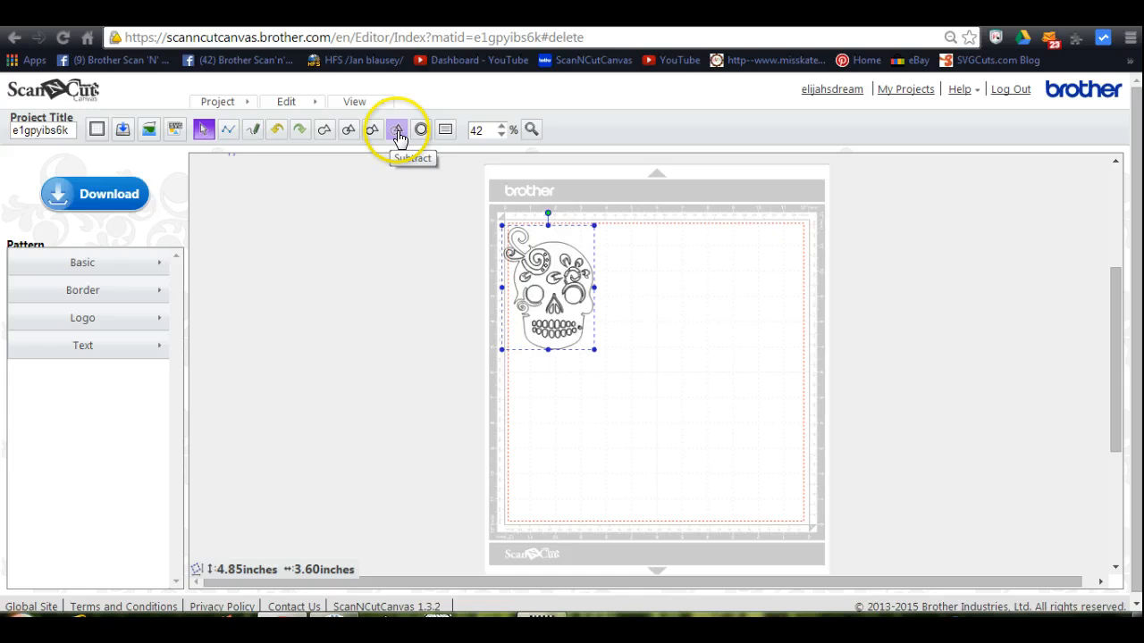
mouse_move(397, 128)
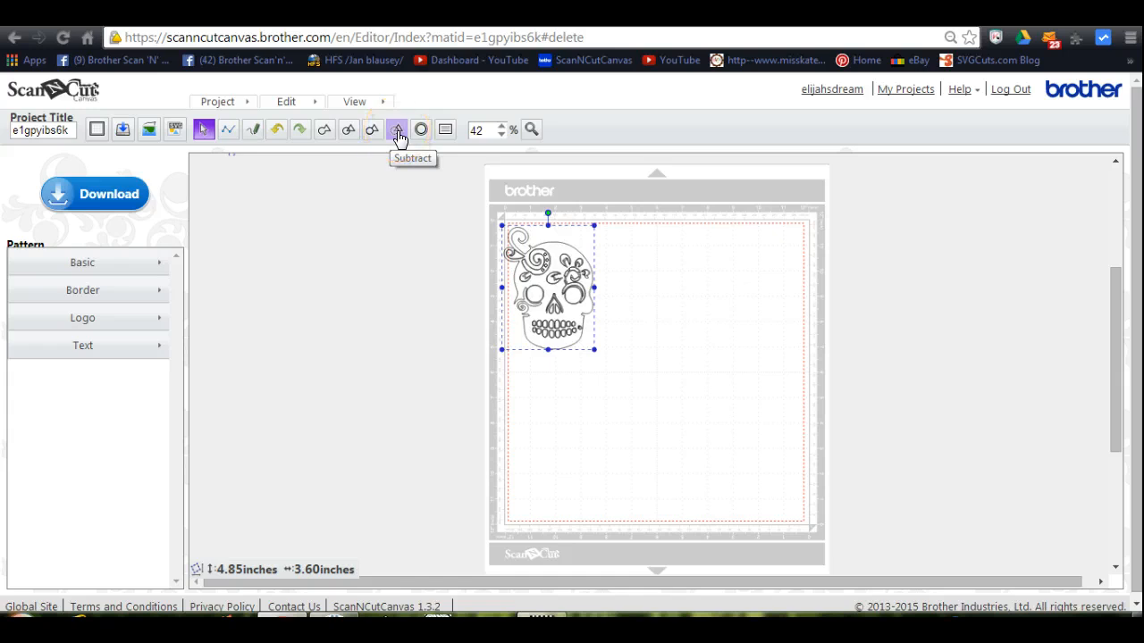
mouse_move(420, 131)
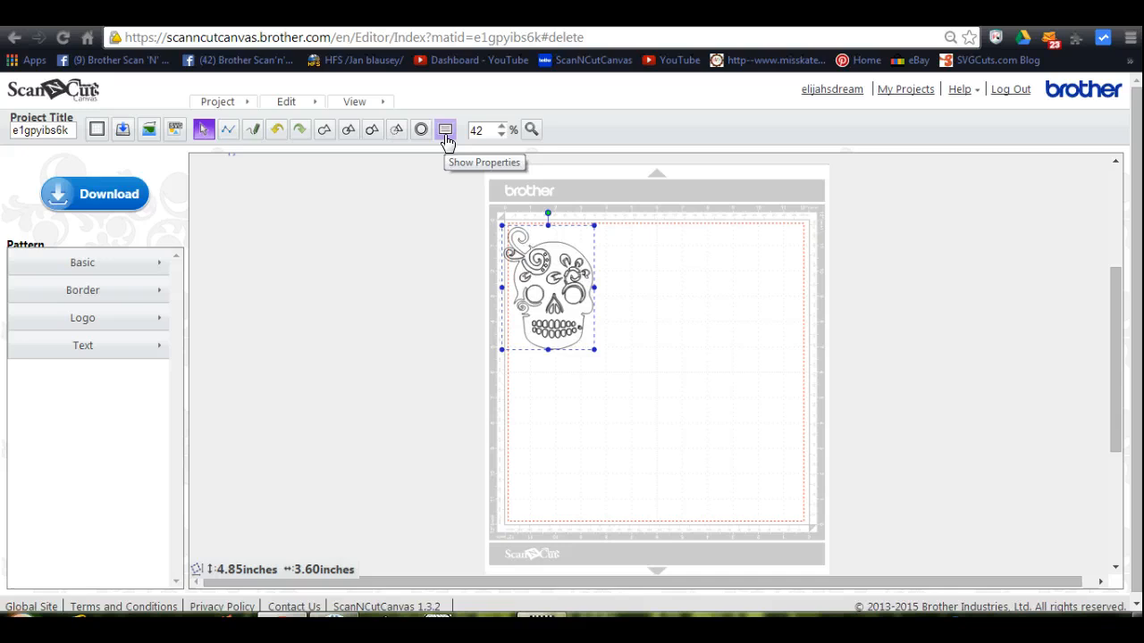
left_click(445, 128)
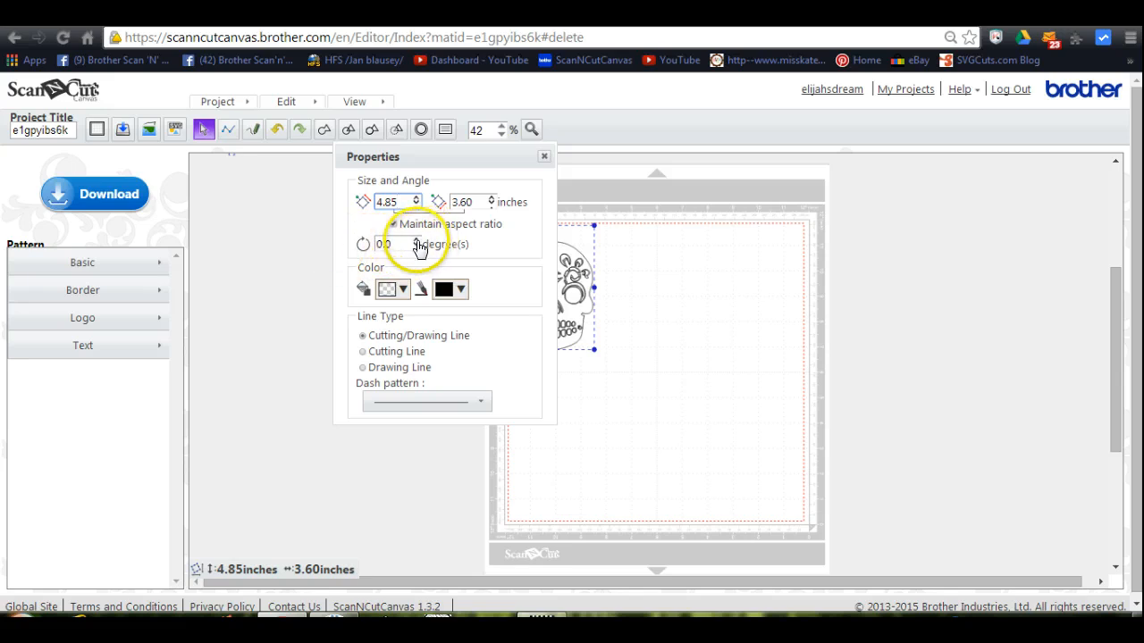
type("5.0")
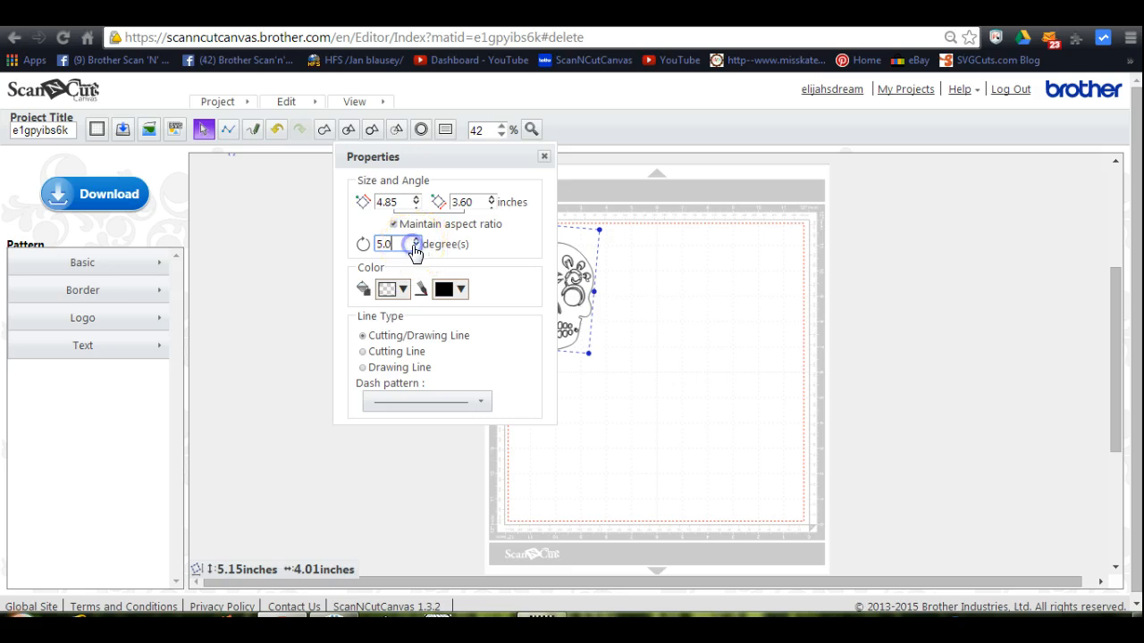
left_click(415, 247)
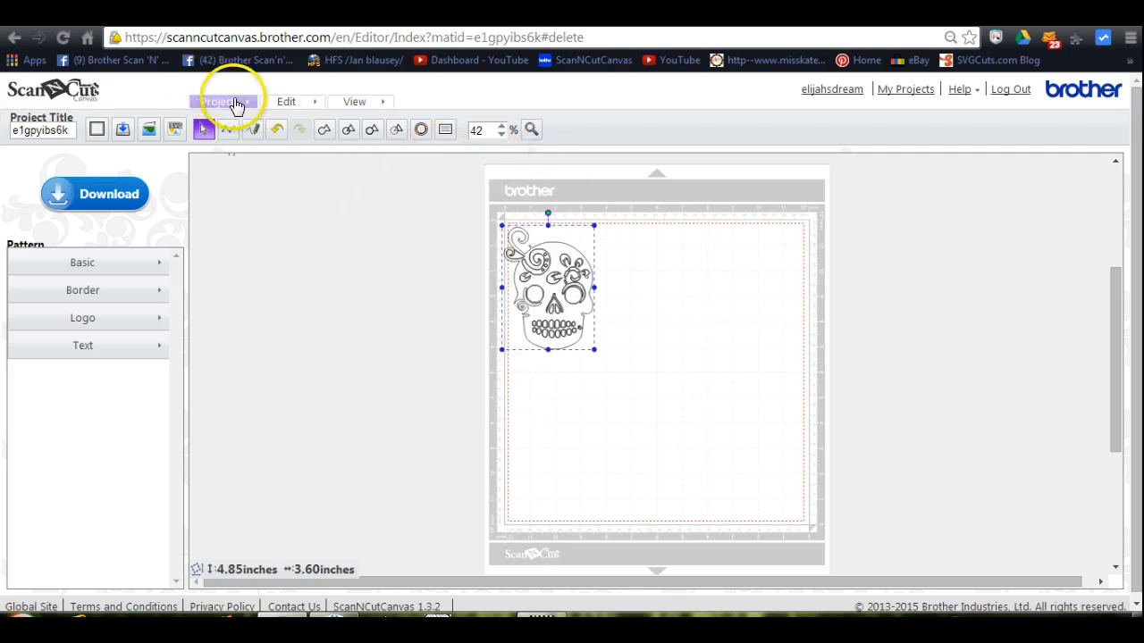
- Review the Project menu entries, then show the Edit menu commands for the skull
left_click(222, 100)
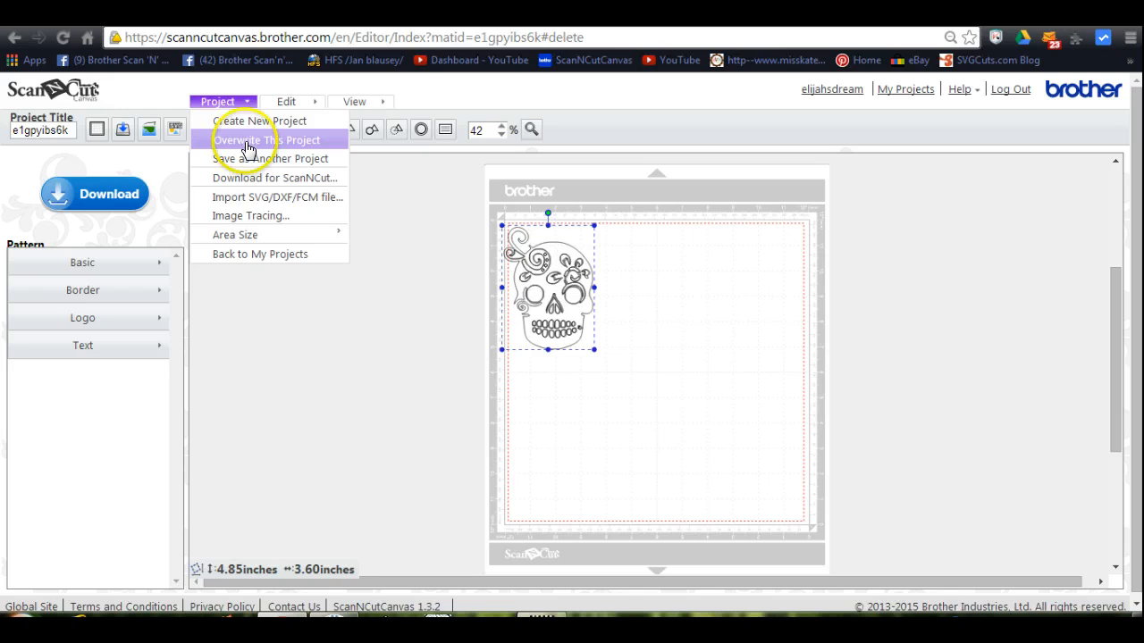
mouse_move(254, 182)
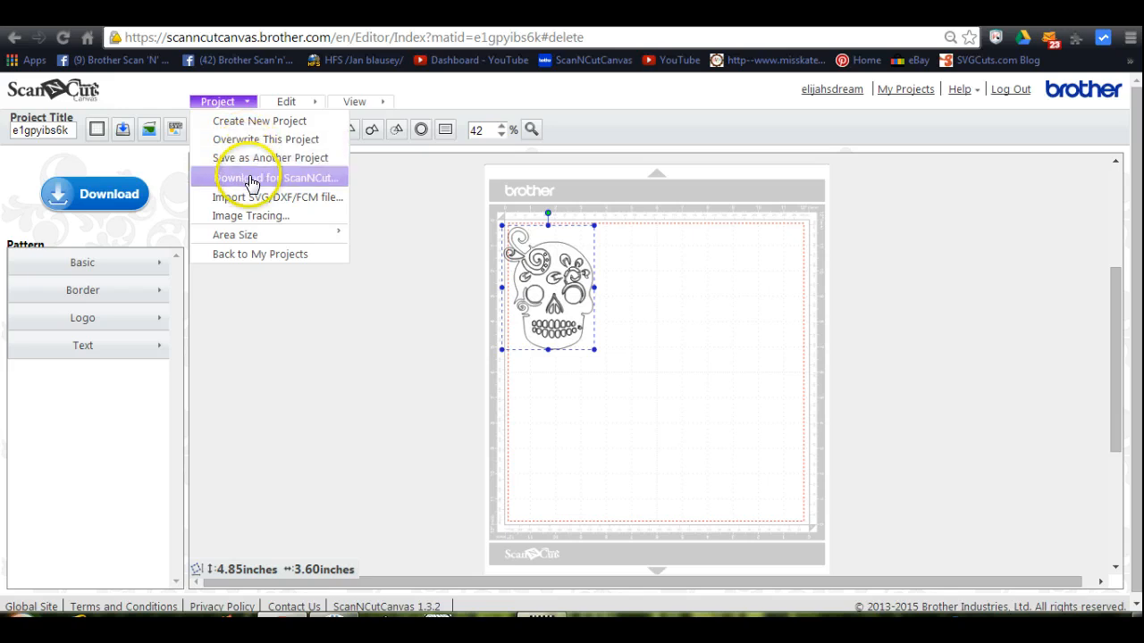
mouse_move(250, 197)
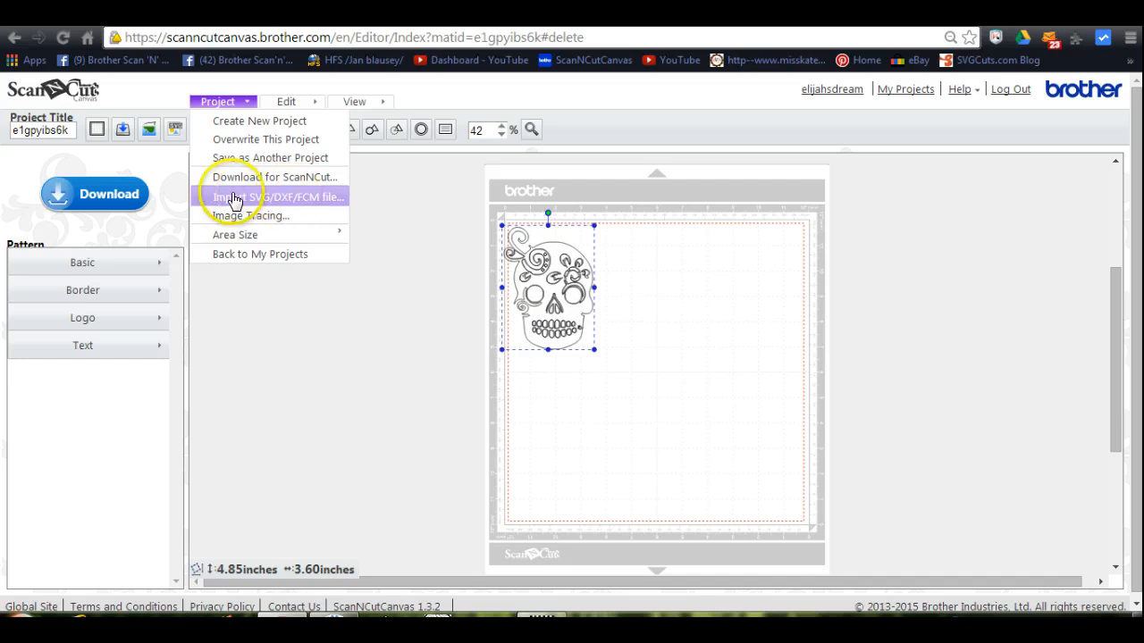
mouse_move(284, 208)
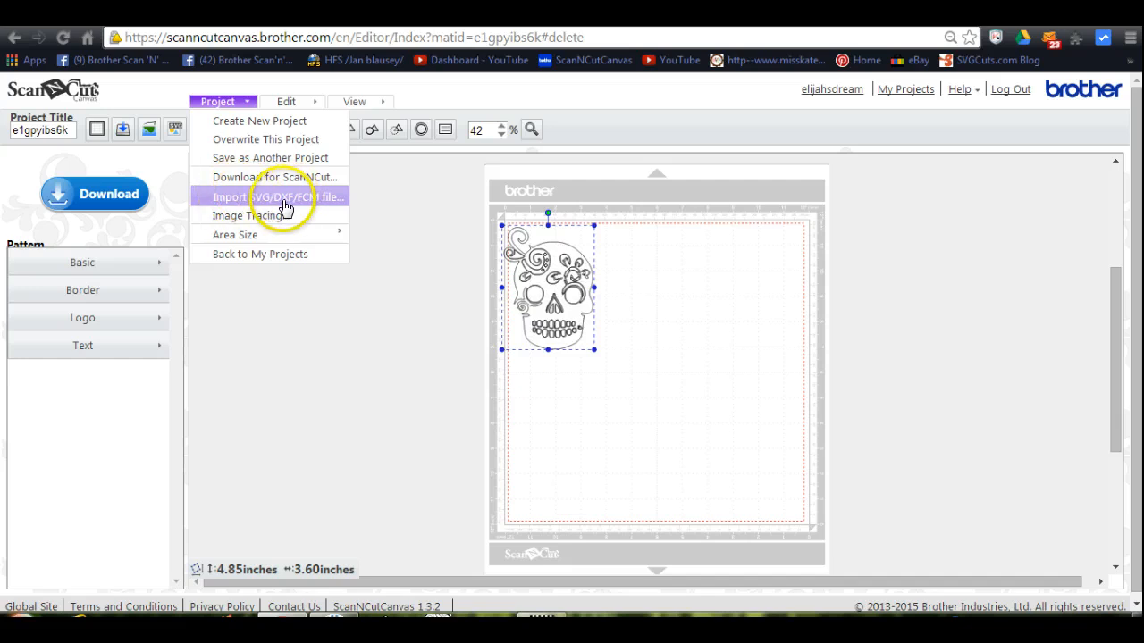
mouse_move(282, 214)
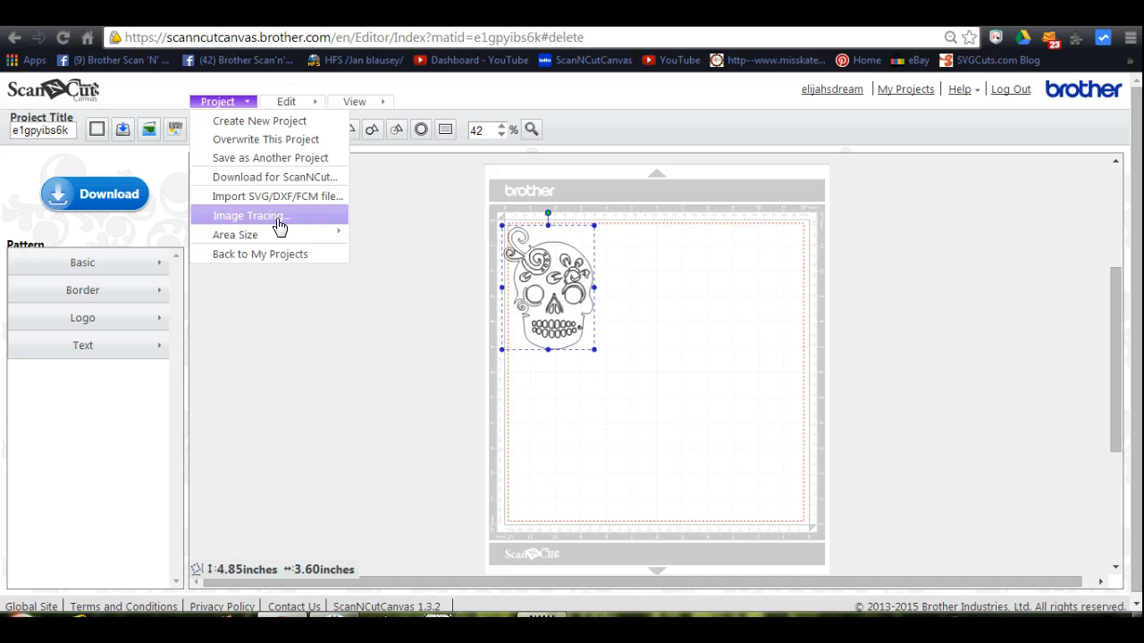
mouse_move(236, 234)
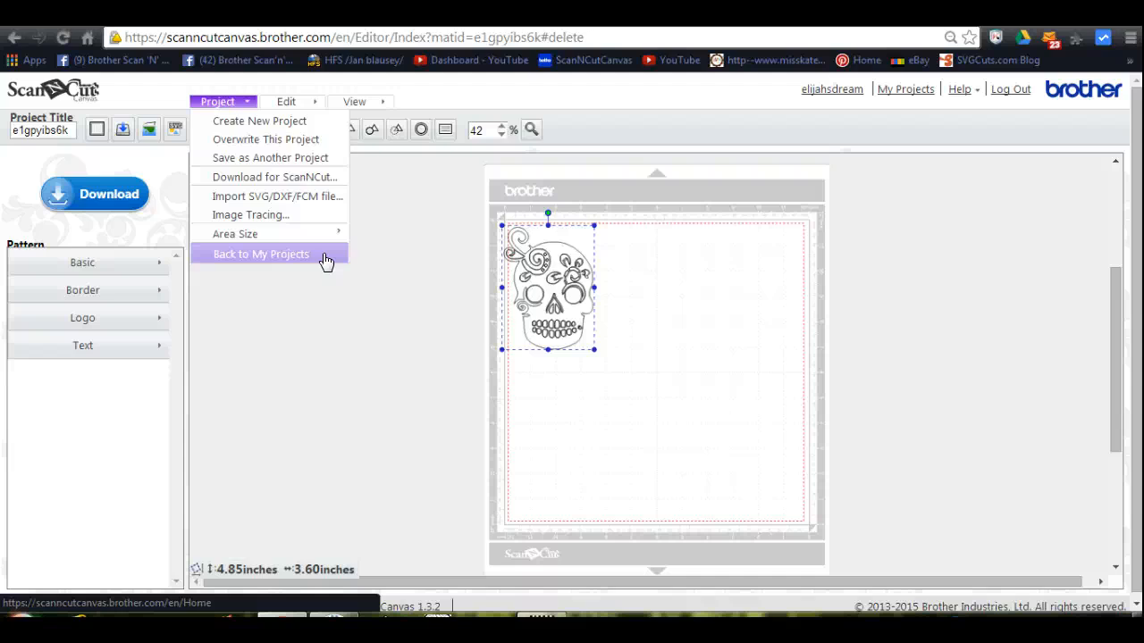
left_click(286, 100)
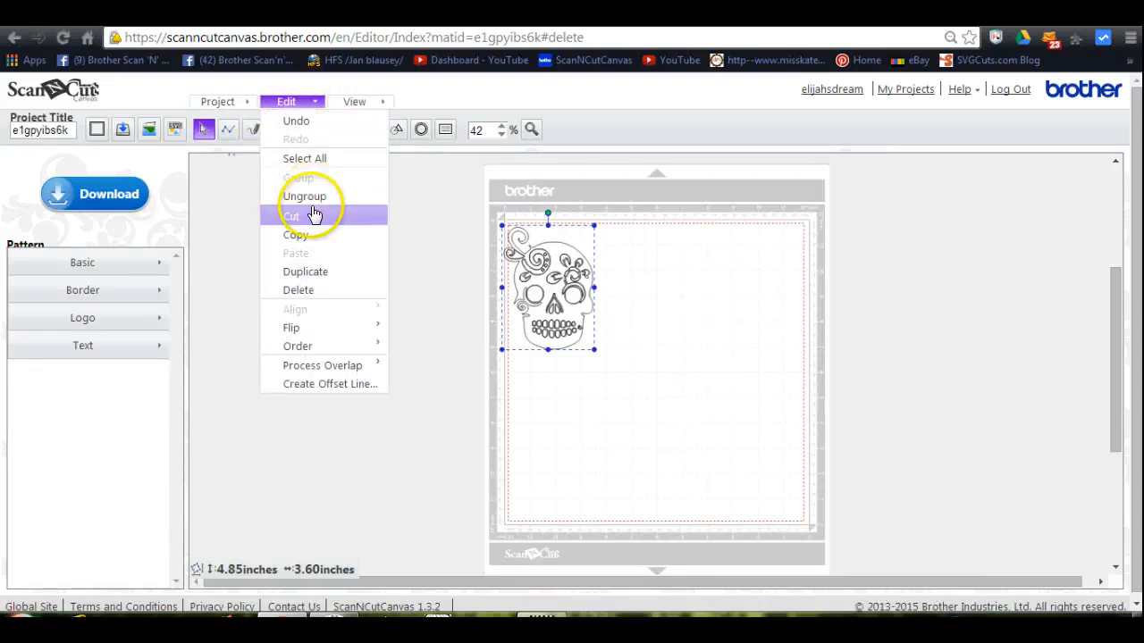
mouse_move(325, 277)
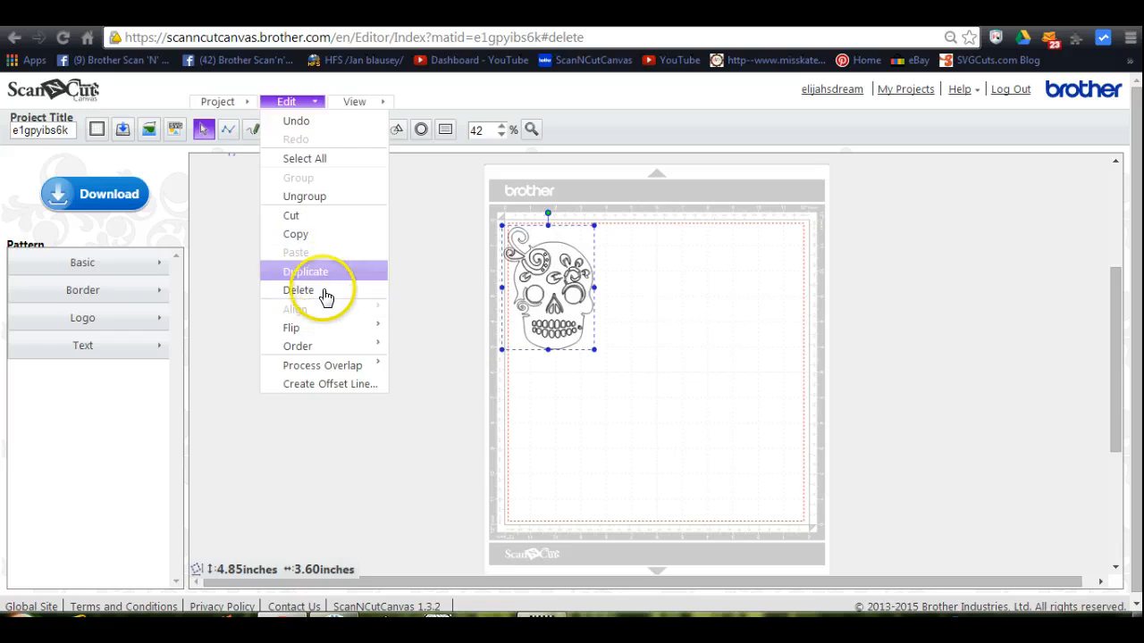
mouse_move(292, 327)
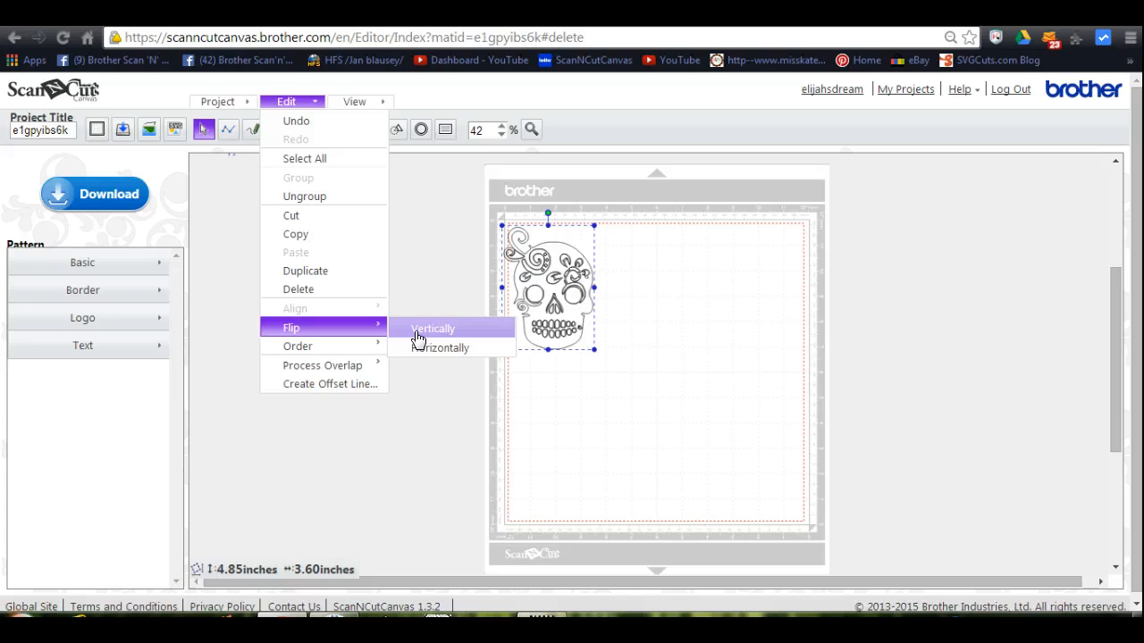
- Flip the 4.85 × 3.60 inch skull vertically, then horizontally, so it is upside down and mirrored
left_click(433, 329)
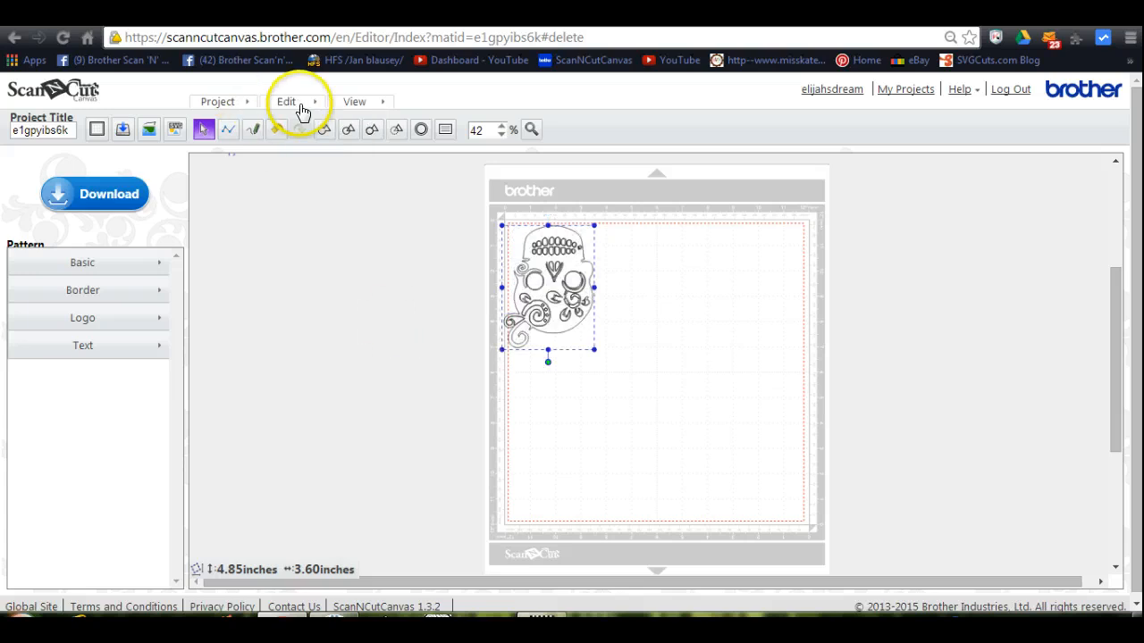
left_click(286, 100)
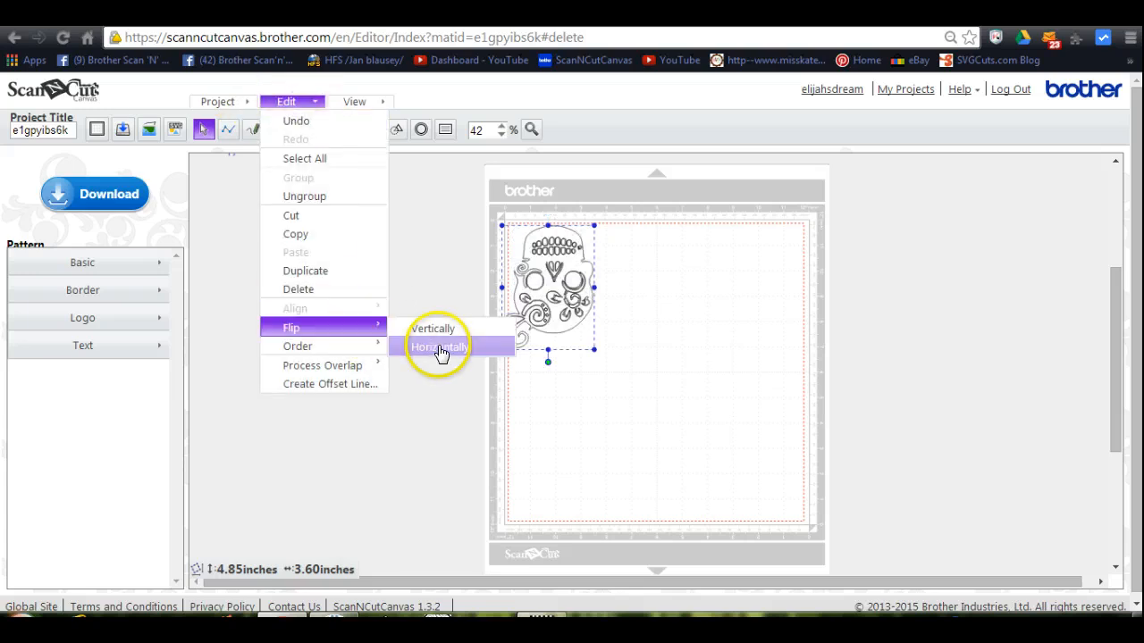
left_click(440, 347)
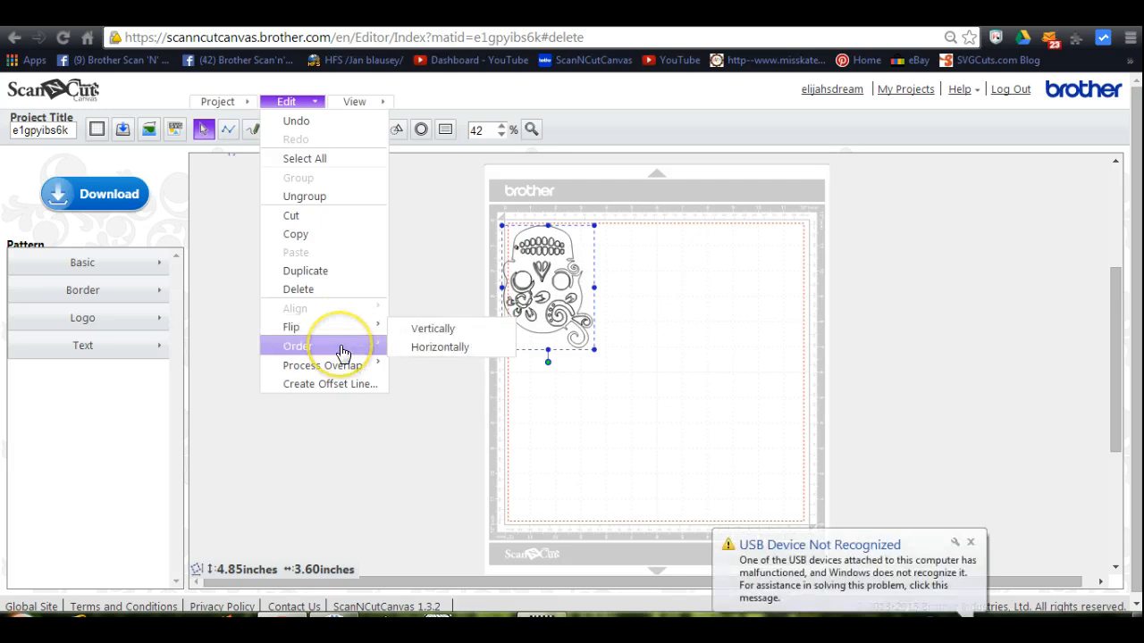
mouse_move(297, 347)
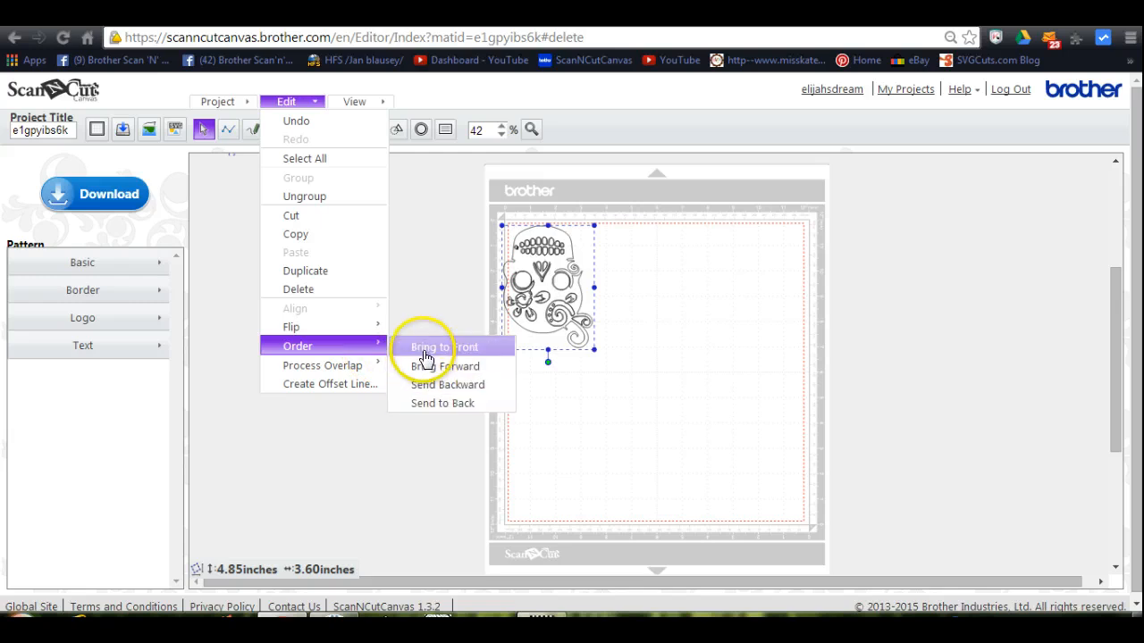
mouse_move(420, 347)
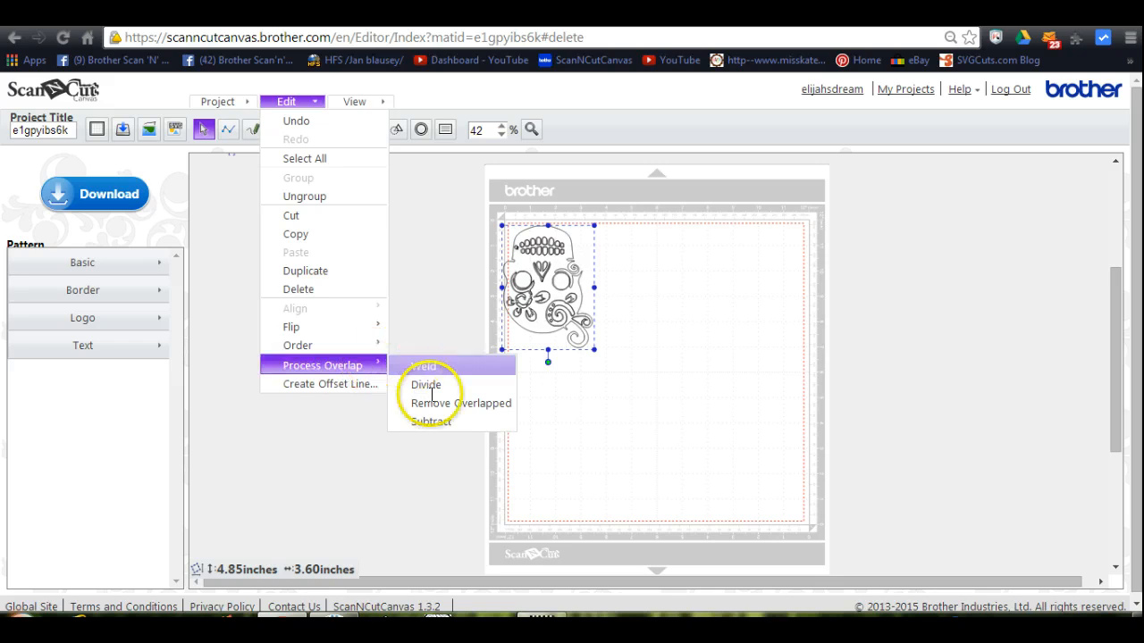
mouse_move(438, 414)
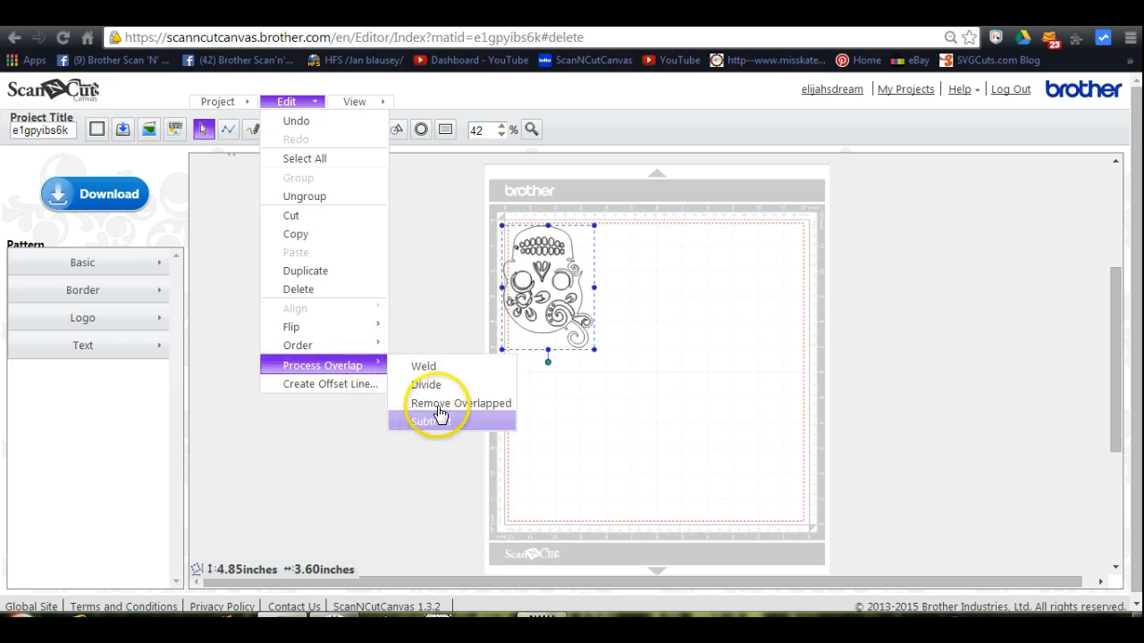
mouse_move(390, 373)
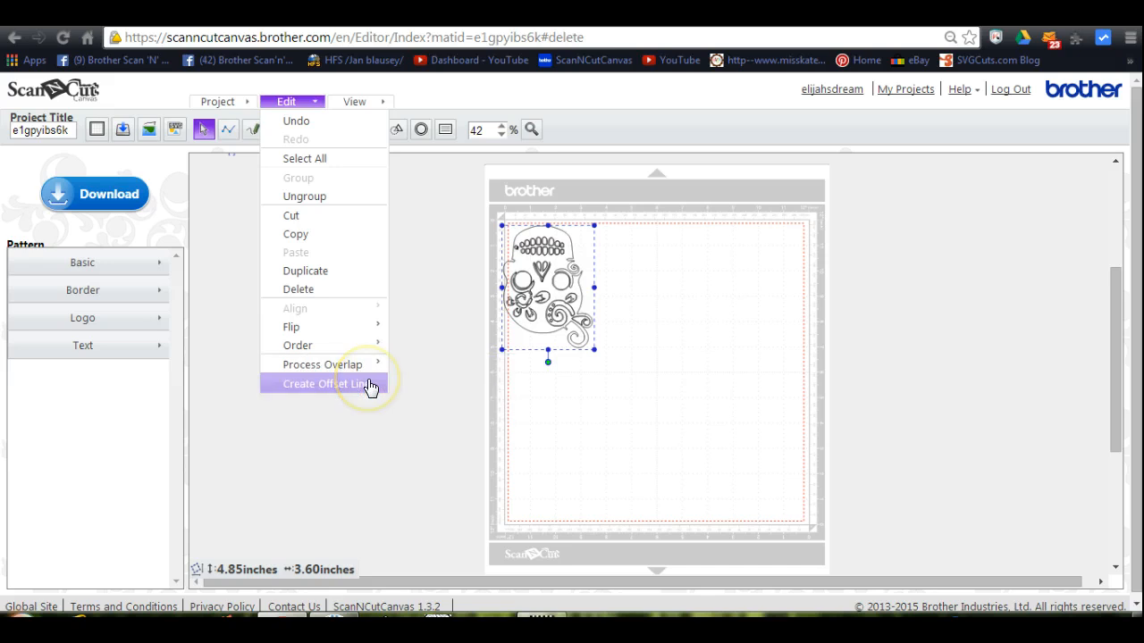
- Create an outward offset line around the skull with 0.4-inch spacing
left_click(325, 383)
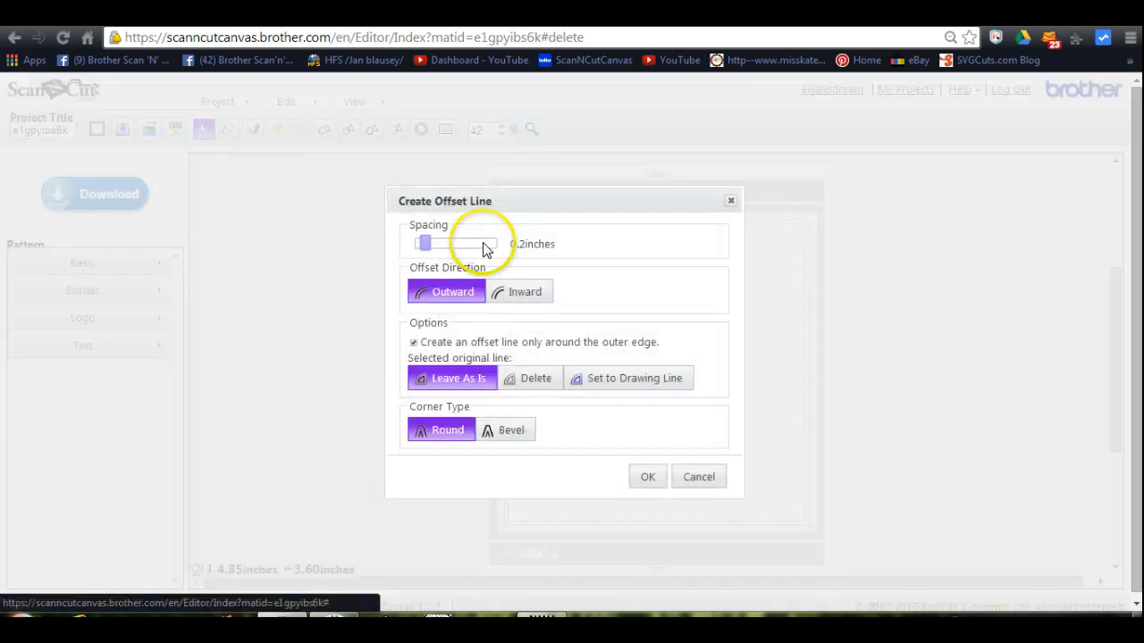
left_click_drag(423, 243, 443, 243)
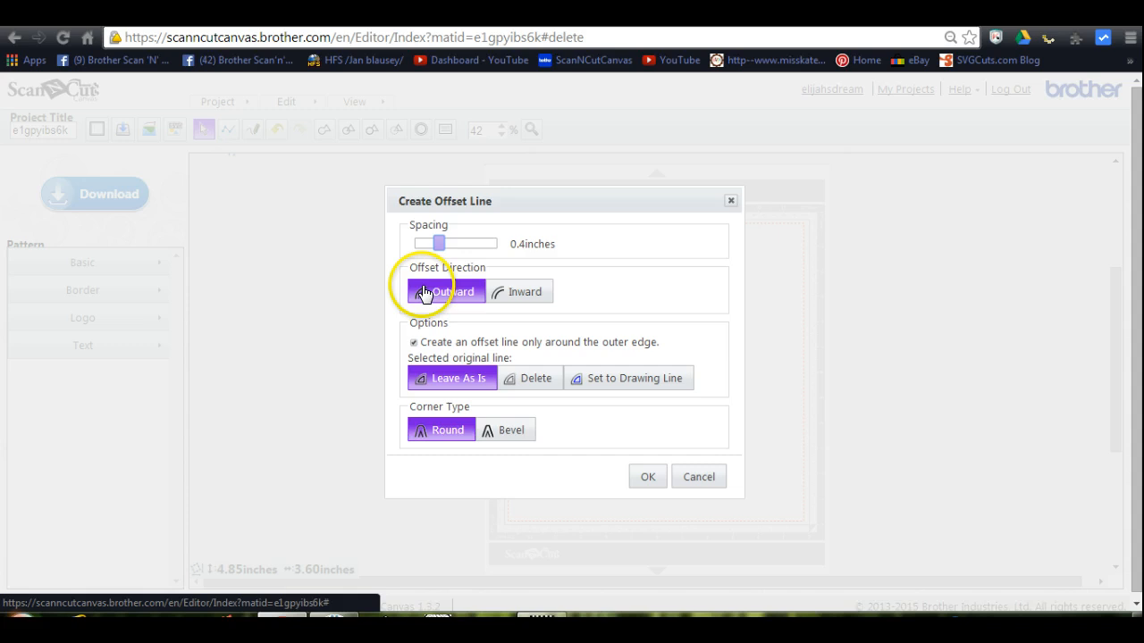
mouse_move(526, 291)
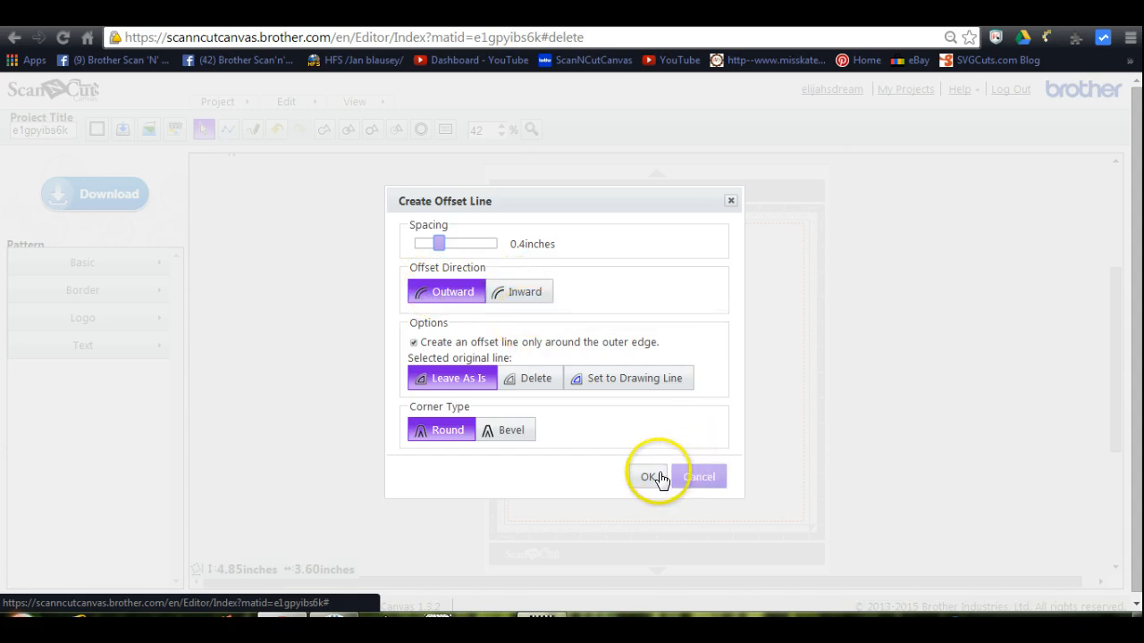
left_click(651, 475)
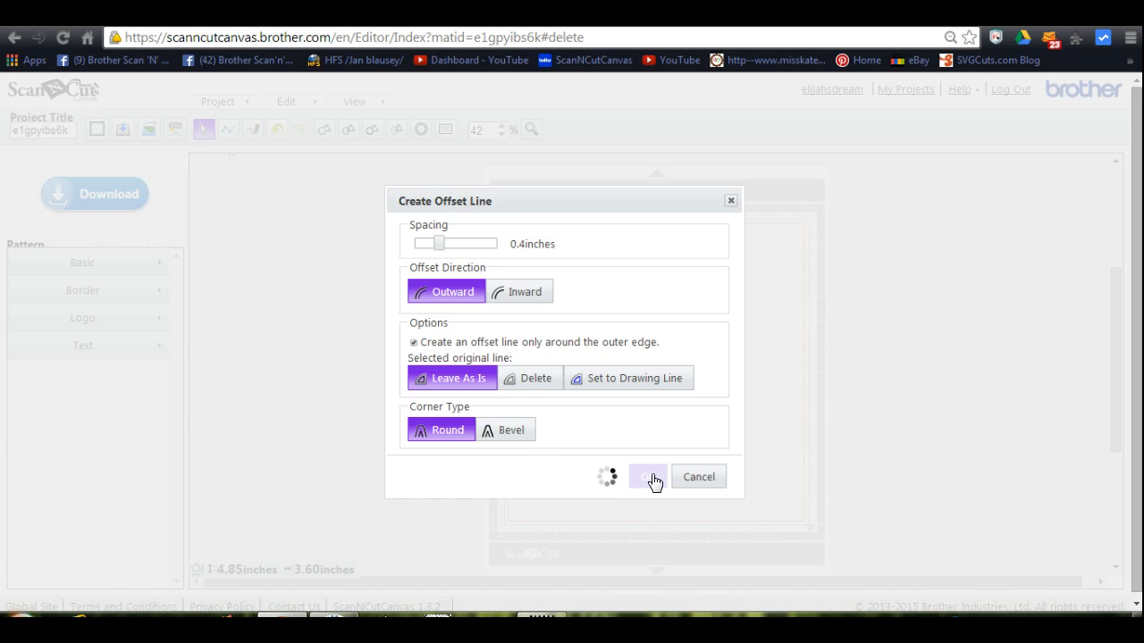
left_click(648, 475)
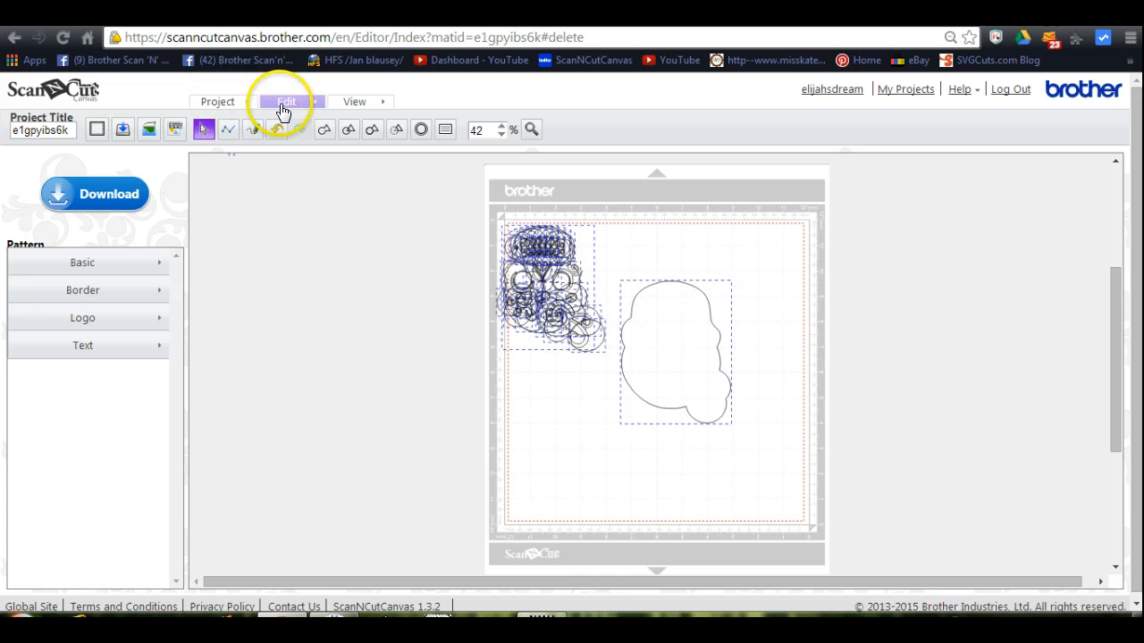
- Bring up the Edit menu commands for the now-empty project
left_click(286, 100)
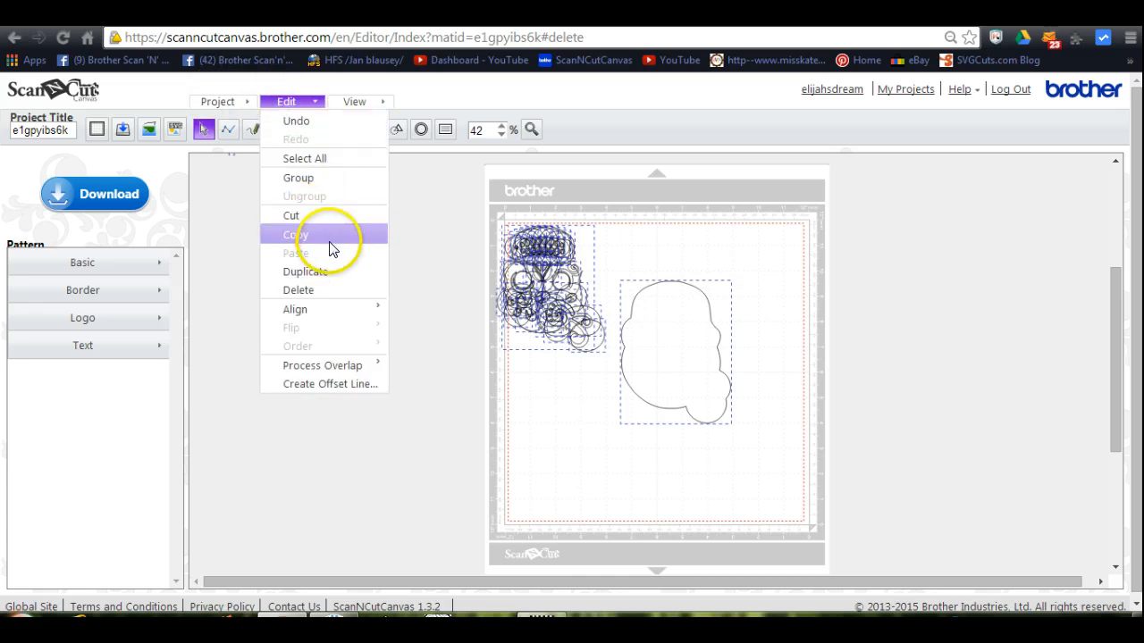
mouse_move(336, 290)
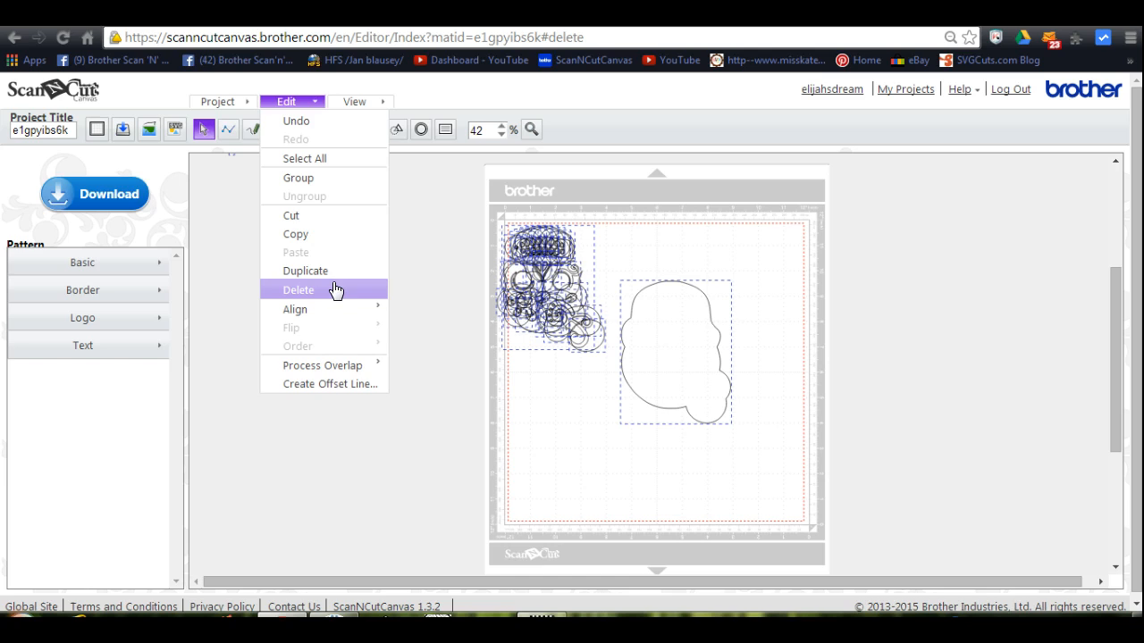
left_click(298, 290)
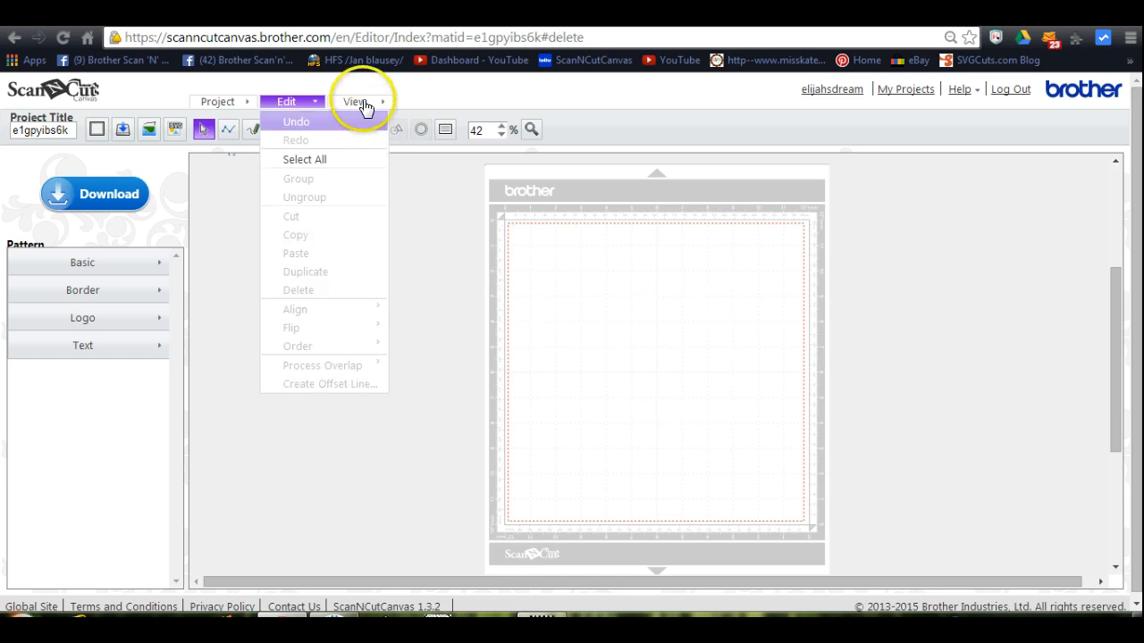
left_click(355, 100)
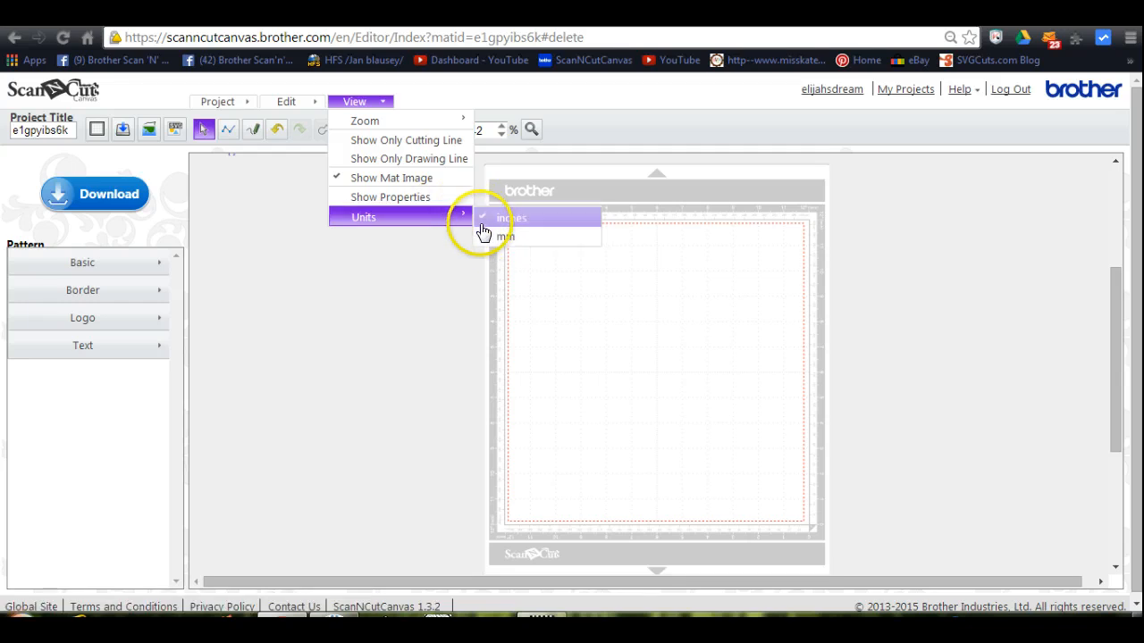
left_click(511, 218)
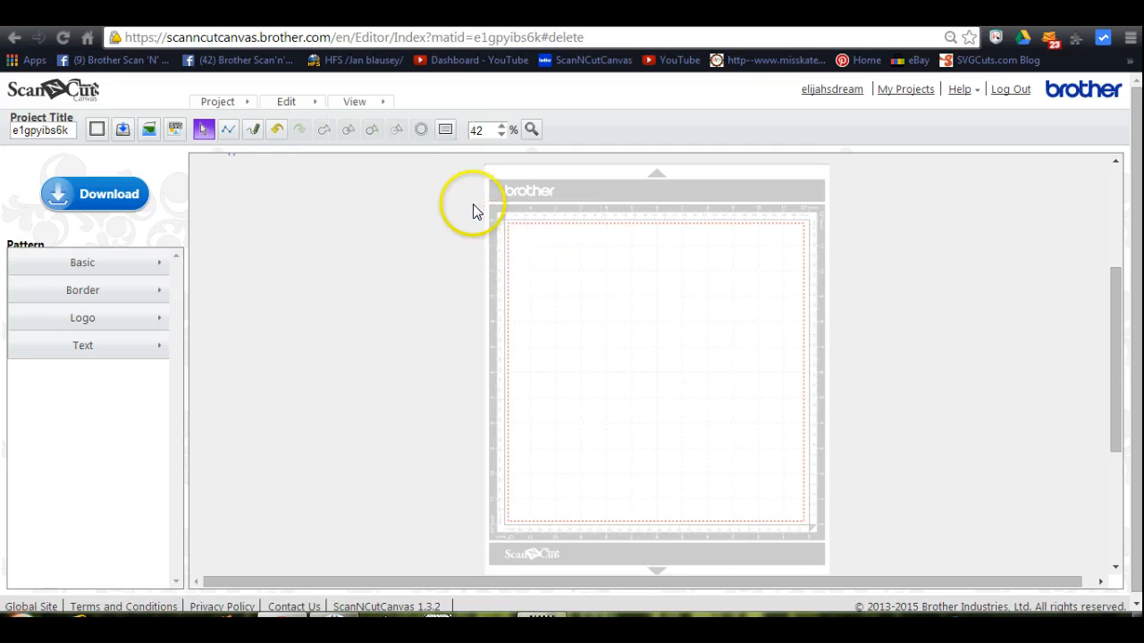
left_click(354, 100)
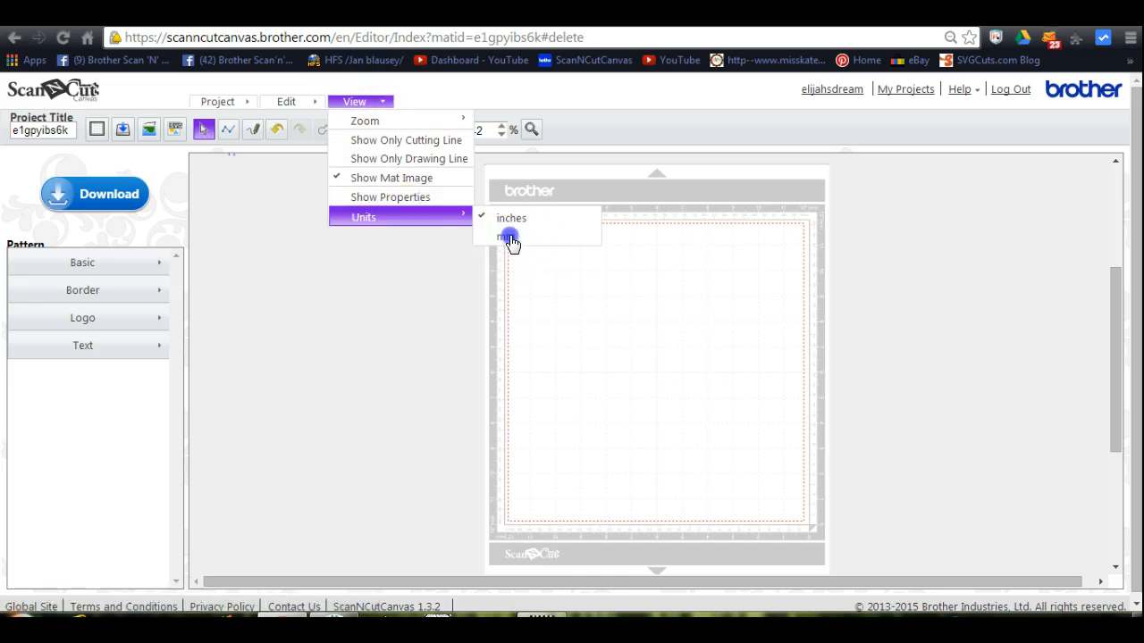
left_click(509, 236)
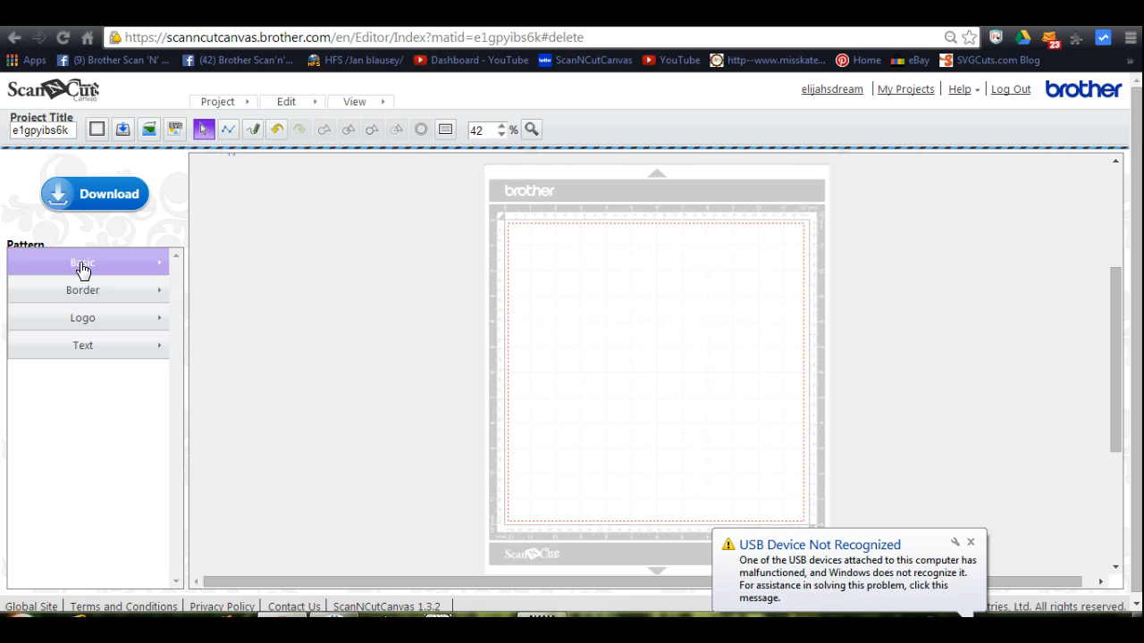
left_click(83, 261)
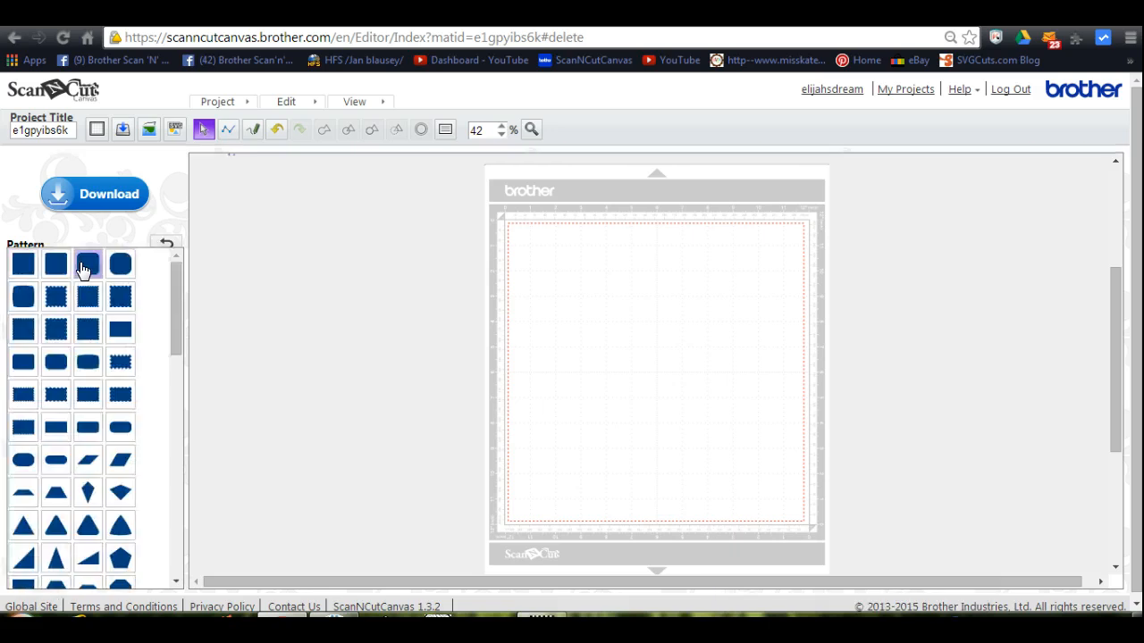
left_click(120, 329)
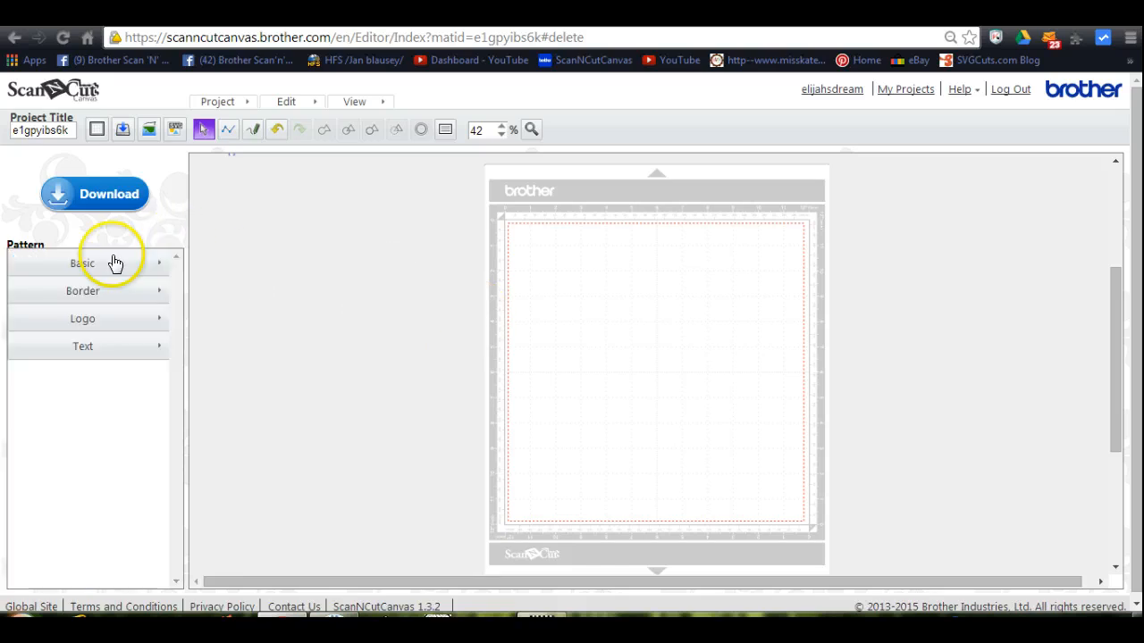
left_click(83, 346)
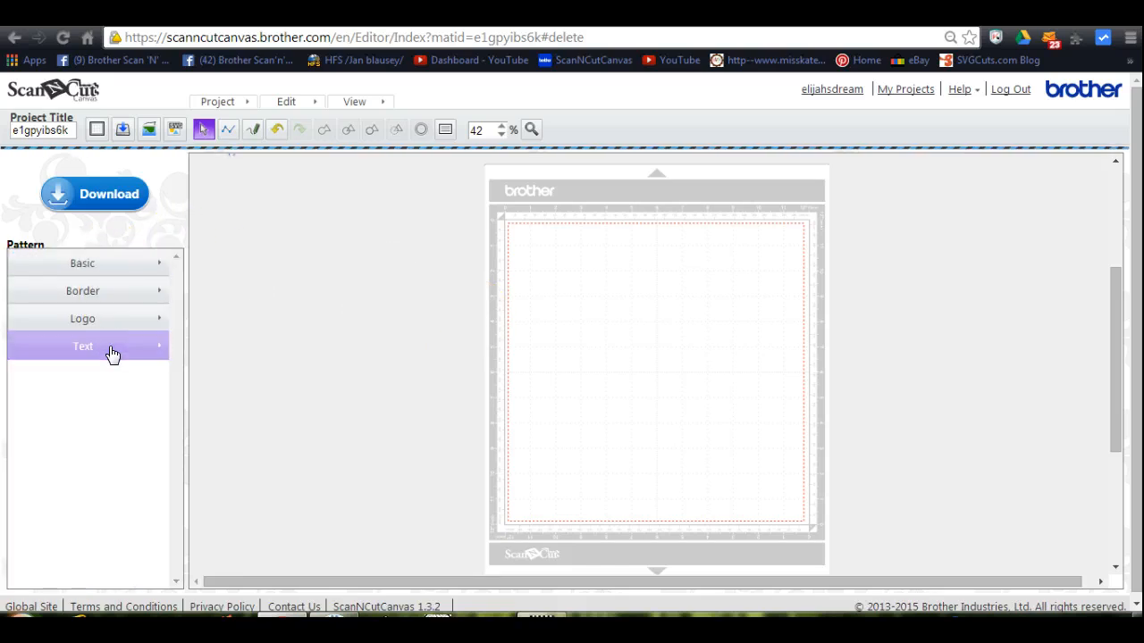
left_click(82, 347)
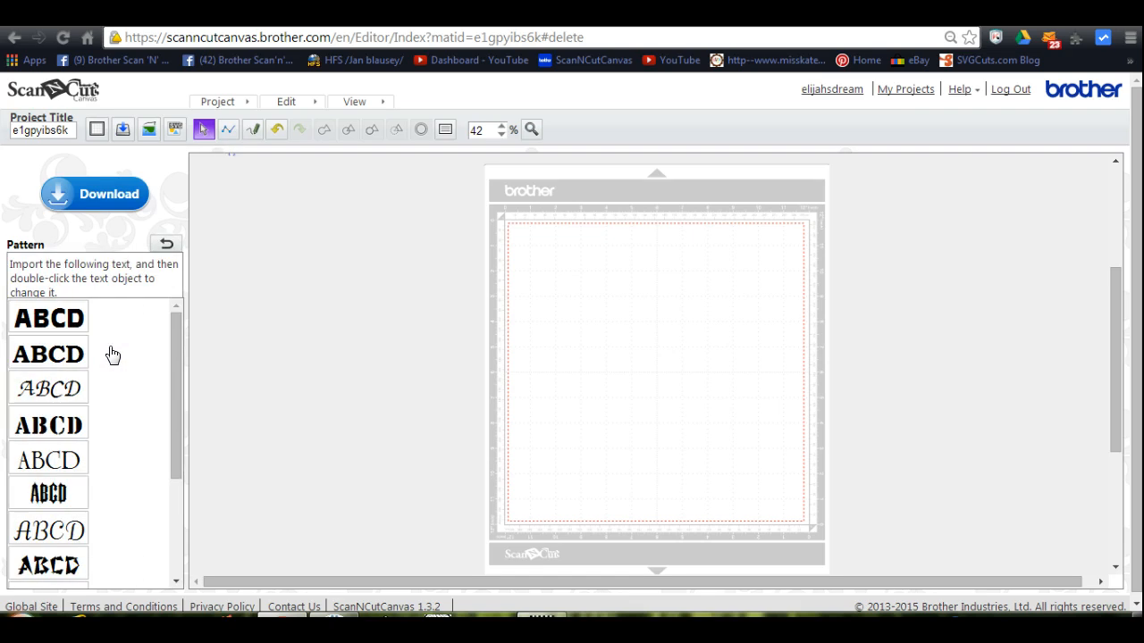
left_click(48, 353)
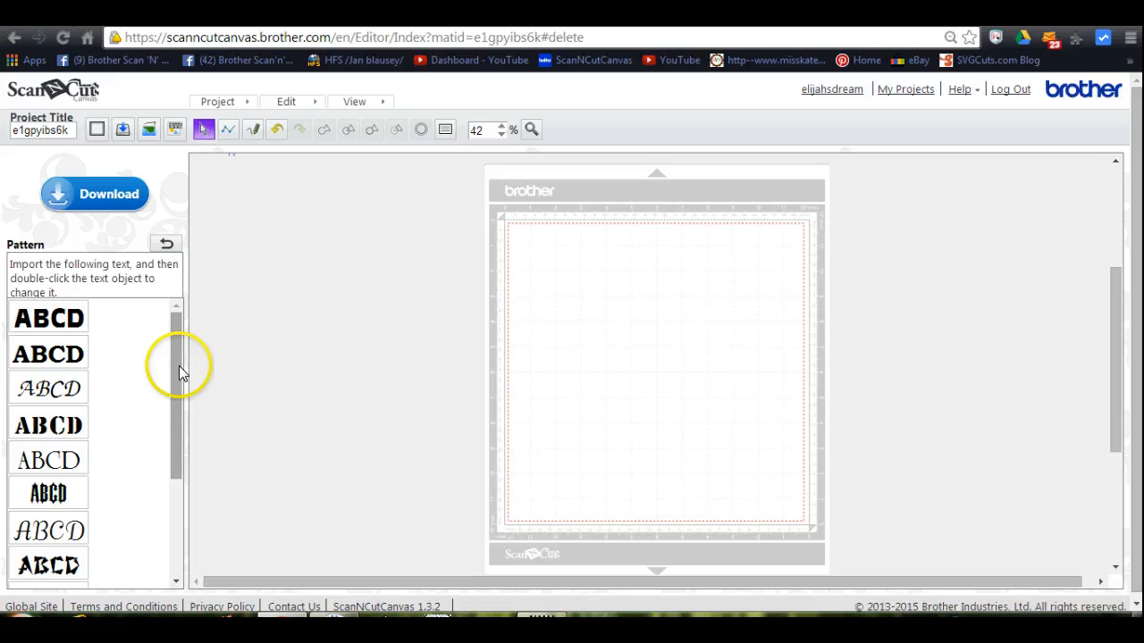
scroll("down", 3)
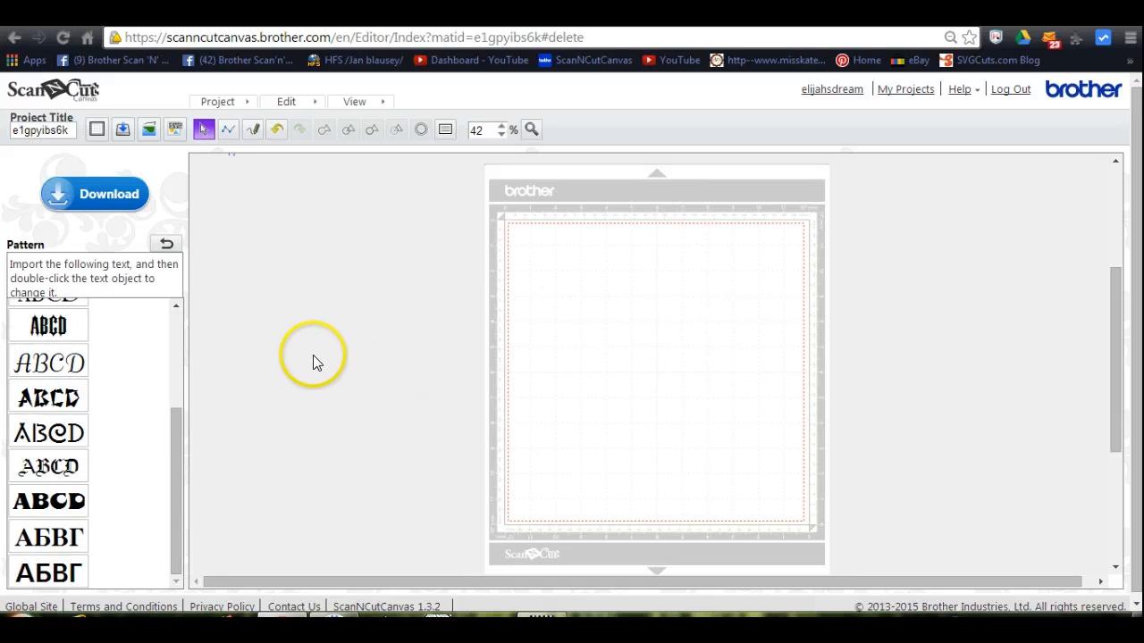
mouse_move(527, 286)
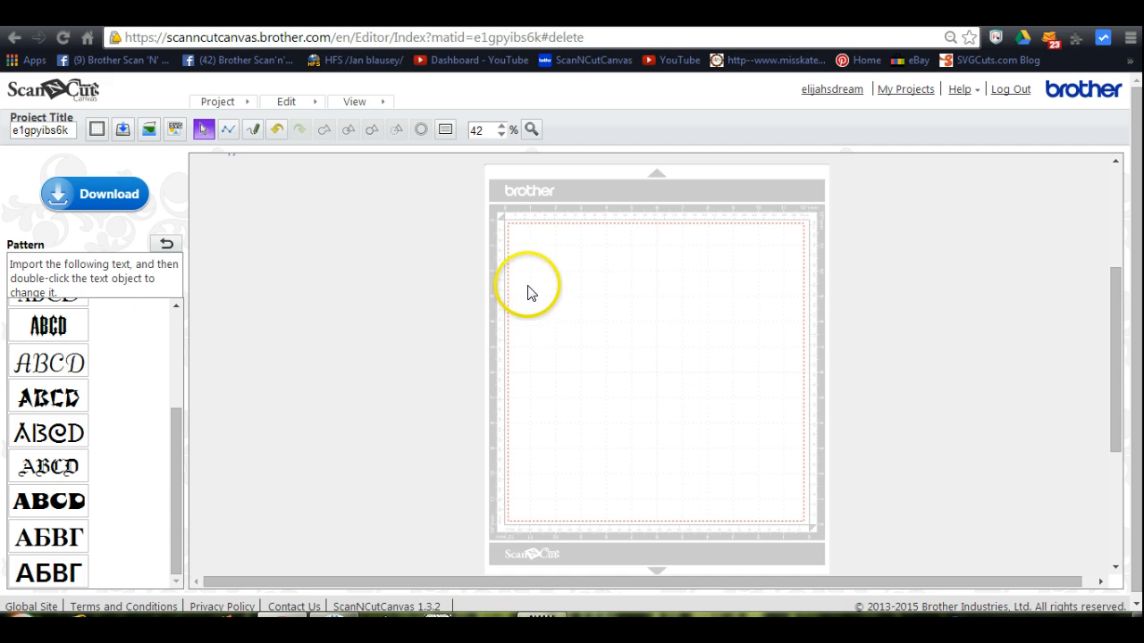
mouse_move(511, 348)
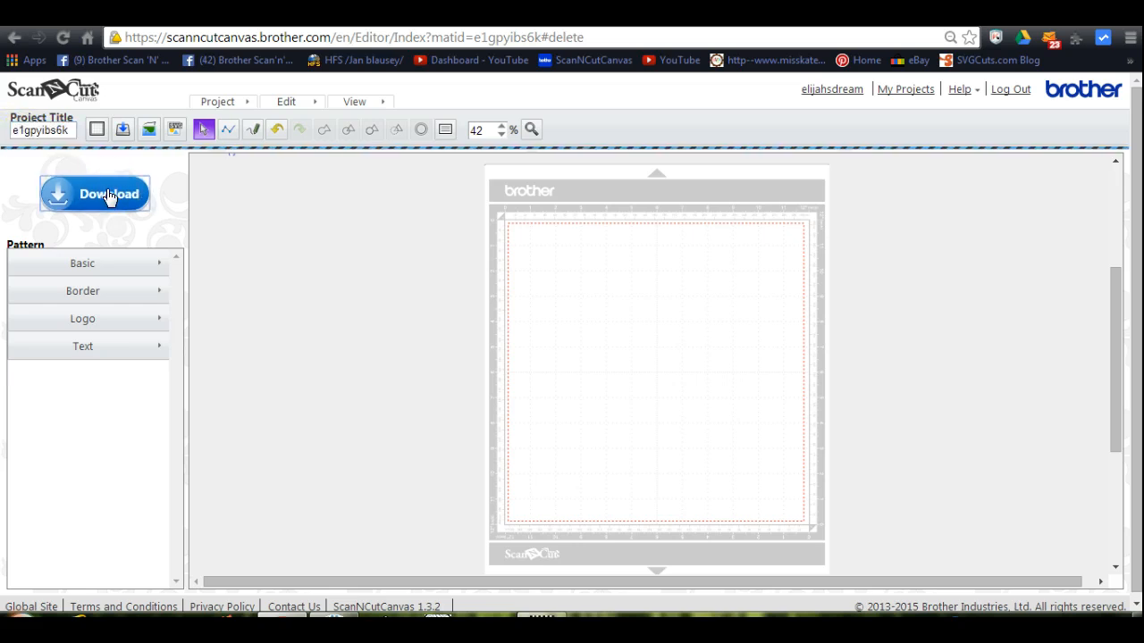
- Attempt to download the empty project and dismiss the no-shapes error
left_click(95, 193)
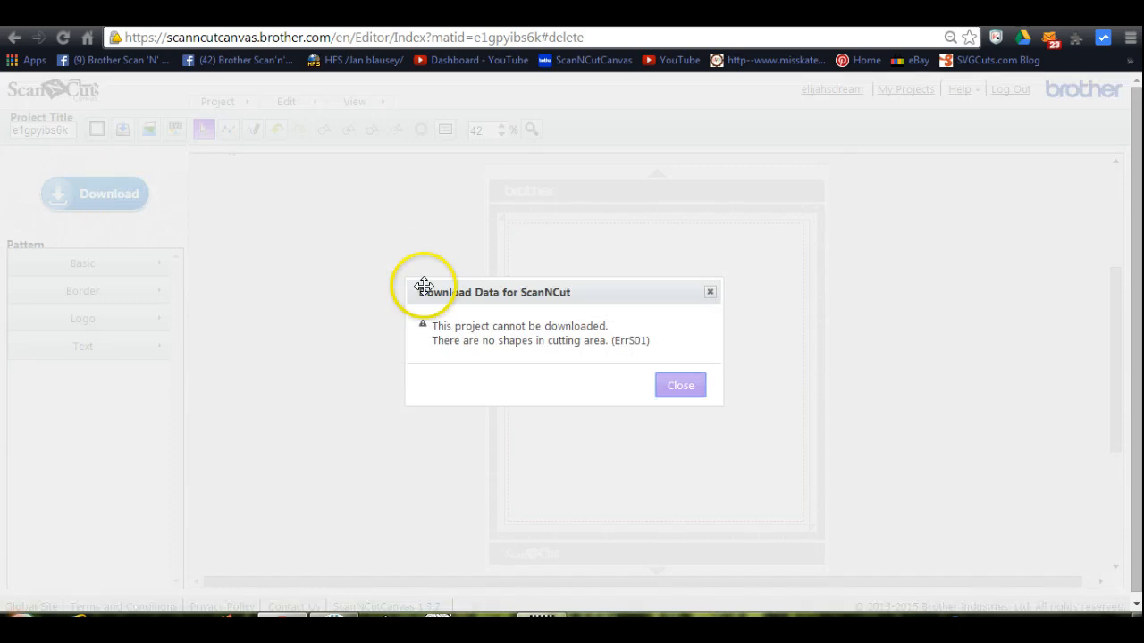
left_click(679, 386)
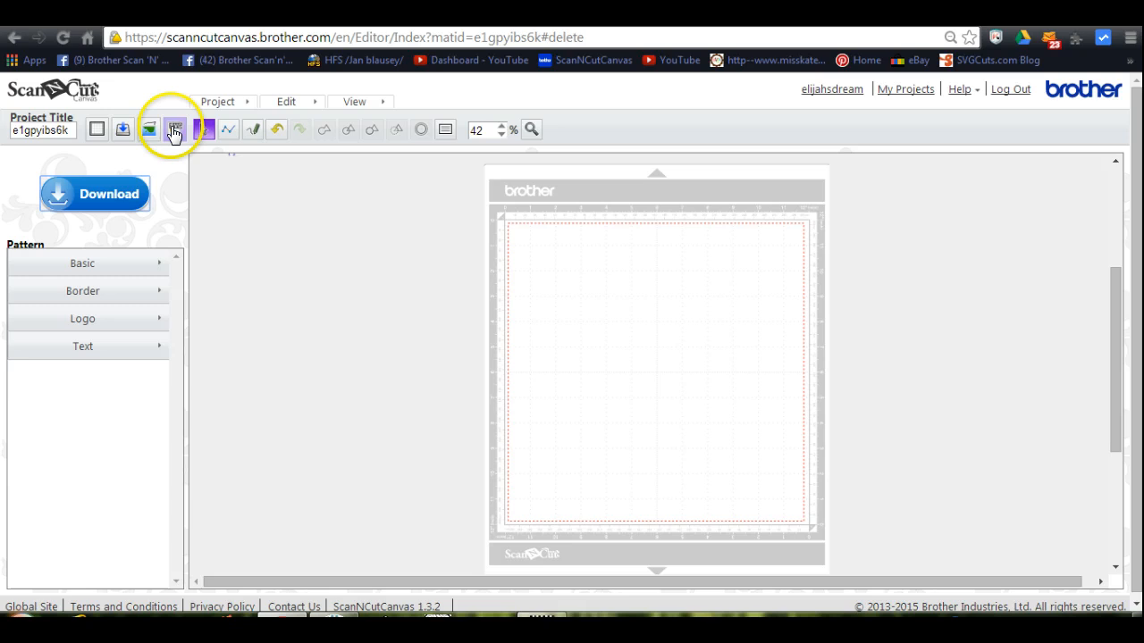
- Import chest.svg so its tan shape sits at the top-left of the mat
left_click(176, 128)
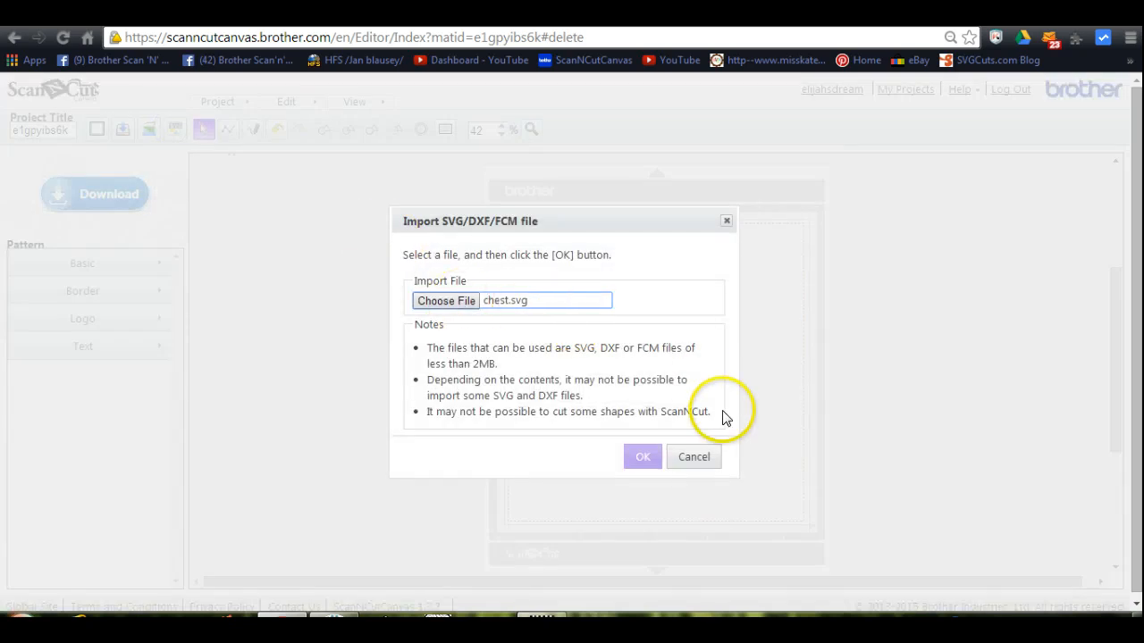
left_click(643, 458)
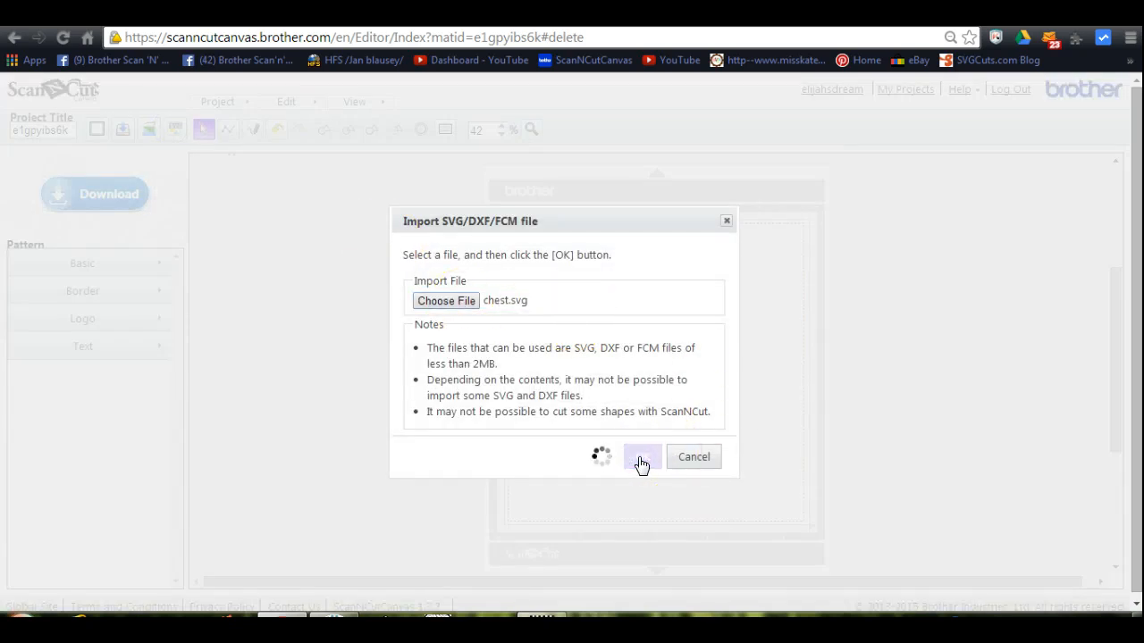
left_click(643, 458)
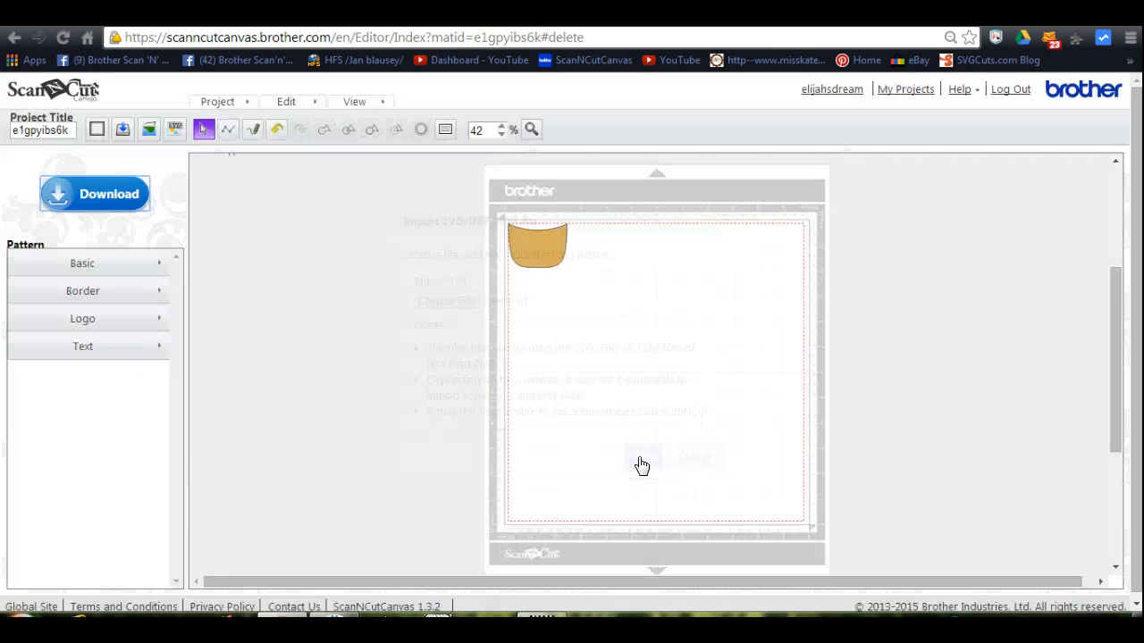
left_click(642, 458)
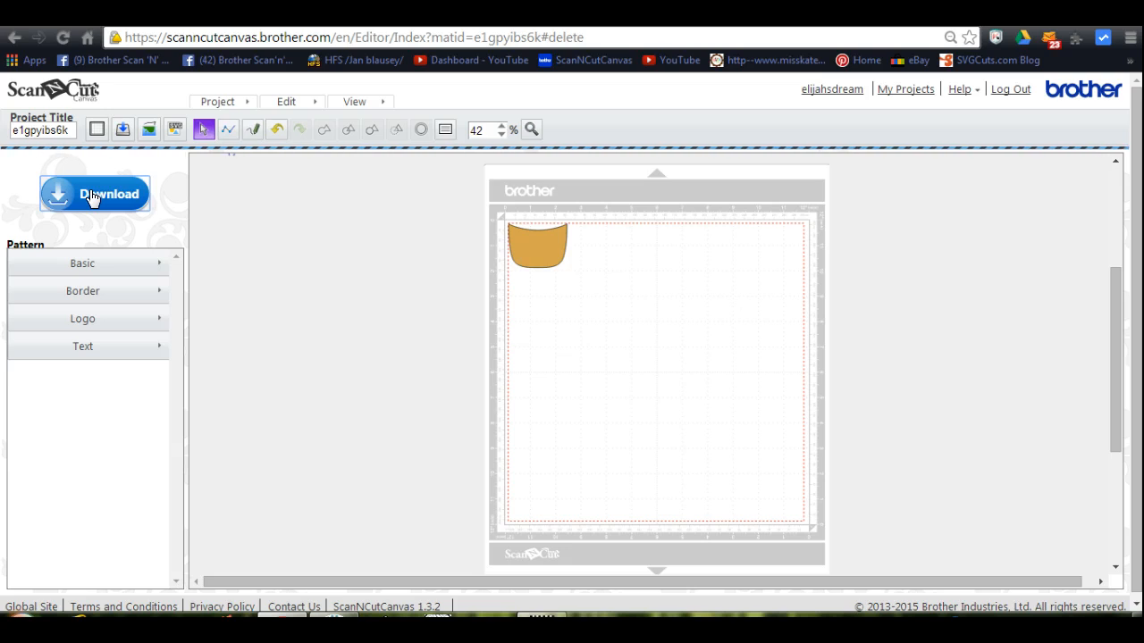
- Download the project as an FCM file and choose Save link as… to pick its location
left_click(95, 193)
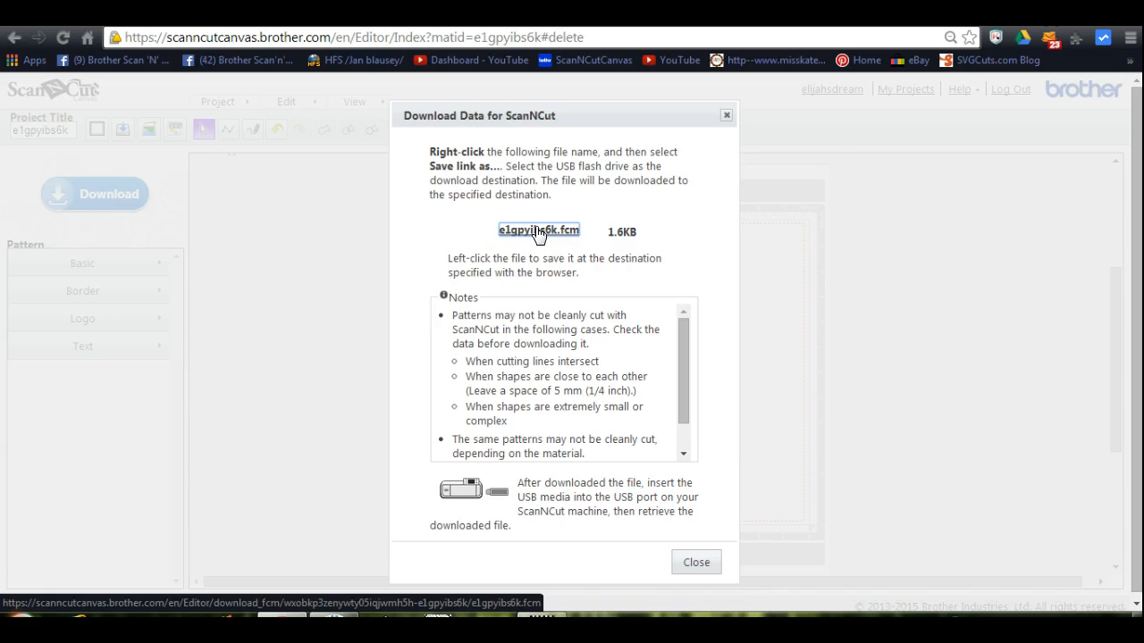
right_click(538, 231)
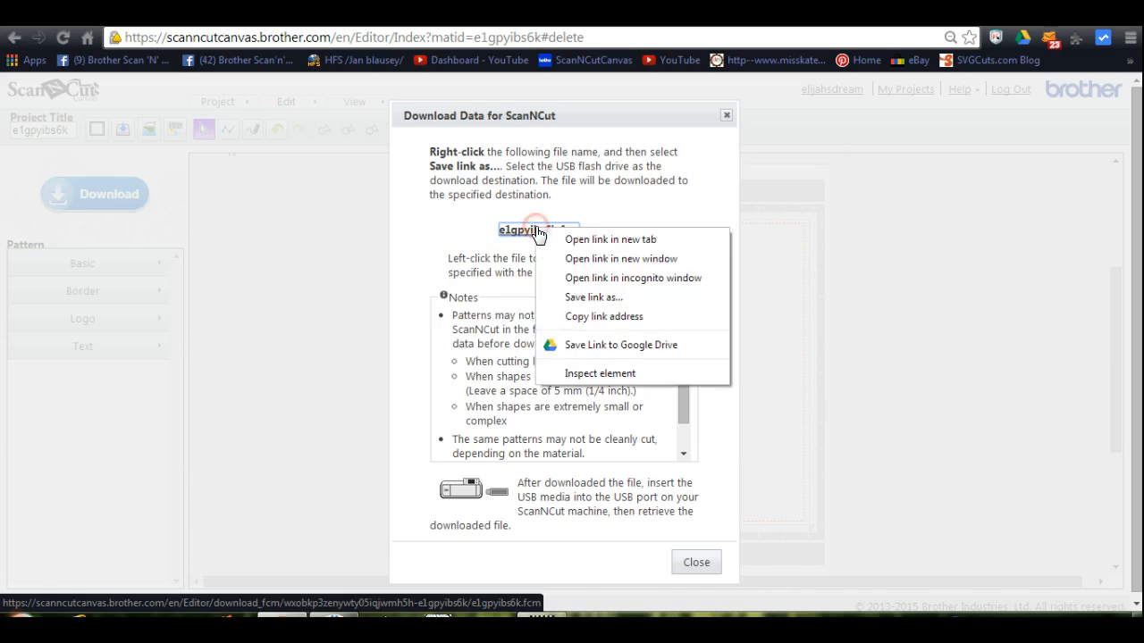
left_click(575, 297)
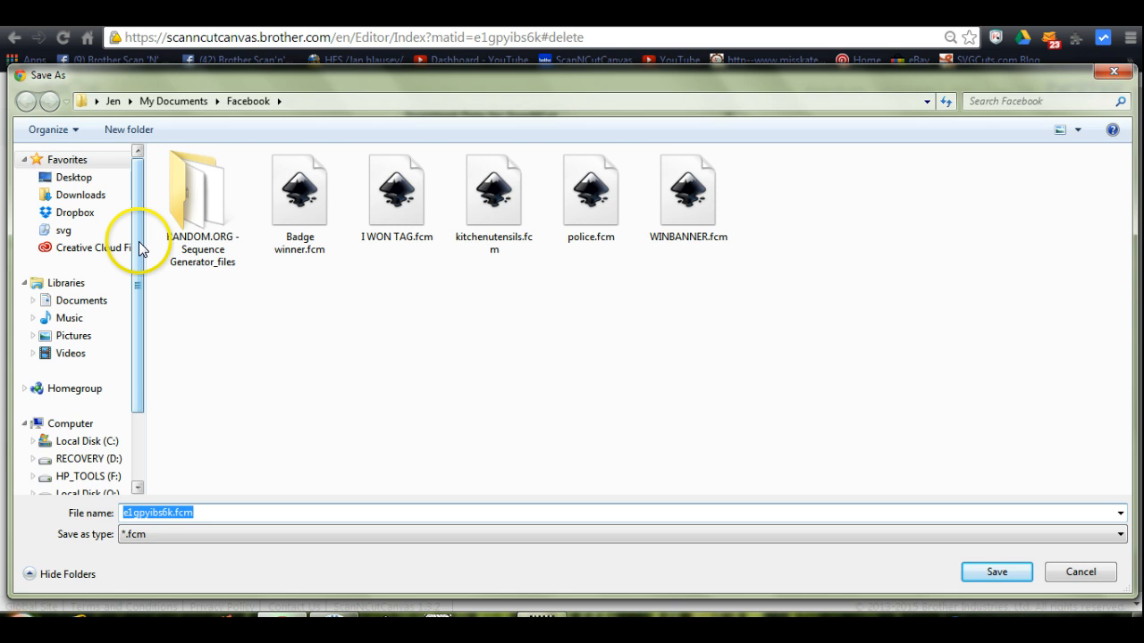
- Point the Save As dialog to the HP v255w (G:) USB drive listing its FCM files
scroll("down", 3)
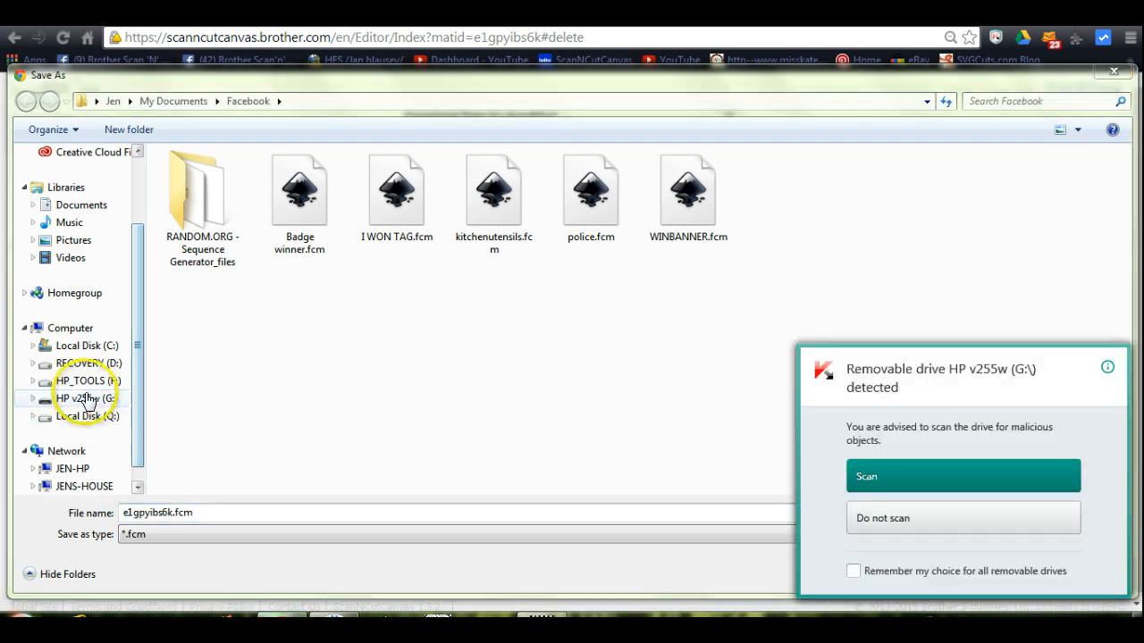
left_click(86, 397)
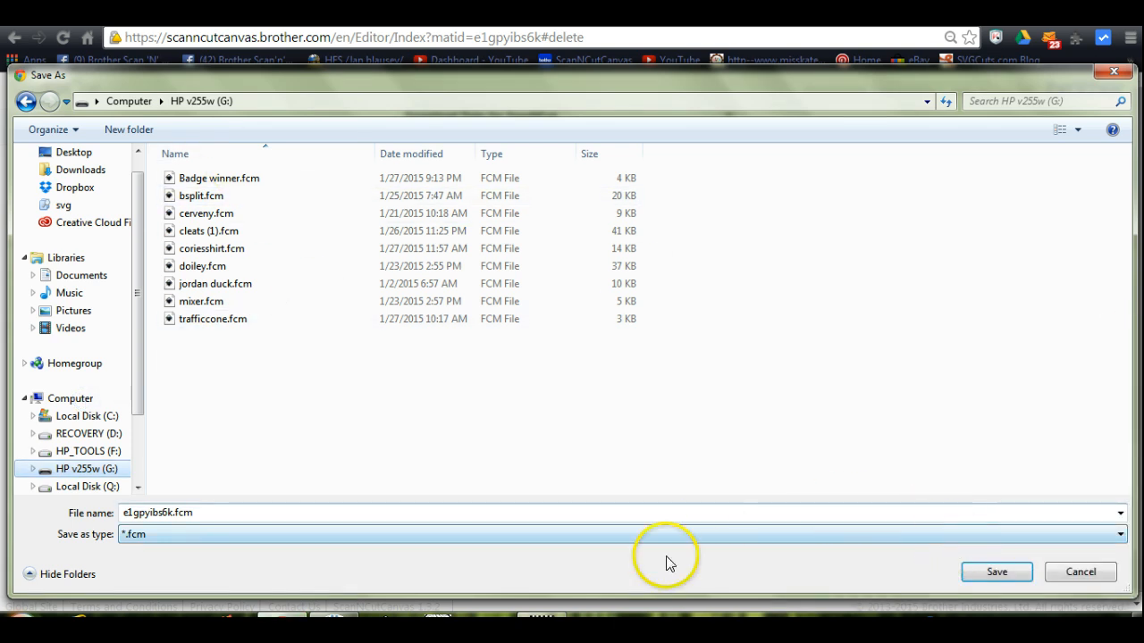
mouse_move(583, 511)
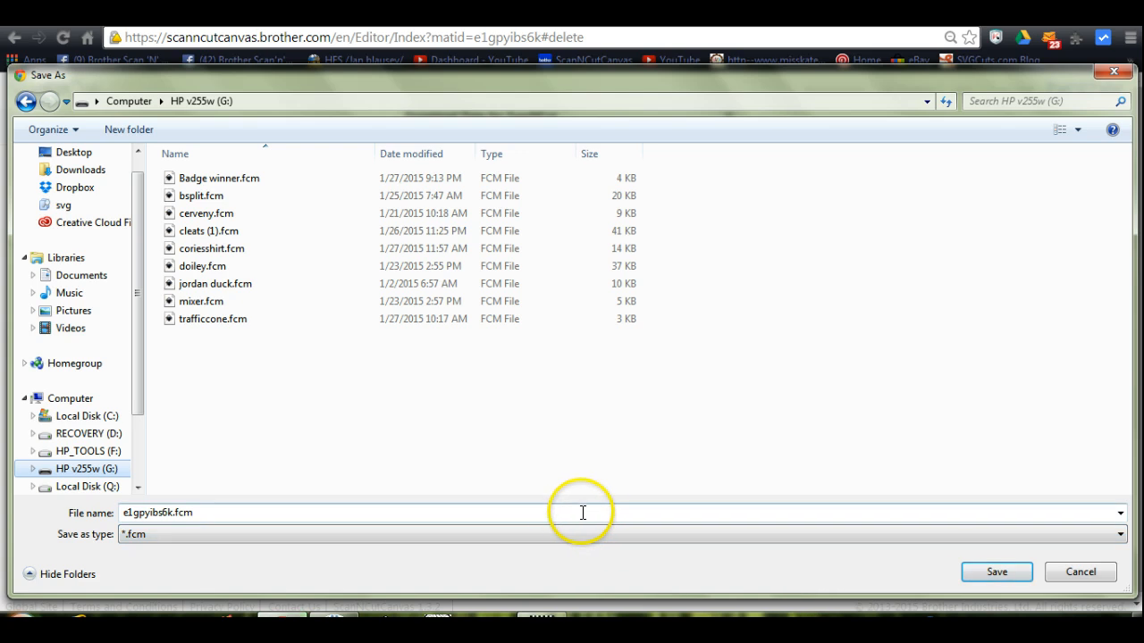
mouse_move(161, 497)
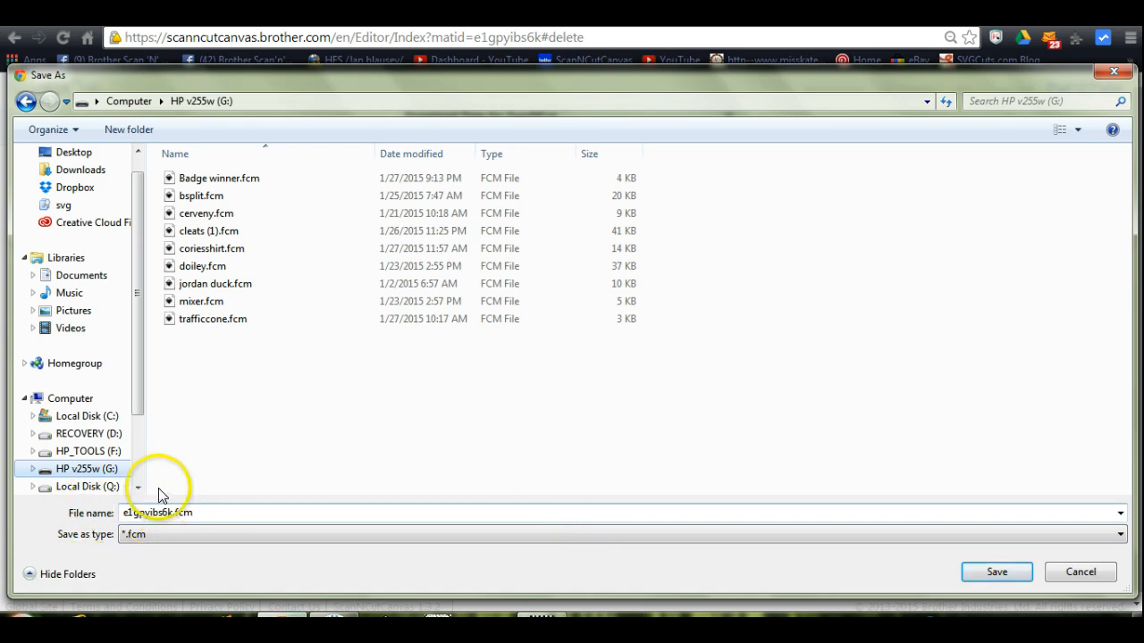
mouse_move(999, 288)
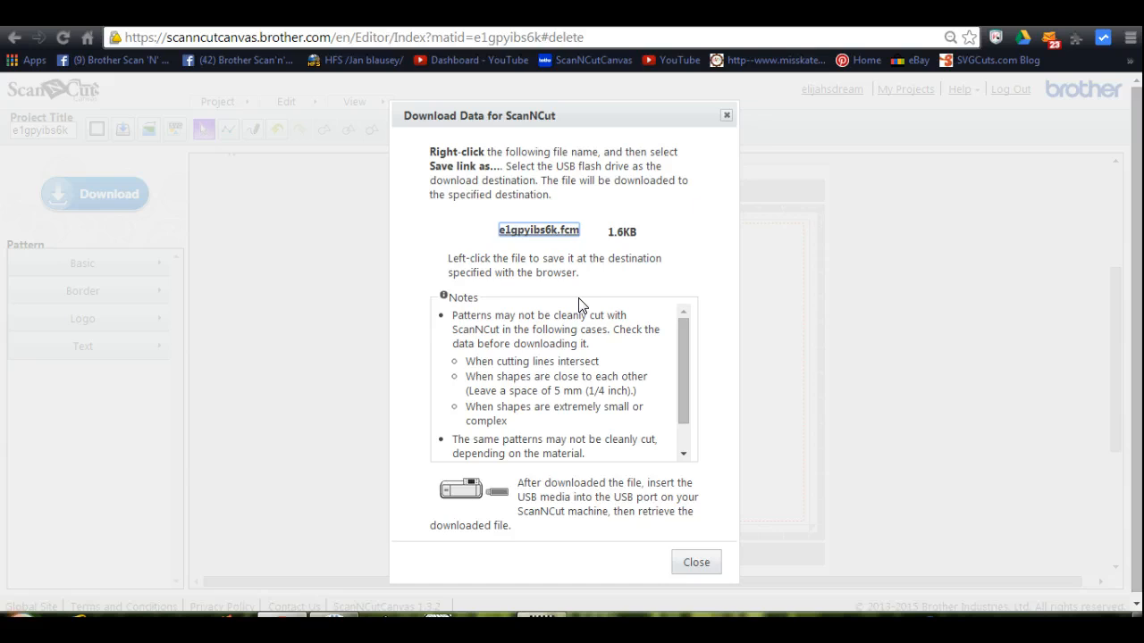
- Reopen the Save As window for the FCM file from its download link
left_click(538, 229)
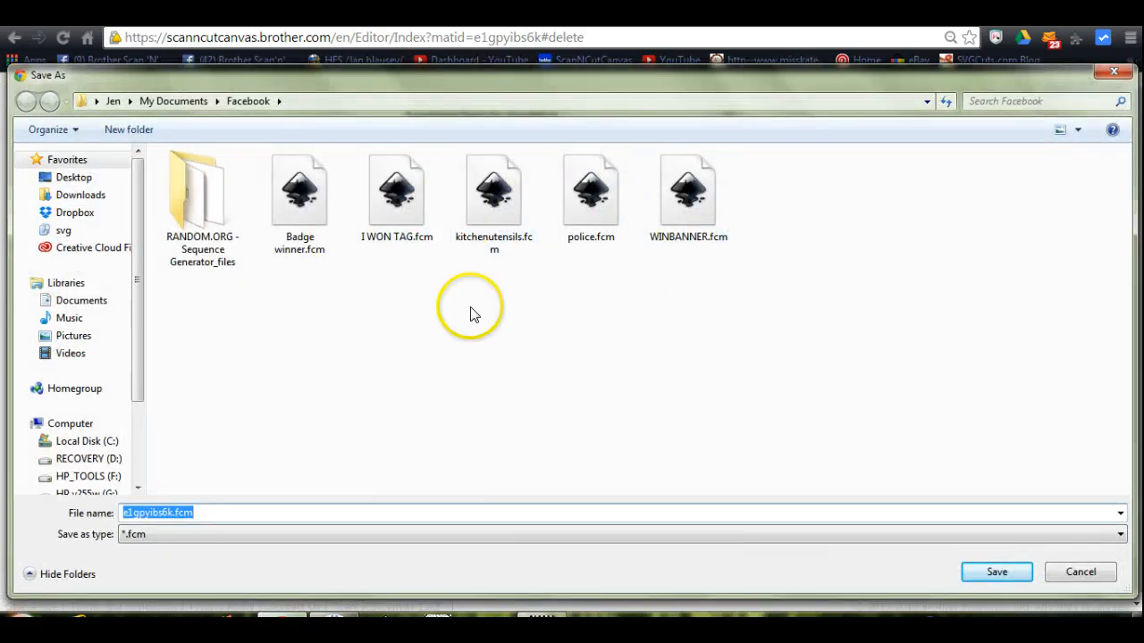
mouse_move(132, 329)
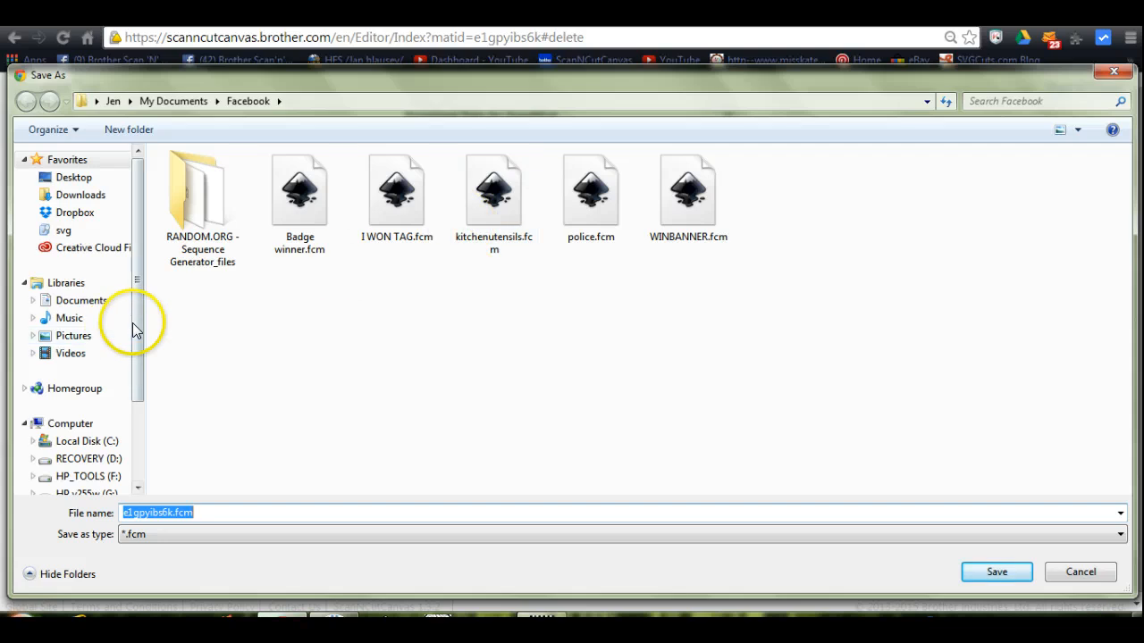